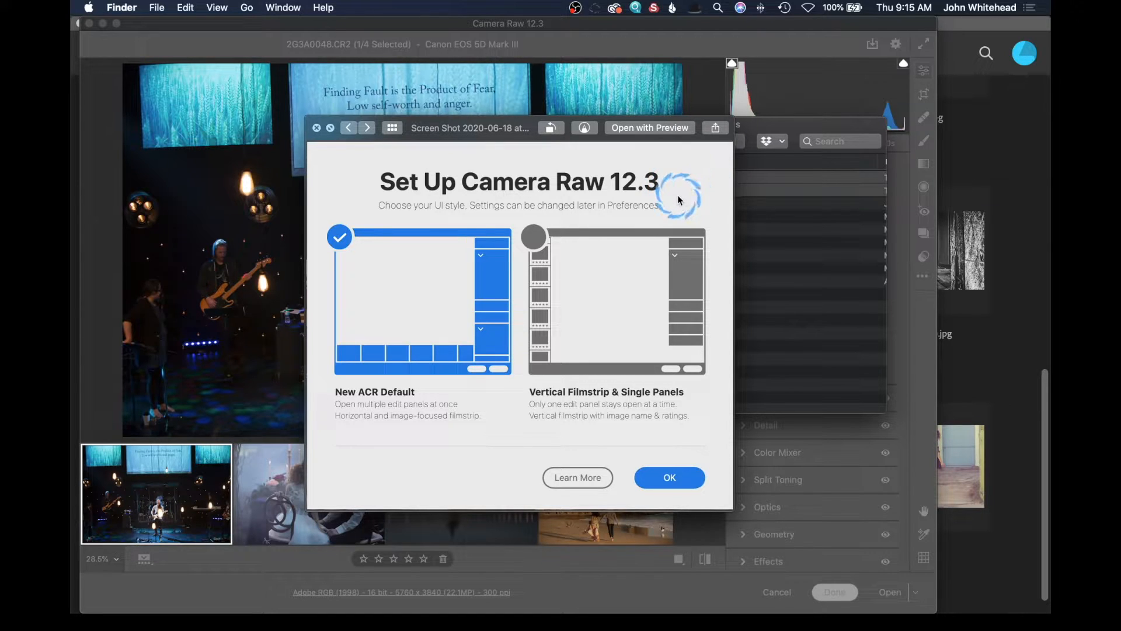
mouse_move(556, 233)
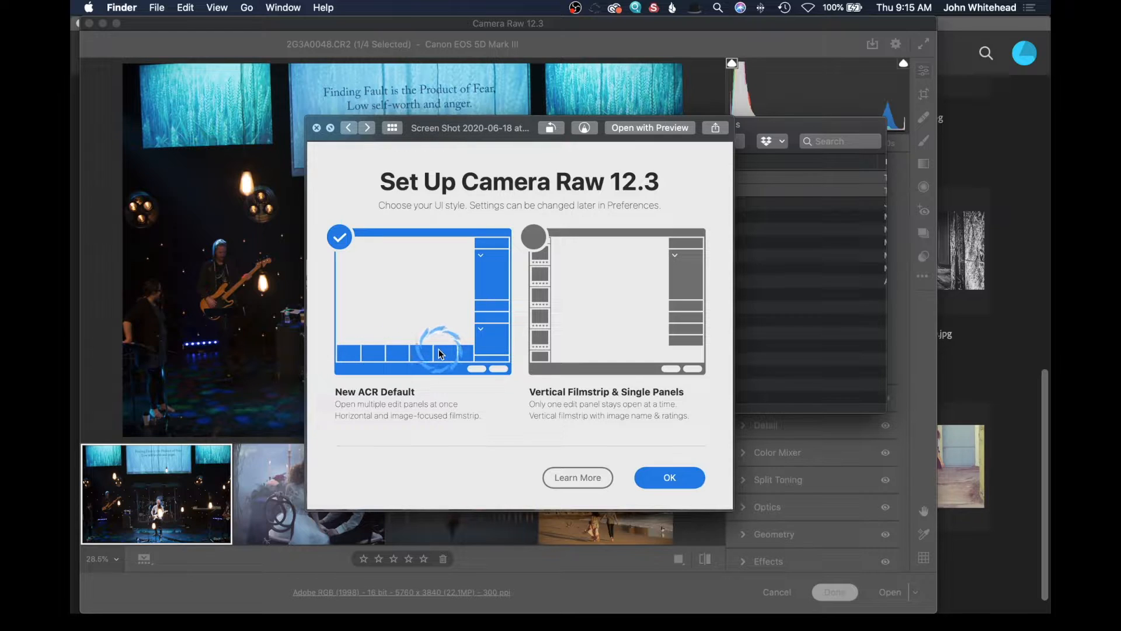
mouse_move(547, 250)
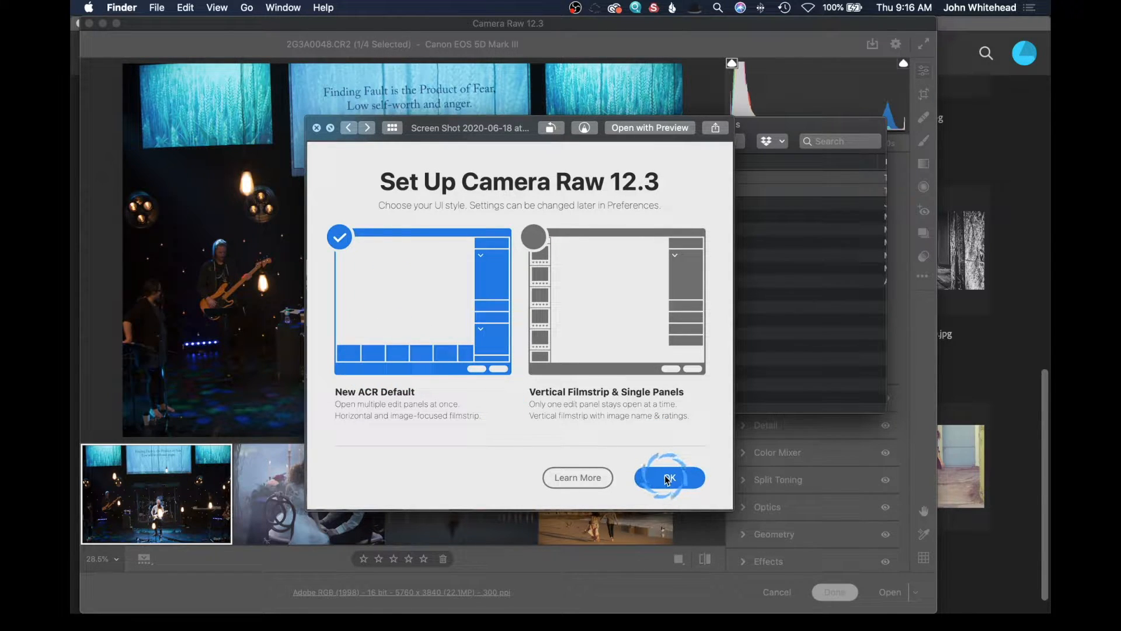
- Confirm the Camera Raw 12.3 setup with the New ACR Default layout
left_click(668, 478)
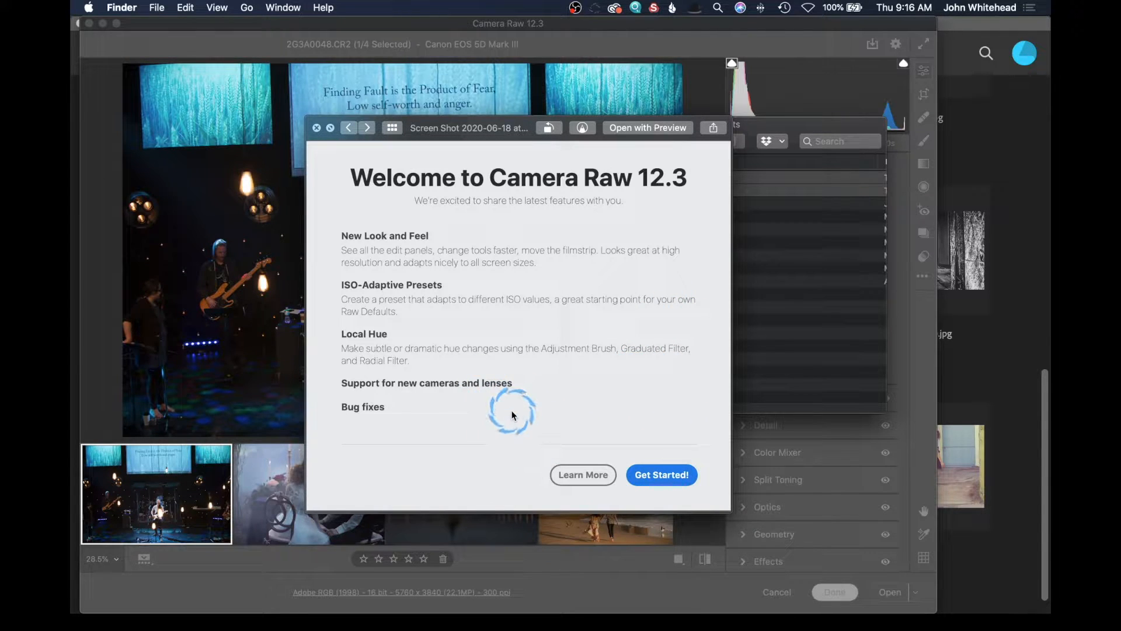
mouse_move(516, 212)
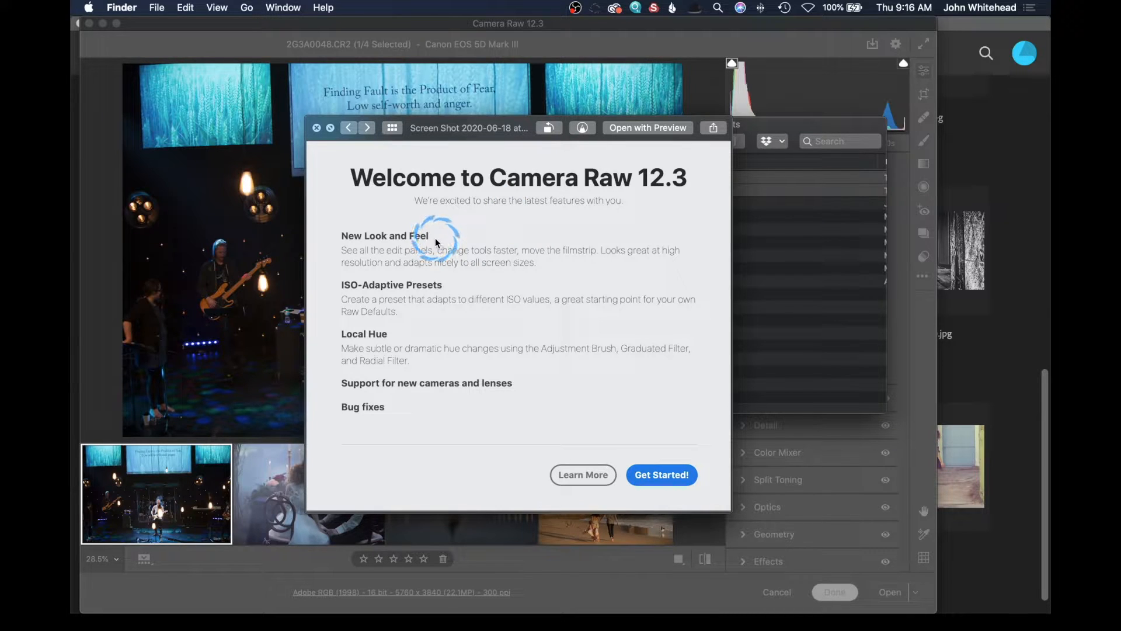
mouse_move(426, 290)
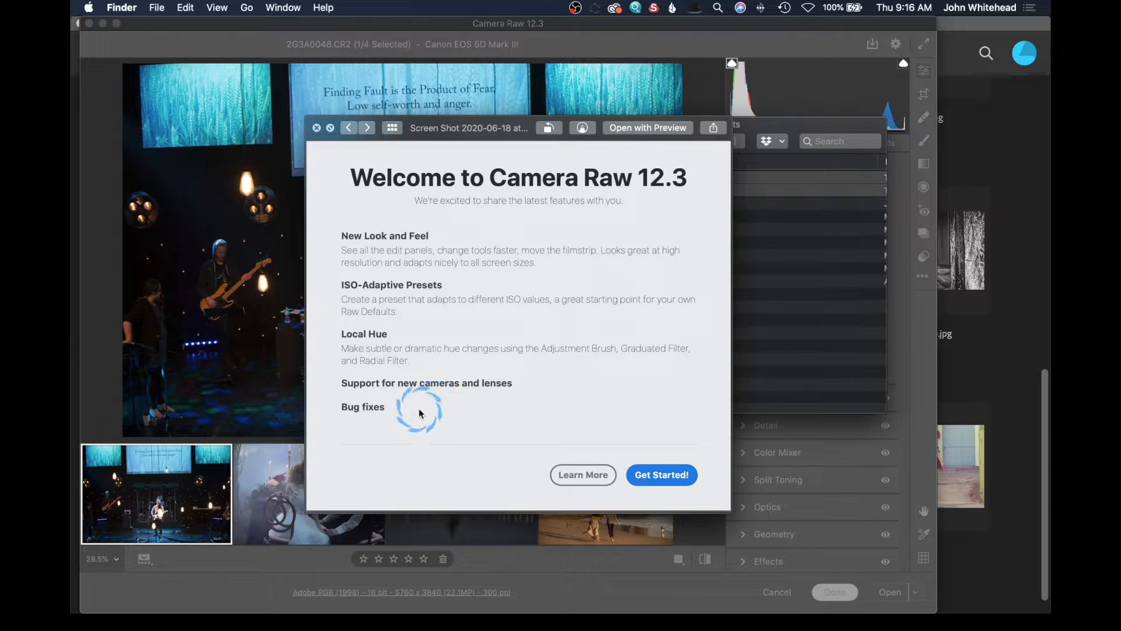
mouse_move(491, 220)
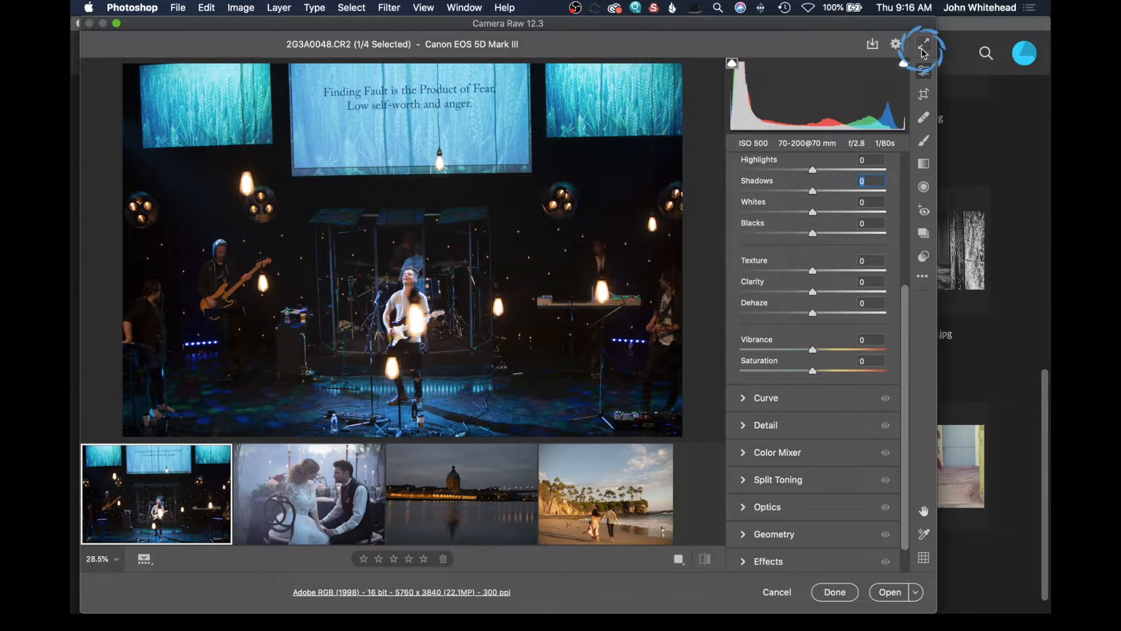
mouse_move(924, 43)
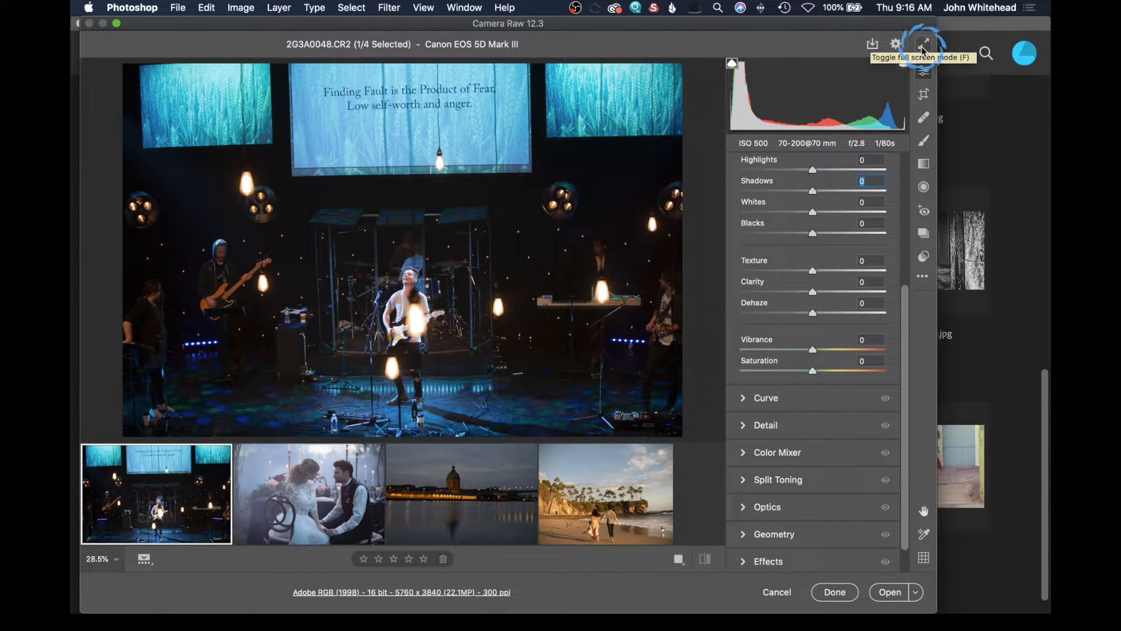
- Toggle full-screen mode off and back on so the editor fills the screen
left_click(925, 43)
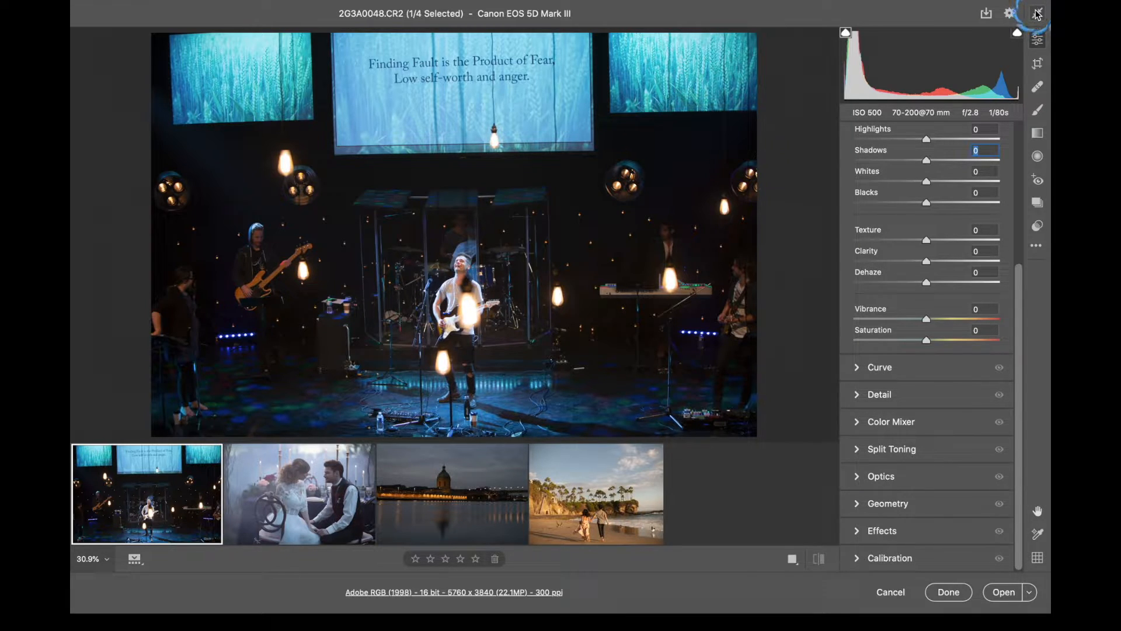
left_click(1036, 13)
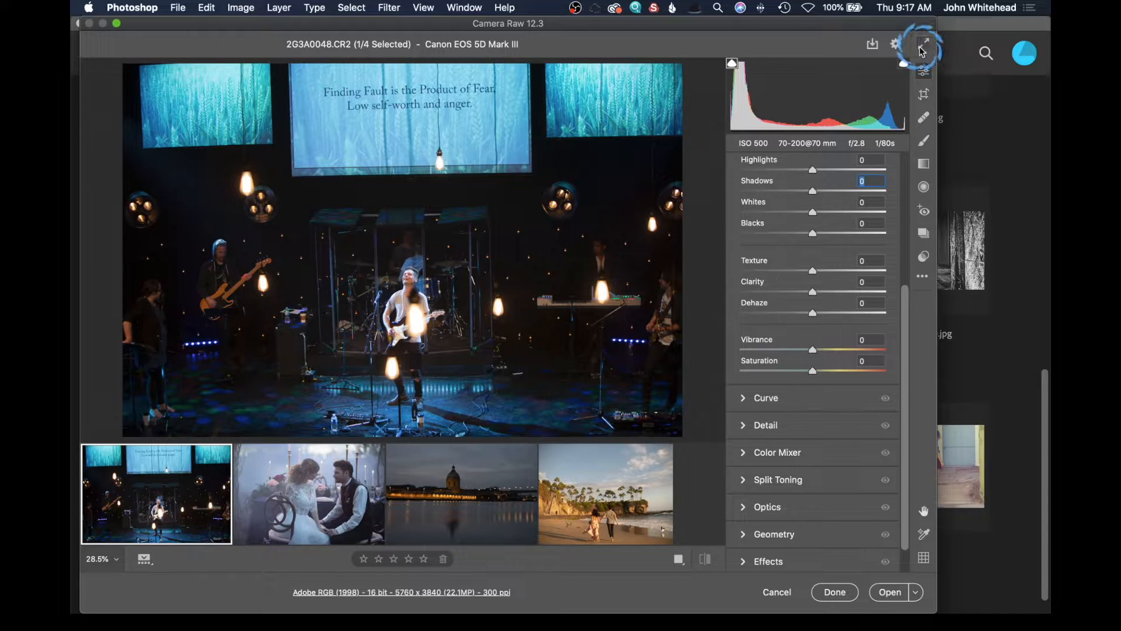
left_click(923, 44)
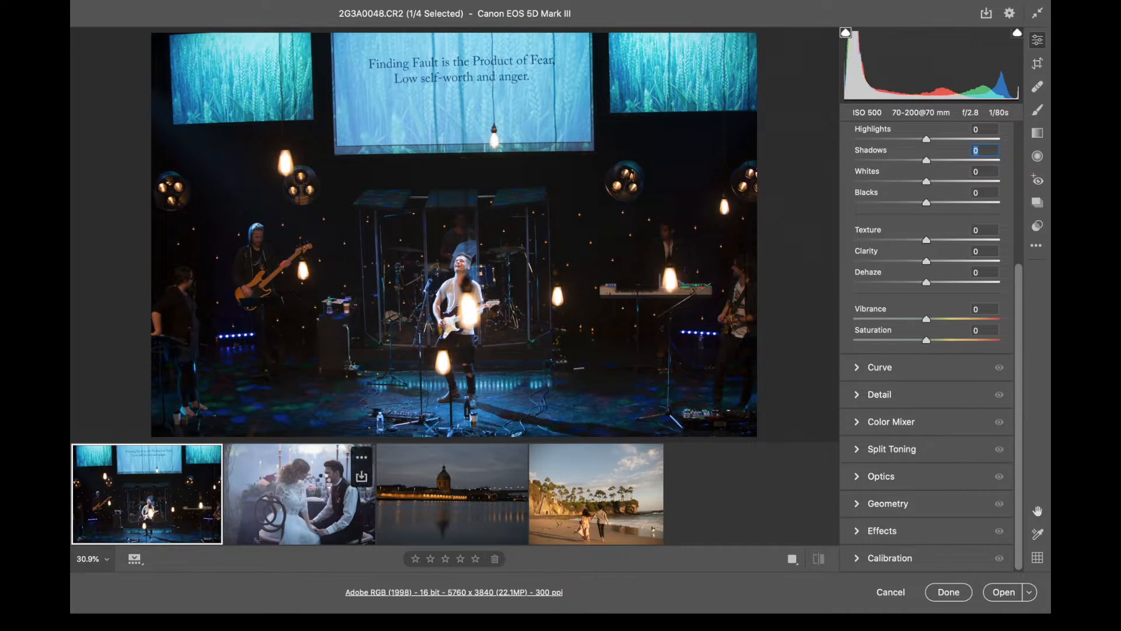
left_click(297, 493)
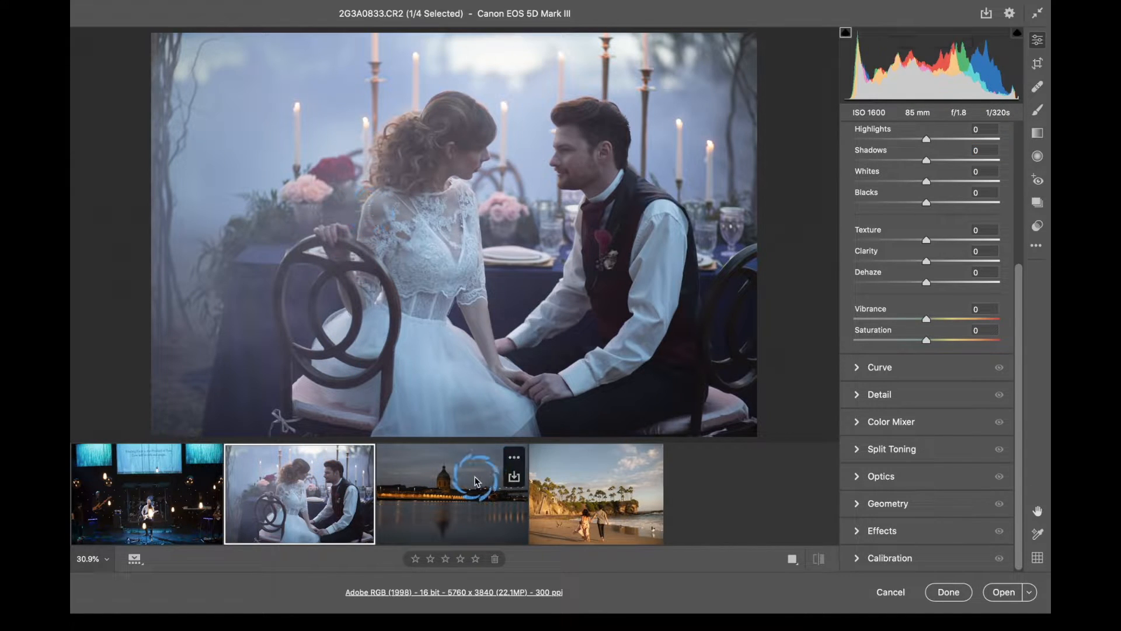
left_click(451, 493)
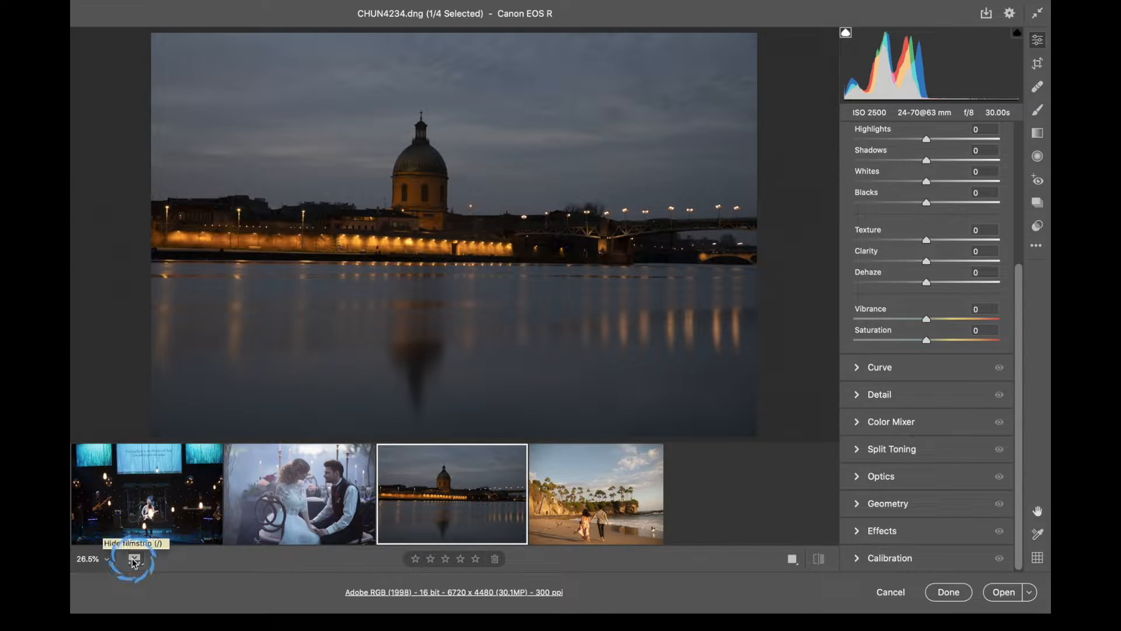
left_click(134, 560)
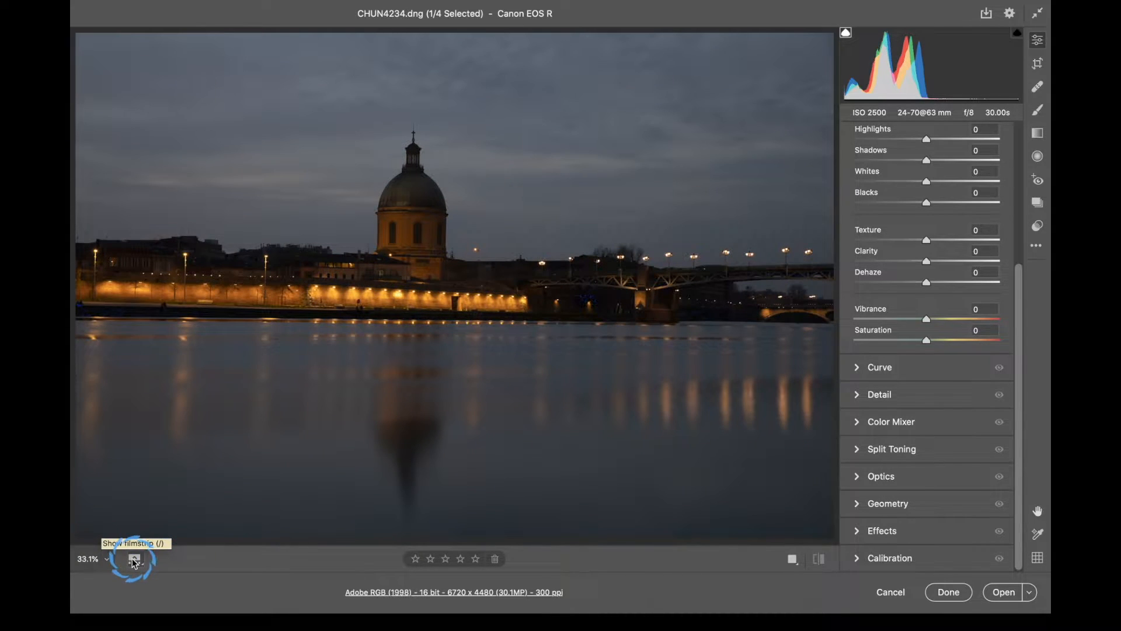
left_click(133, 558)
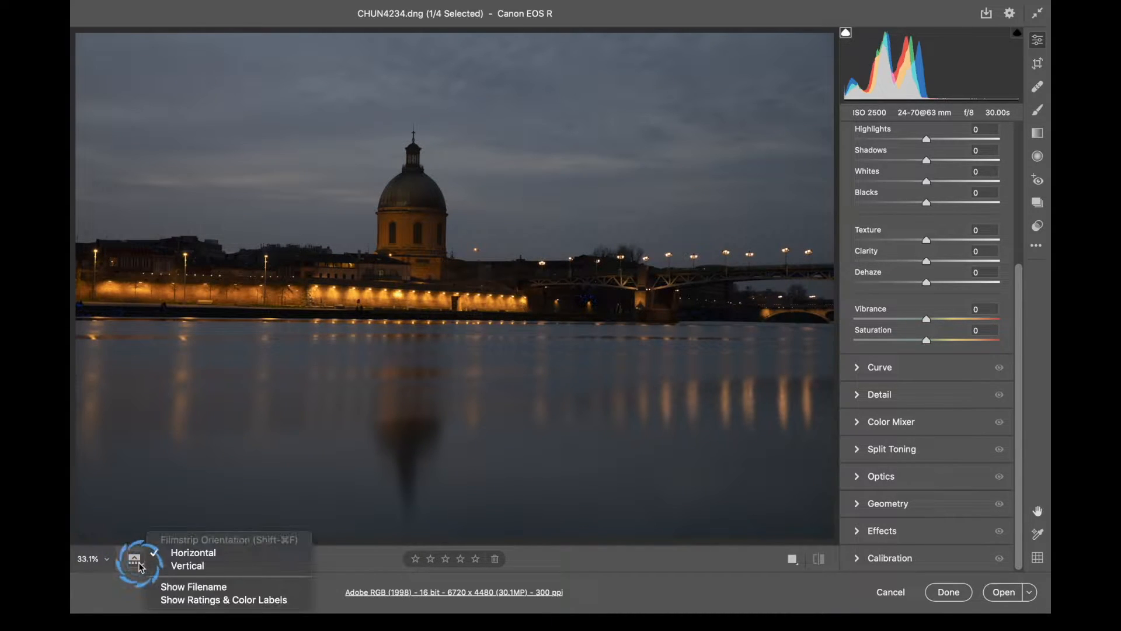
mouse_move(187, 565)
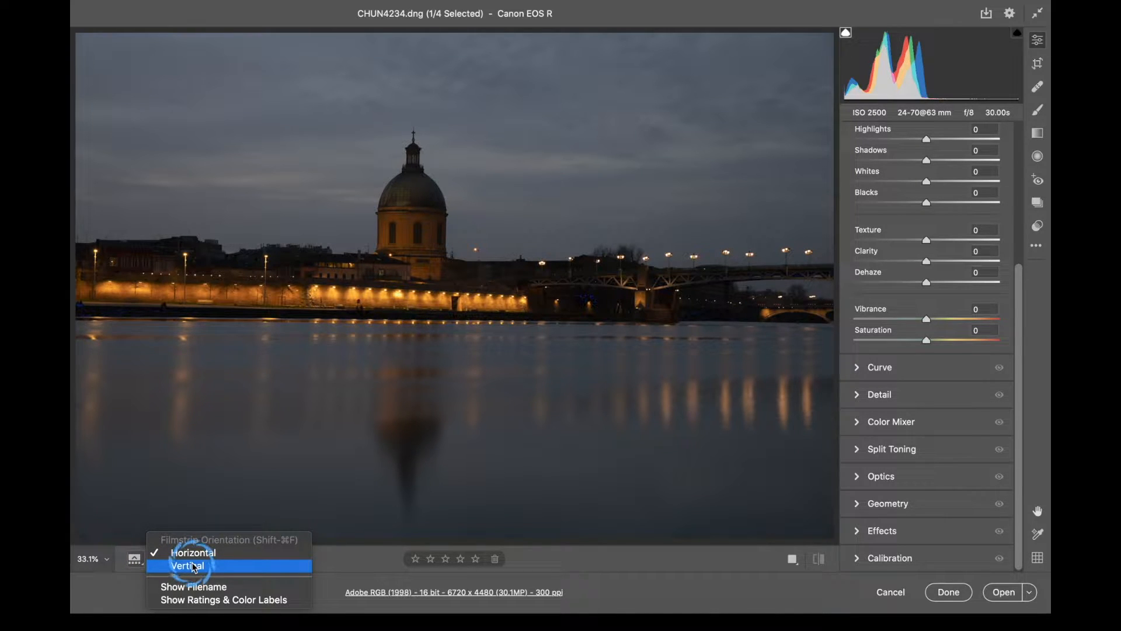
left_click(187, 565)
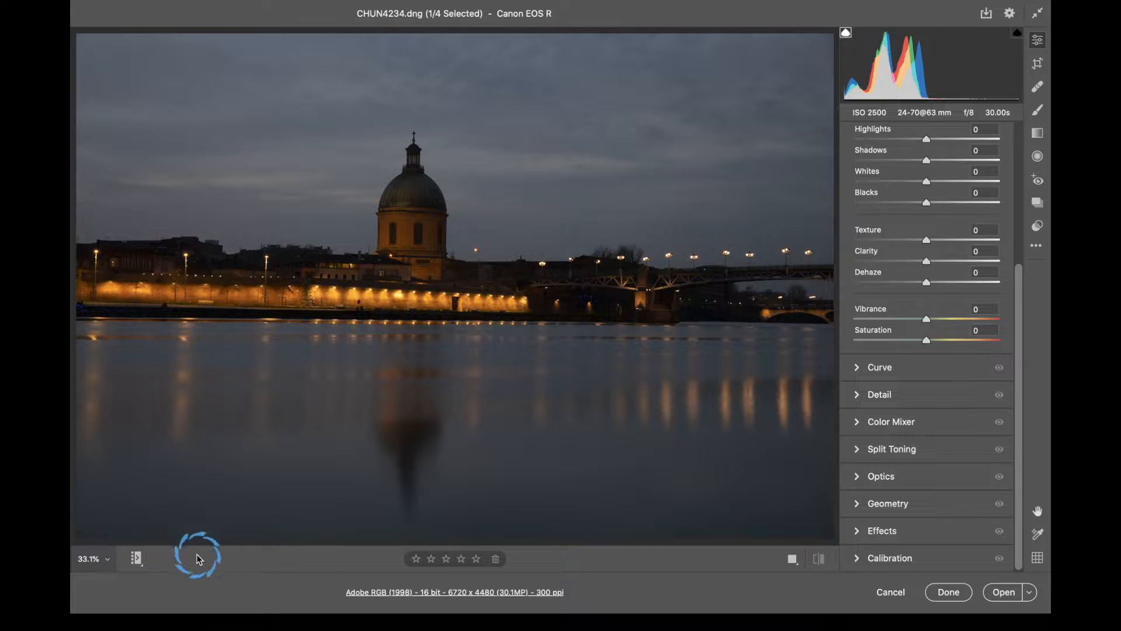
left_click(136, 558)
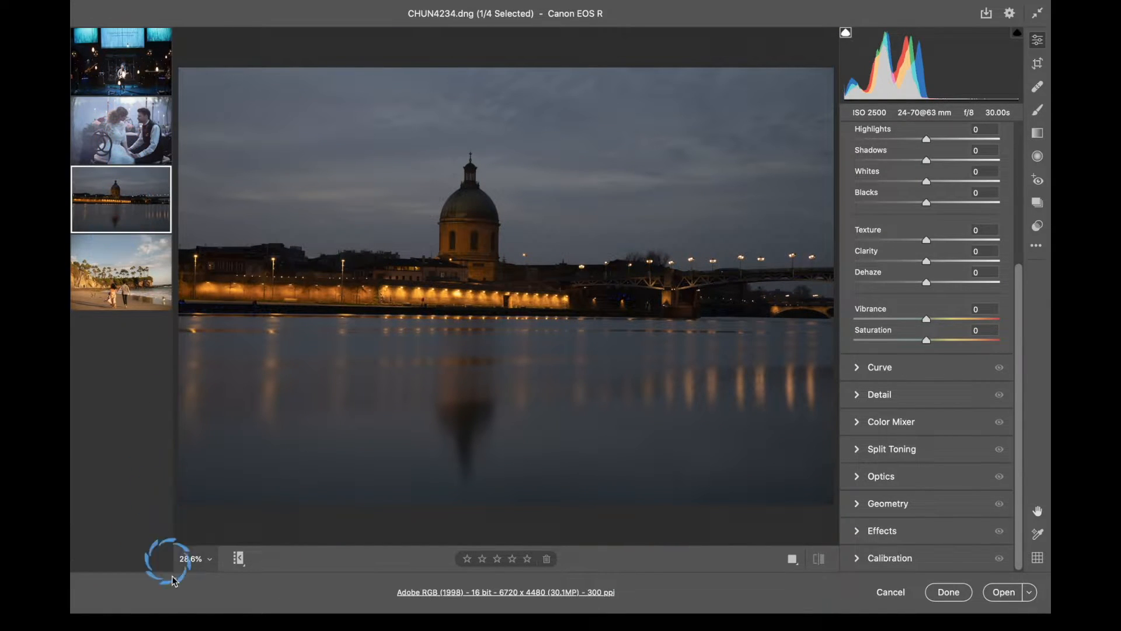
mouse_move(308, 265)
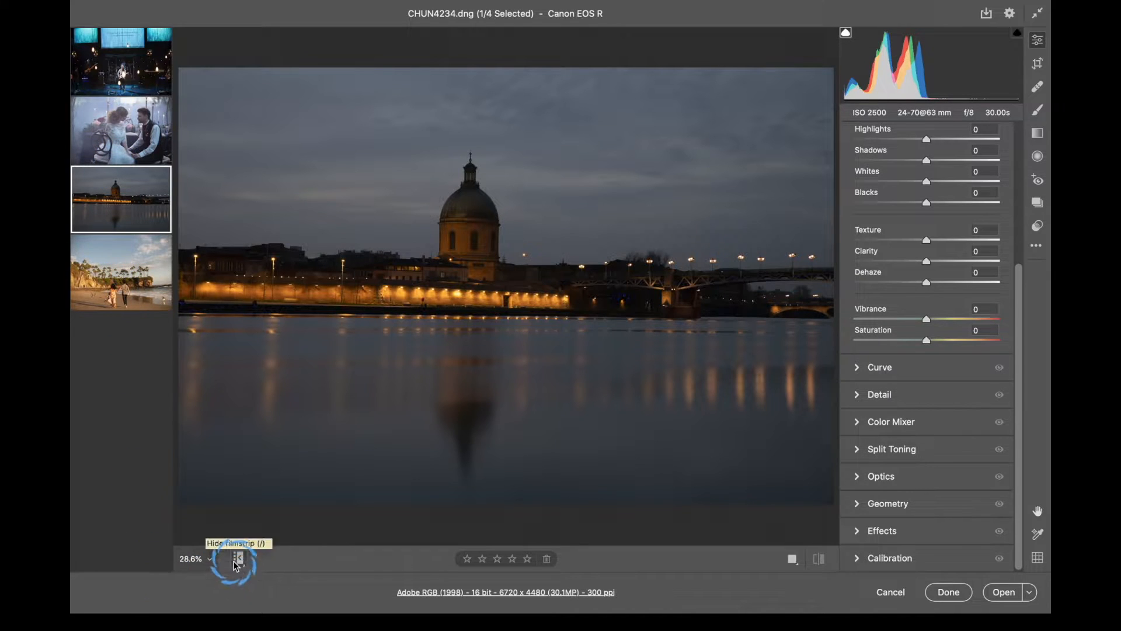
left_click(237, 558)
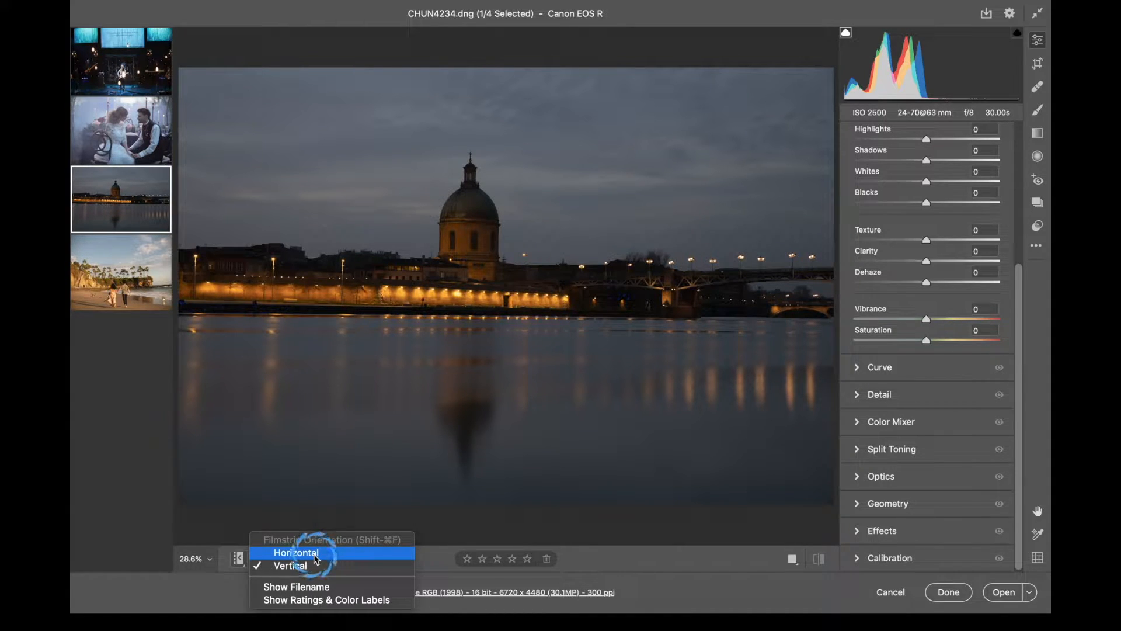
mouse_move(314, 599)
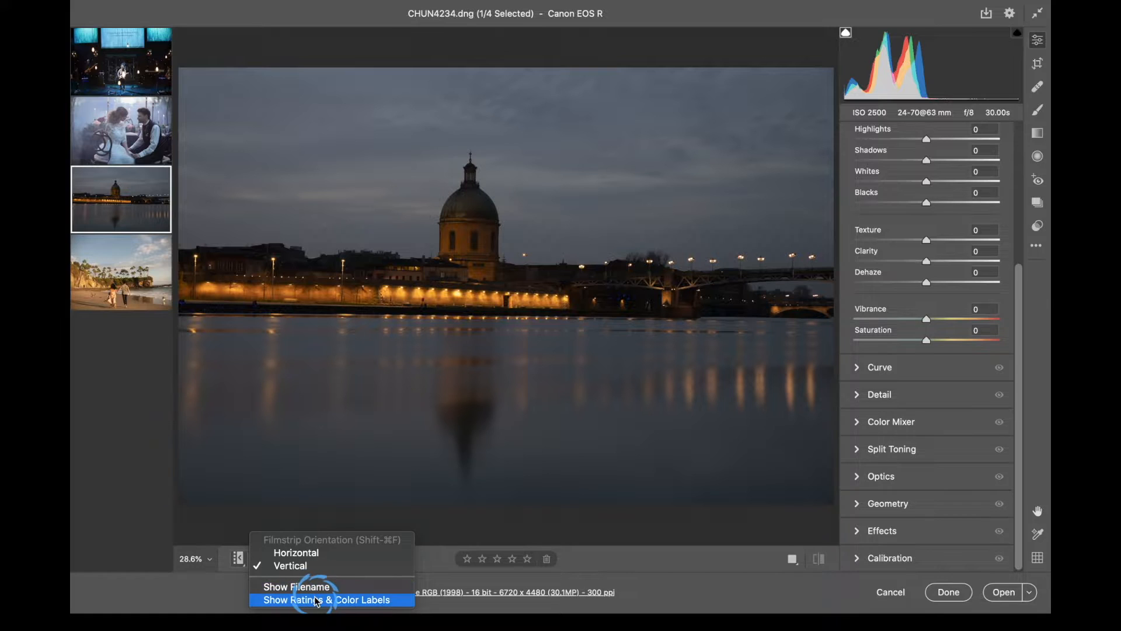
mouse_move(293, 566)
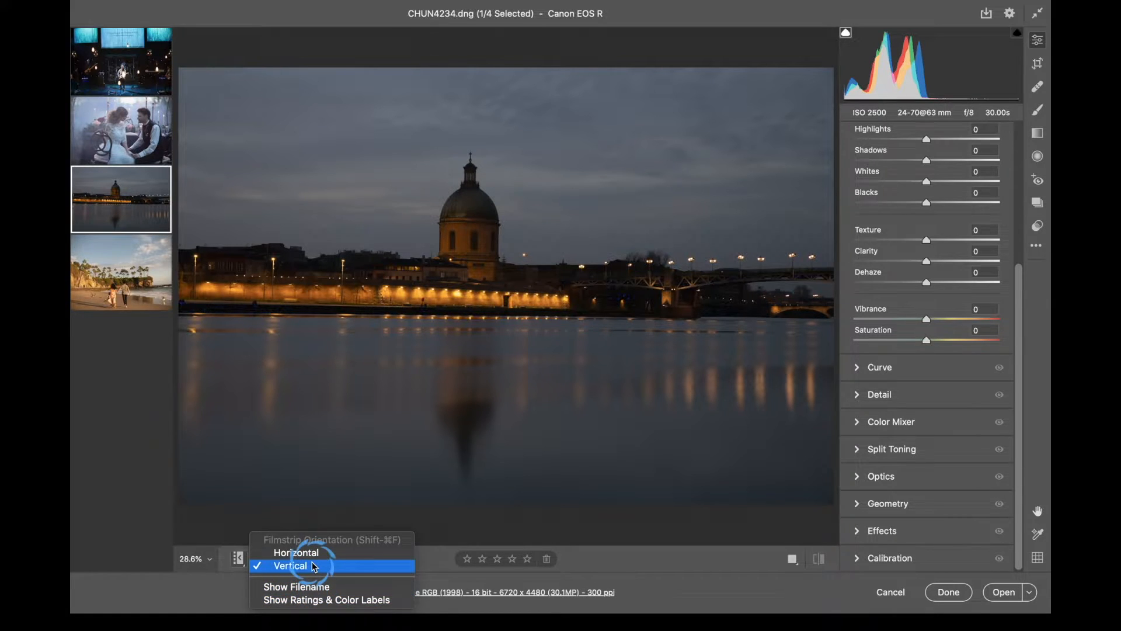
left_click(295, 552)
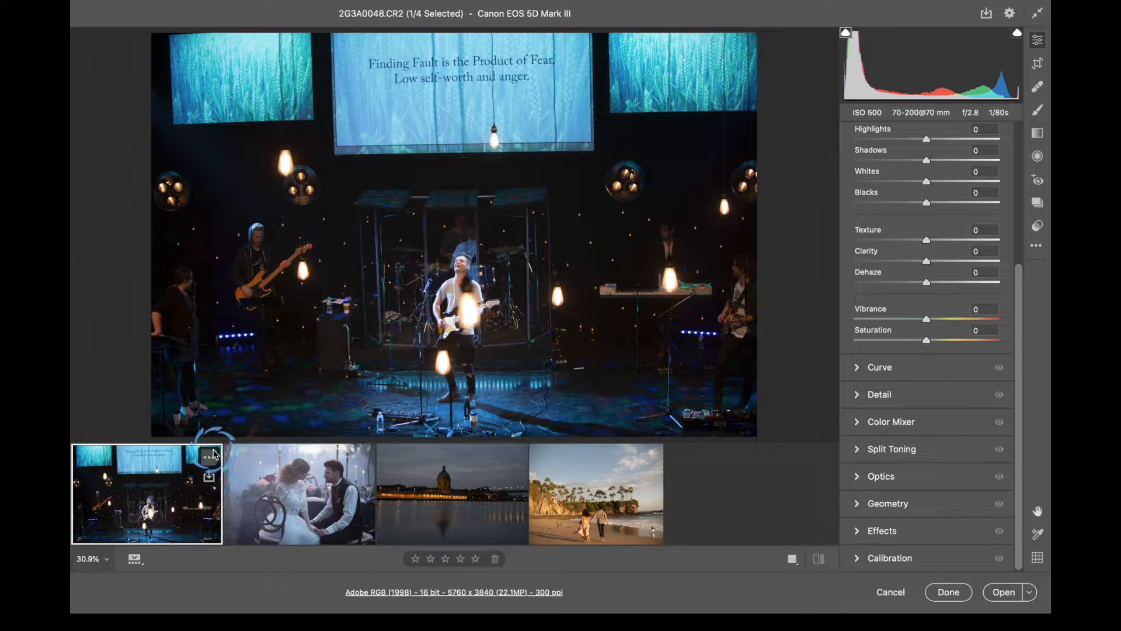
- View the filmstrip menu for the stage photo and raise its rating to four stars
right_click(146, 493)
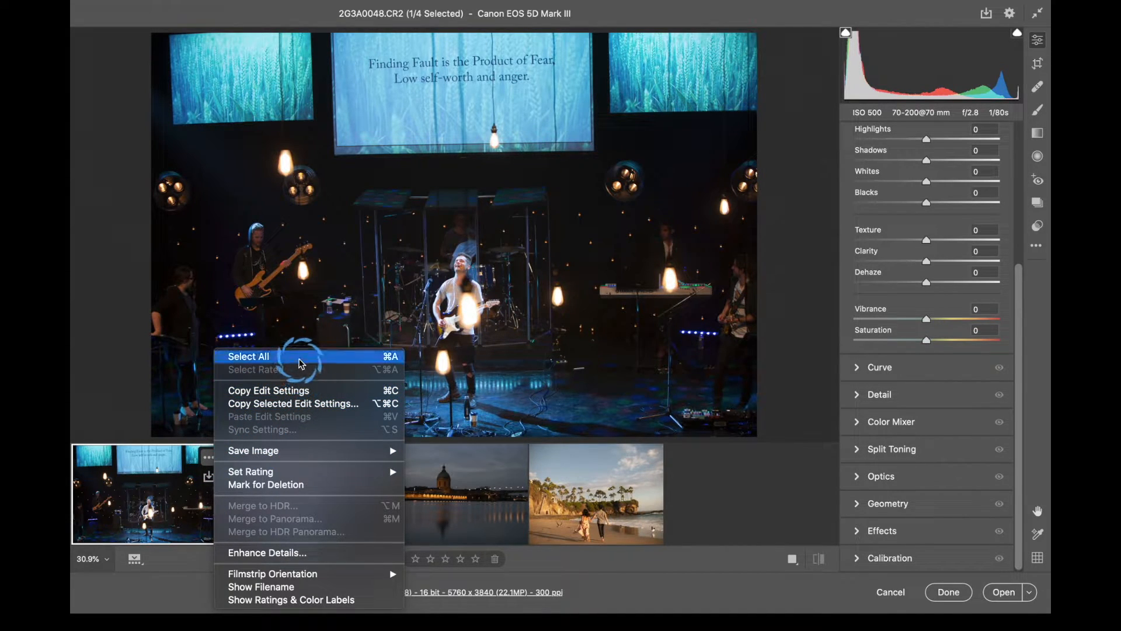
mouse_move(250, 471)
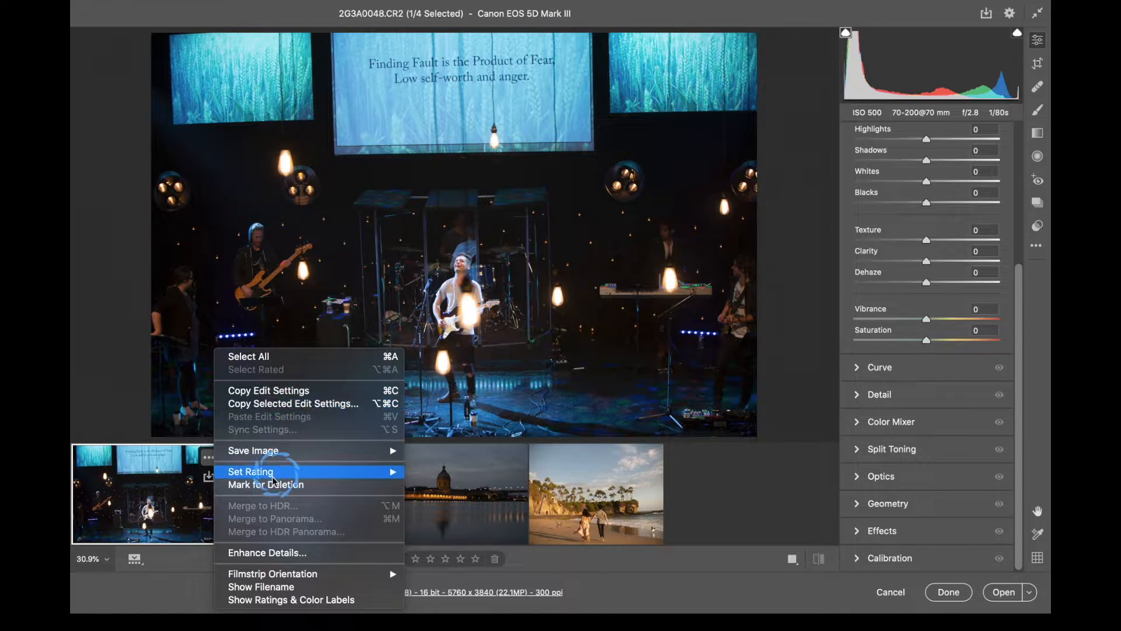
mouse_move(632, 501)
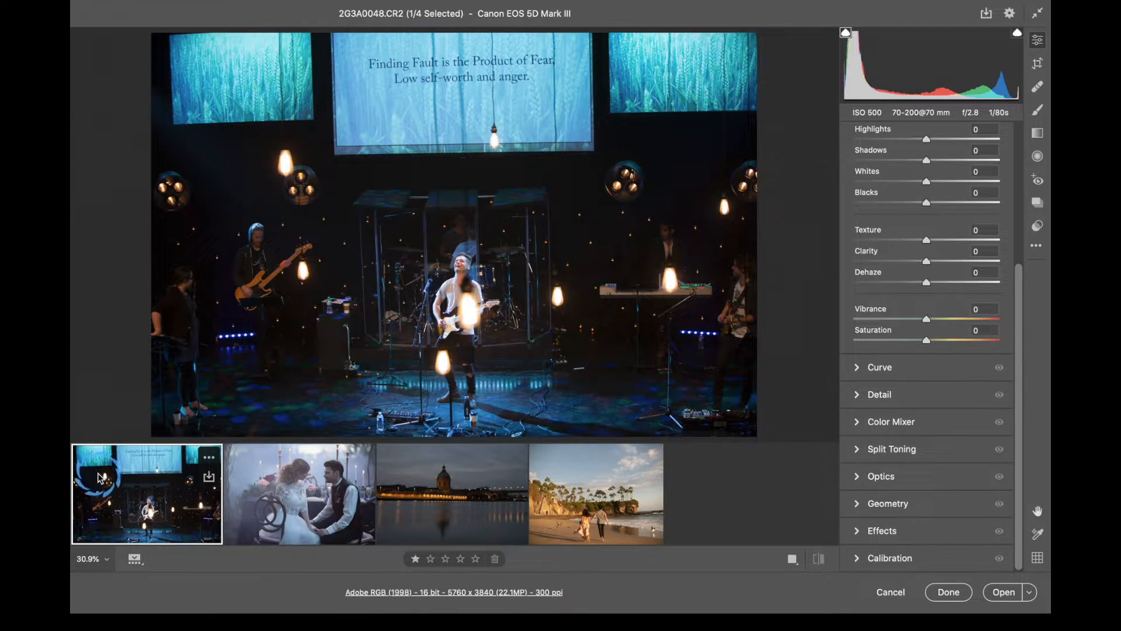
left_click(429, 559)
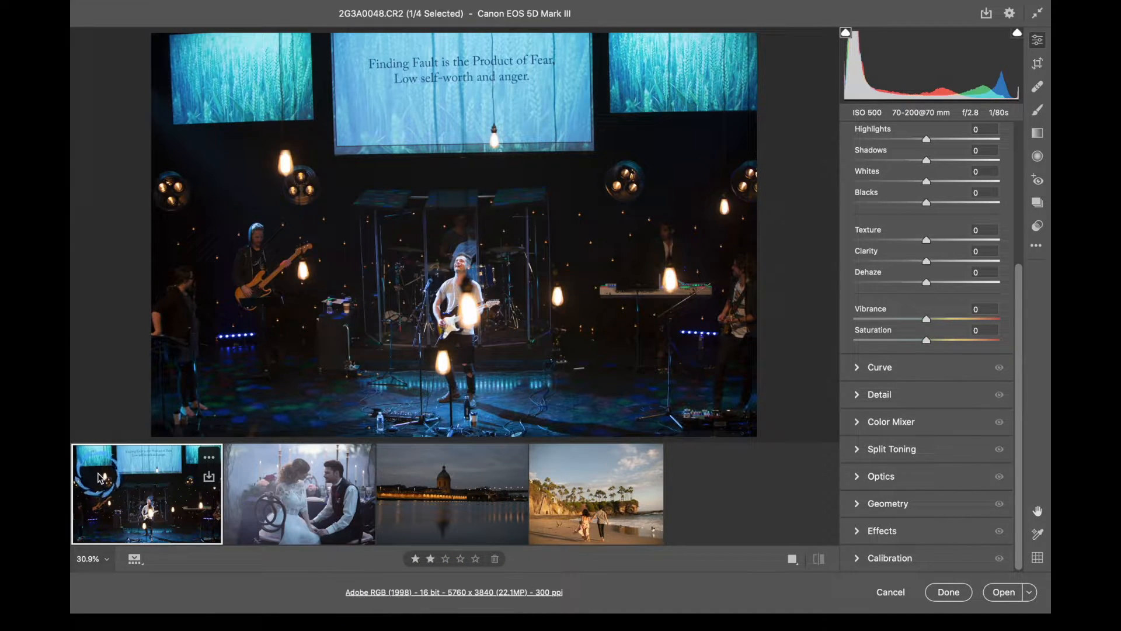
left_click(445, 558)
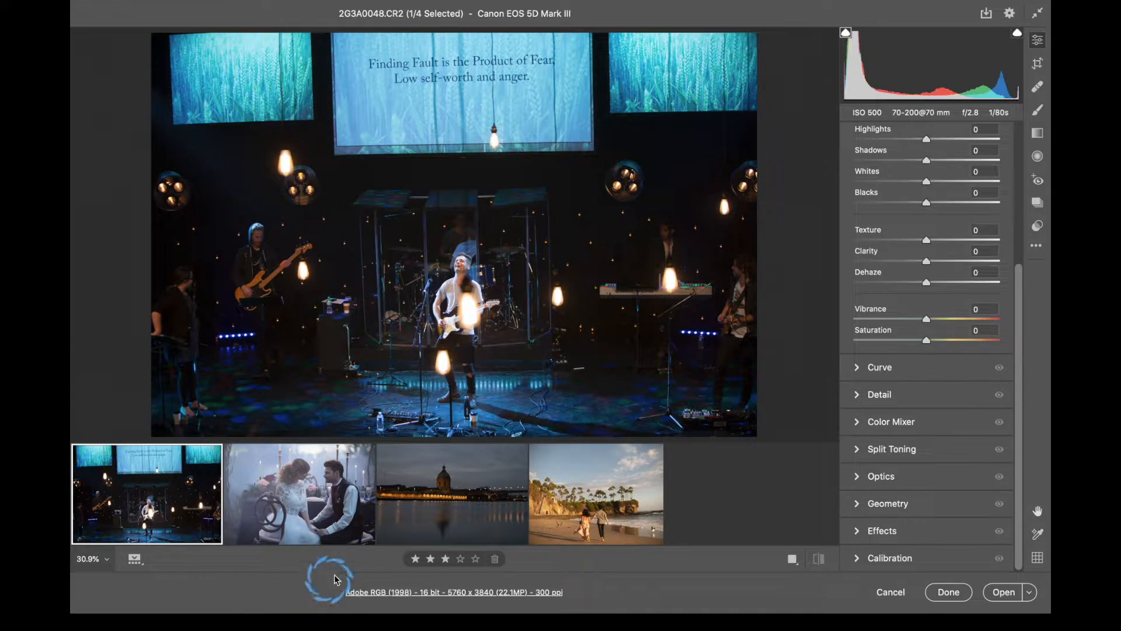
mouse_move(576, 571)
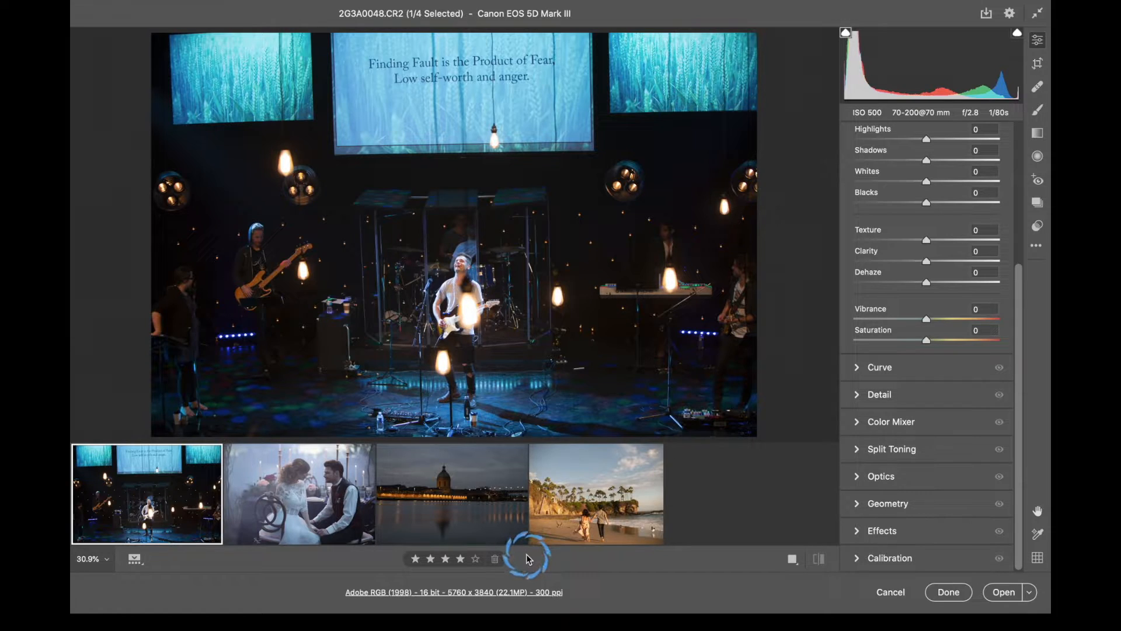
left_click(477, 558)
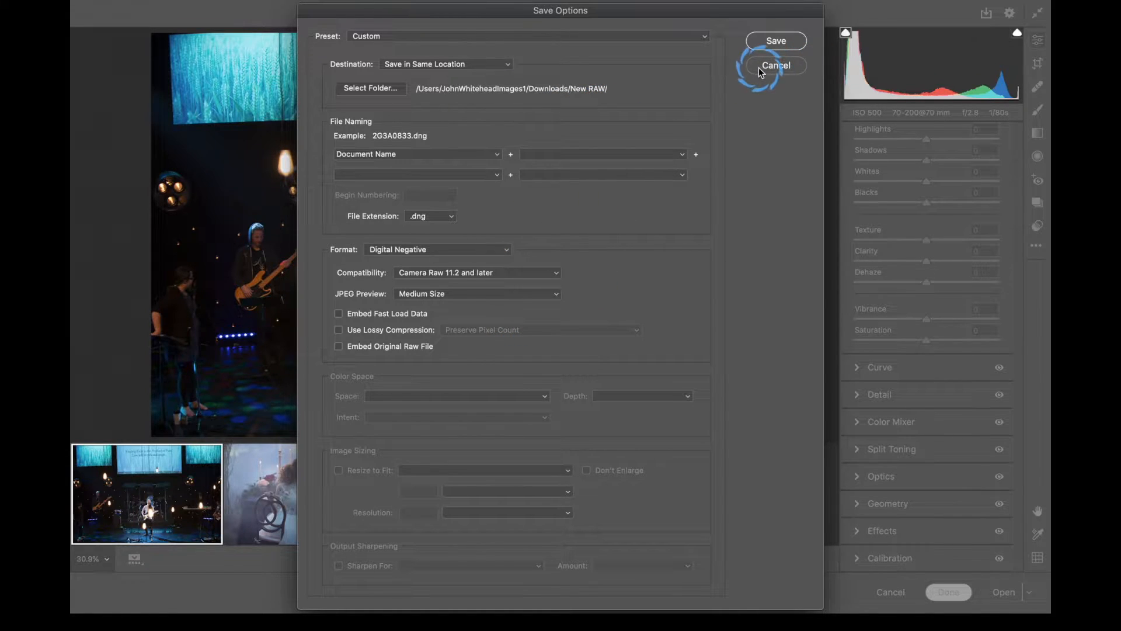
- Cancel the Save Options dialog so nothing is saved
left_click(775, 66)
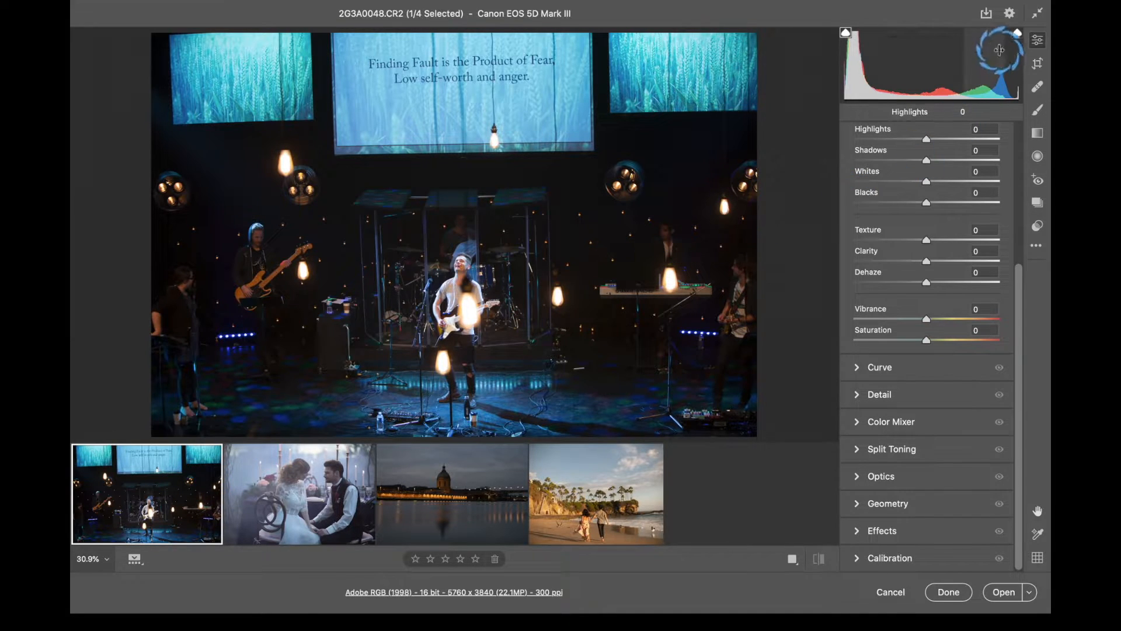
mouse_move(1010, 13)
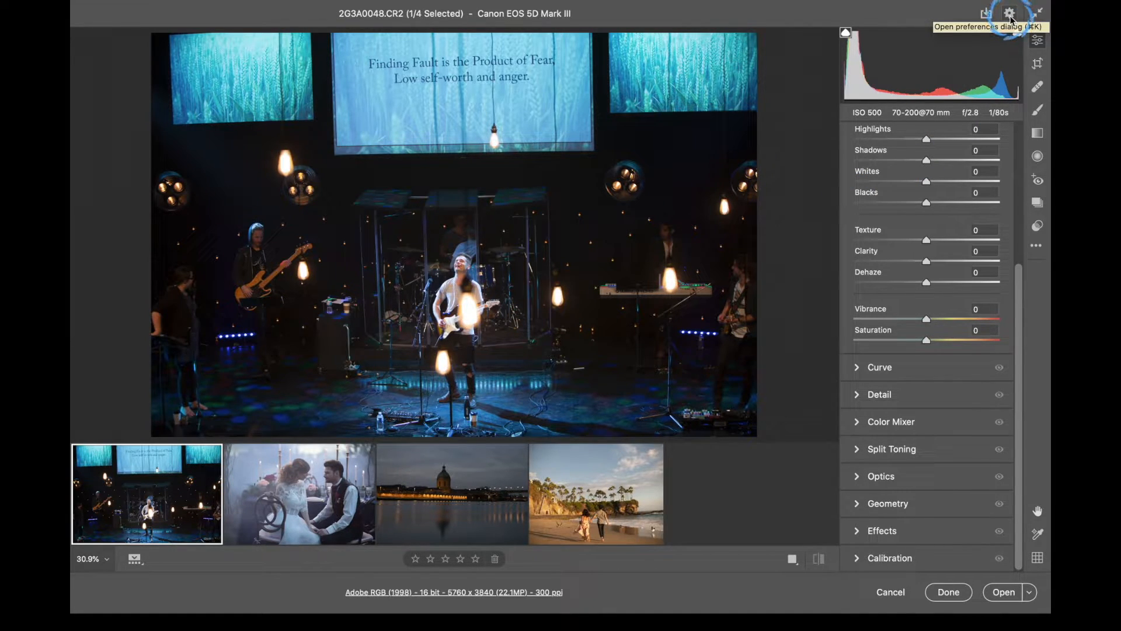
- In General preferences, try Single edit panel behaviour and set it back to Multi
left_click(476, 558)
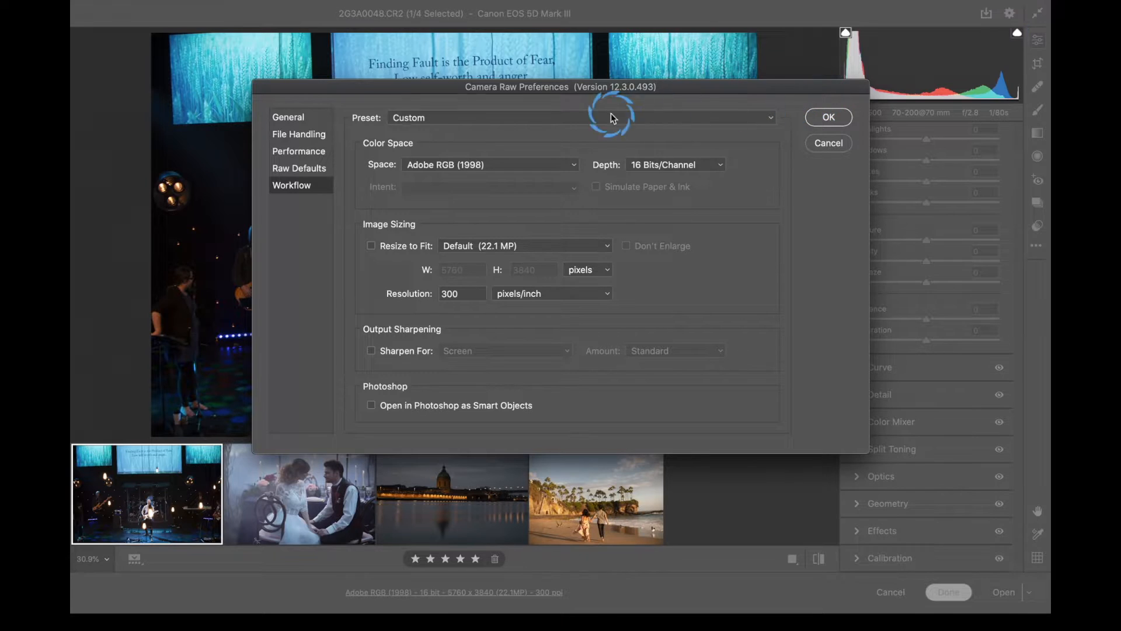
left_click(288, 117)
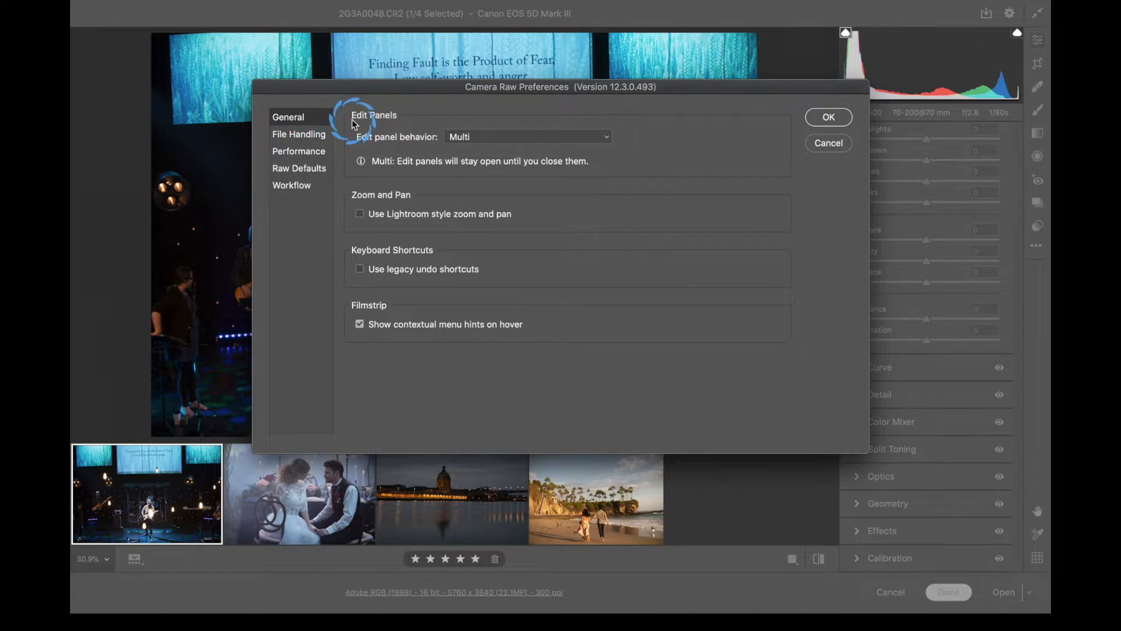
mouse_move(466, 152)
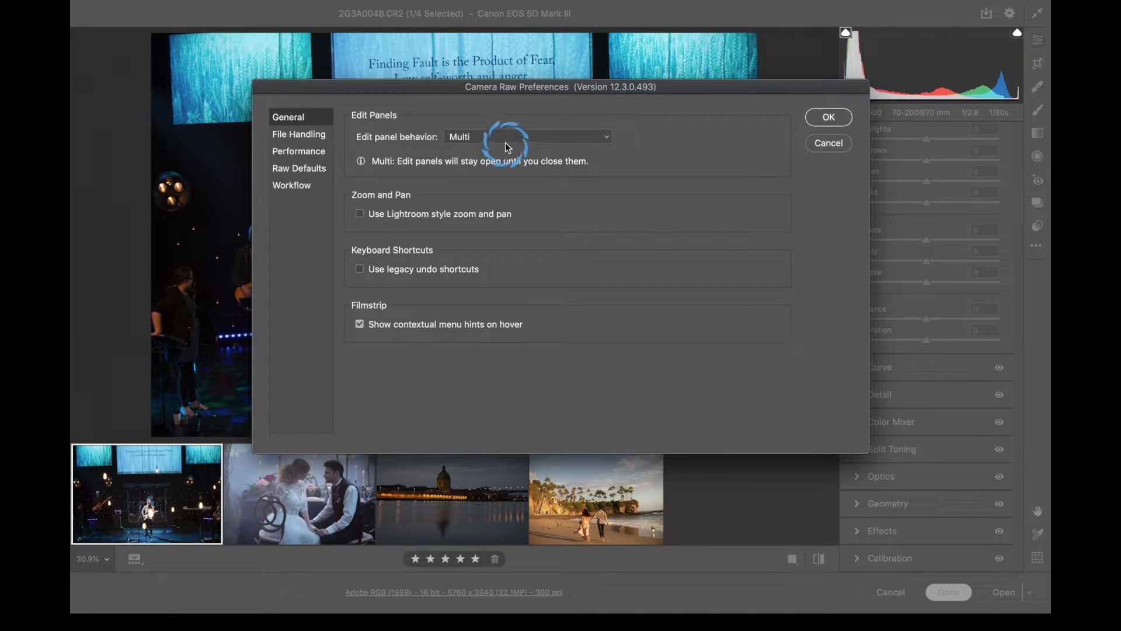
left_click(527, 137)
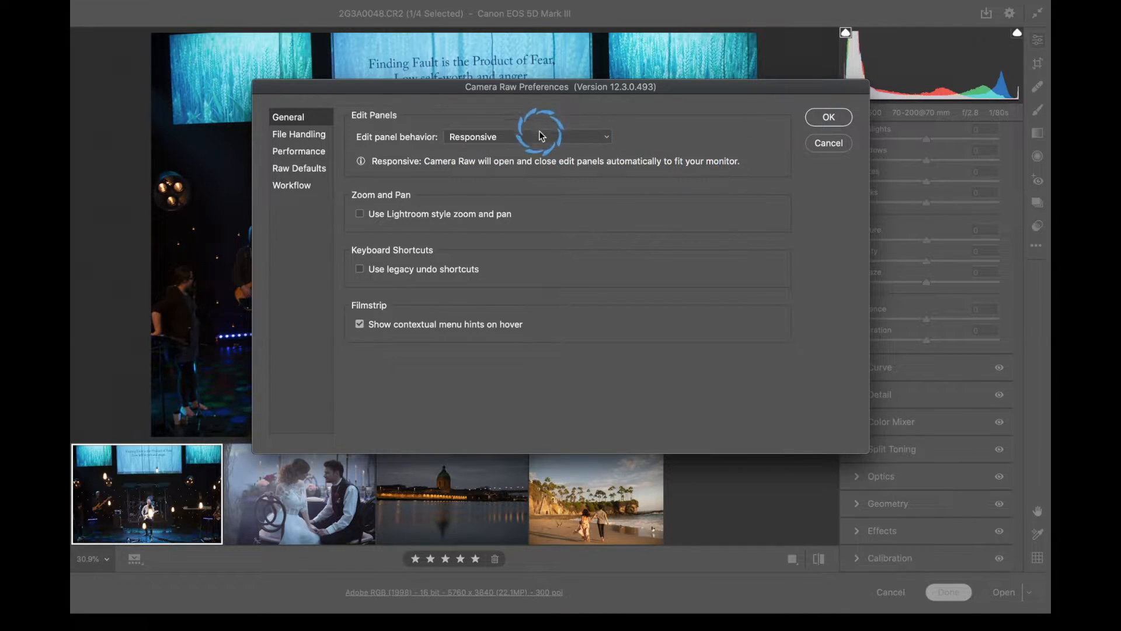
left_click(527, 137)
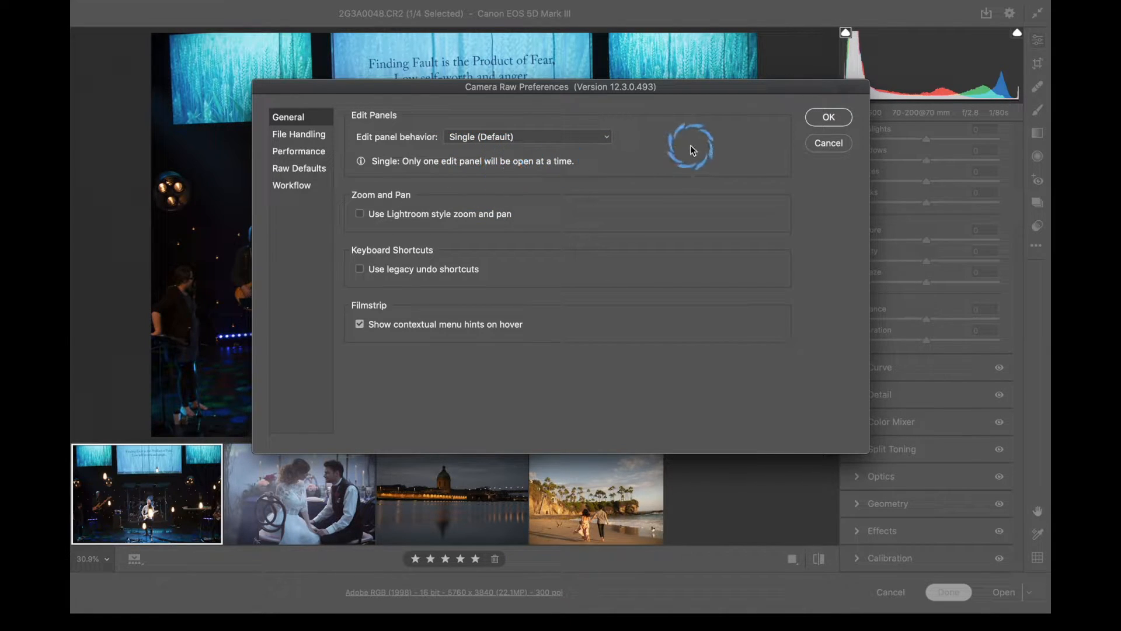
left_click(527, 137)
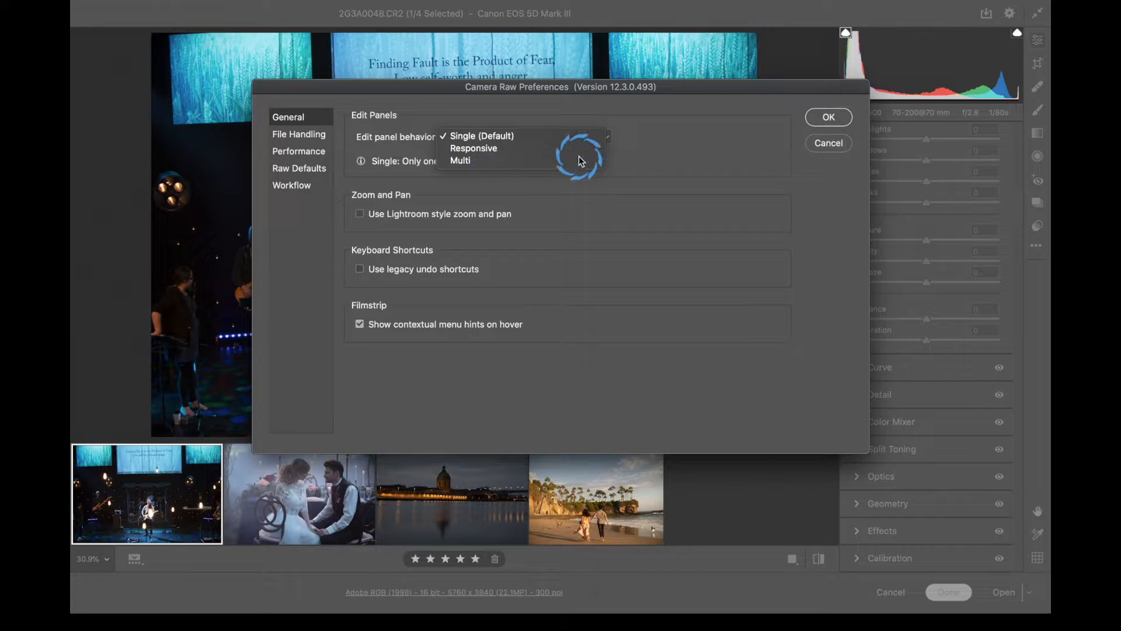
left_click(459, 160)
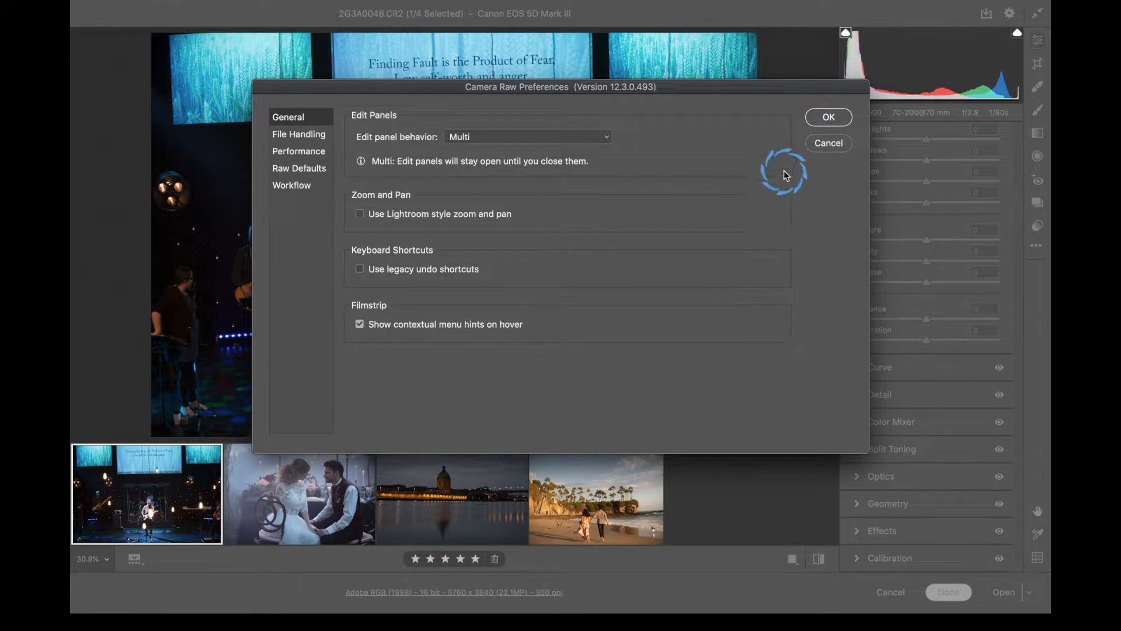
- Show the File Handling preferences
left_click(299, 133)
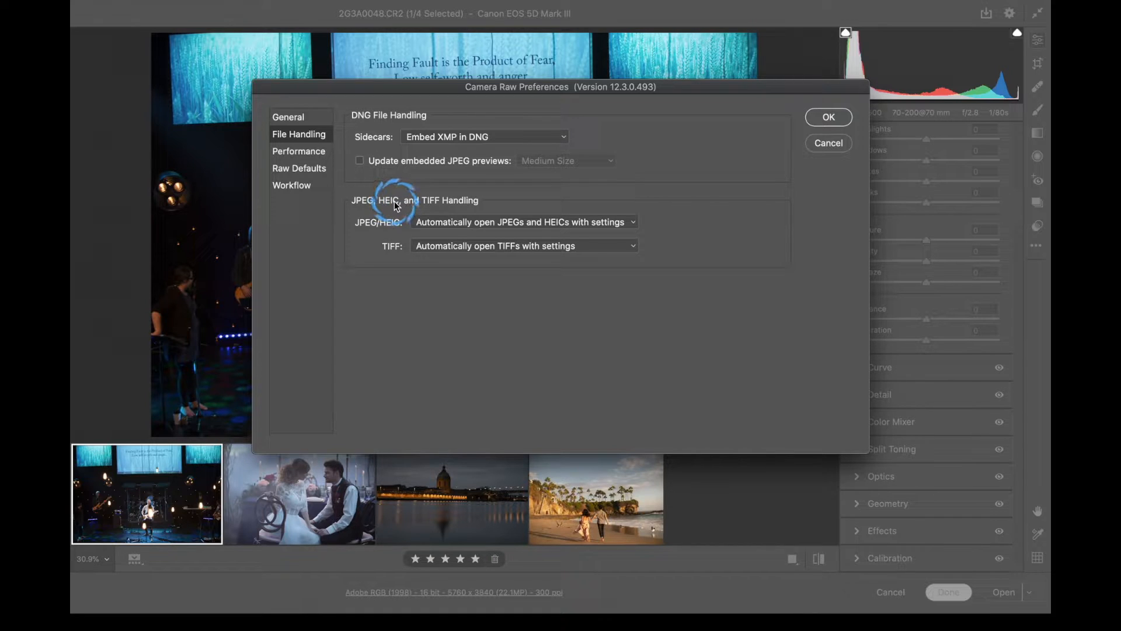
- Review Performance and Raw Defaults, keep Adobe Default as master, then show Workflow preferences
left_click(299, 151)
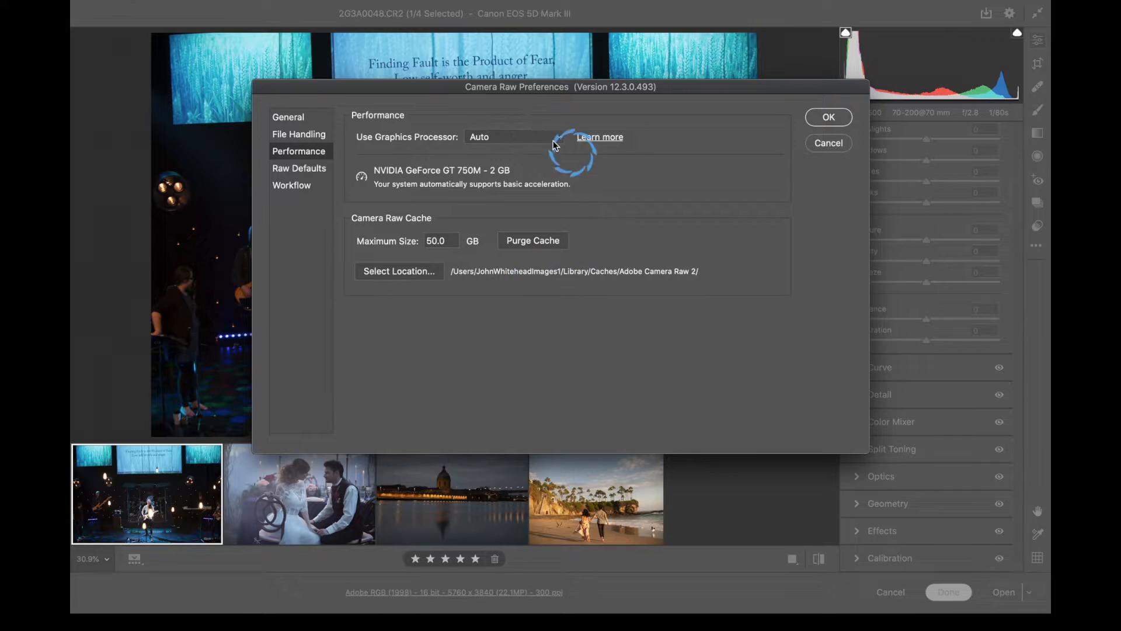
left_click(299, 168)
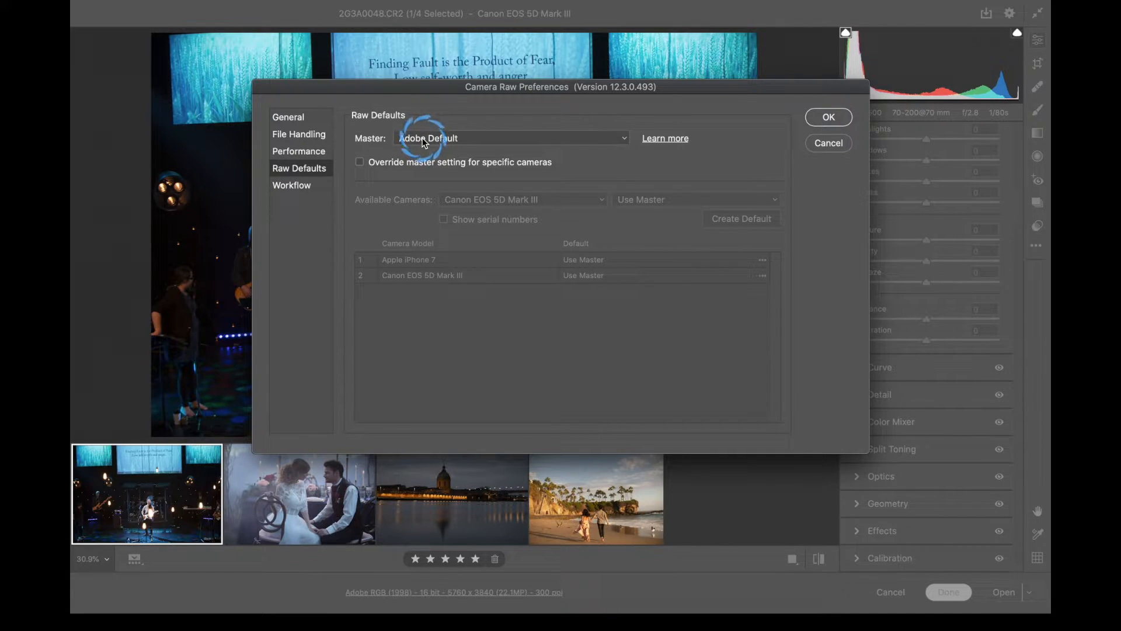
left_click(511, 137)
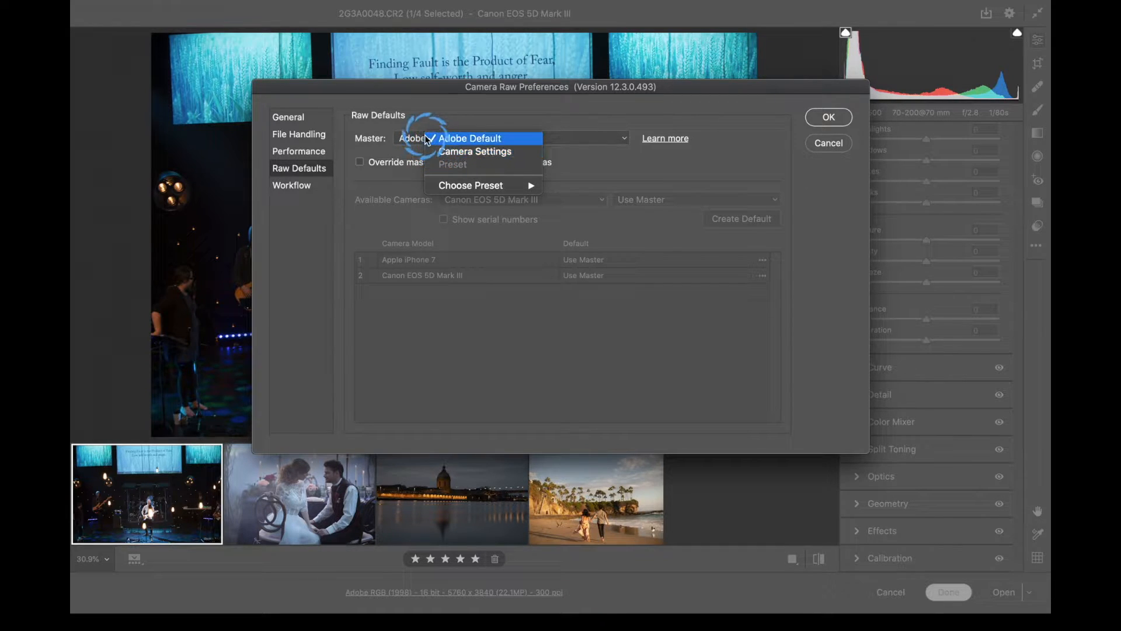
left_click(471, 137)
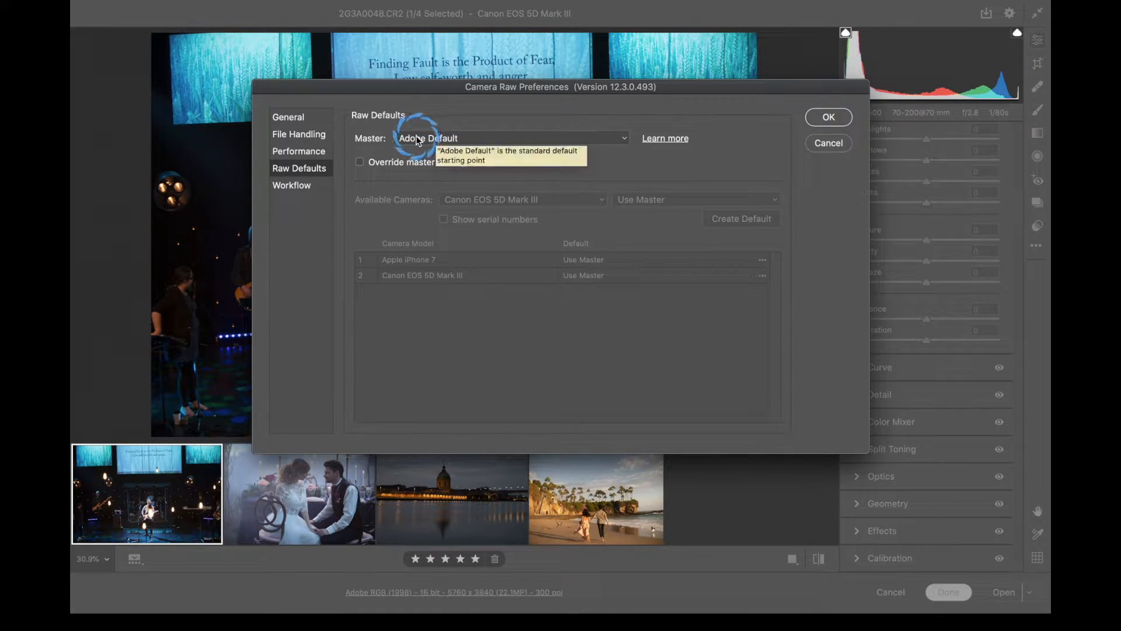
left_click(291, 185)
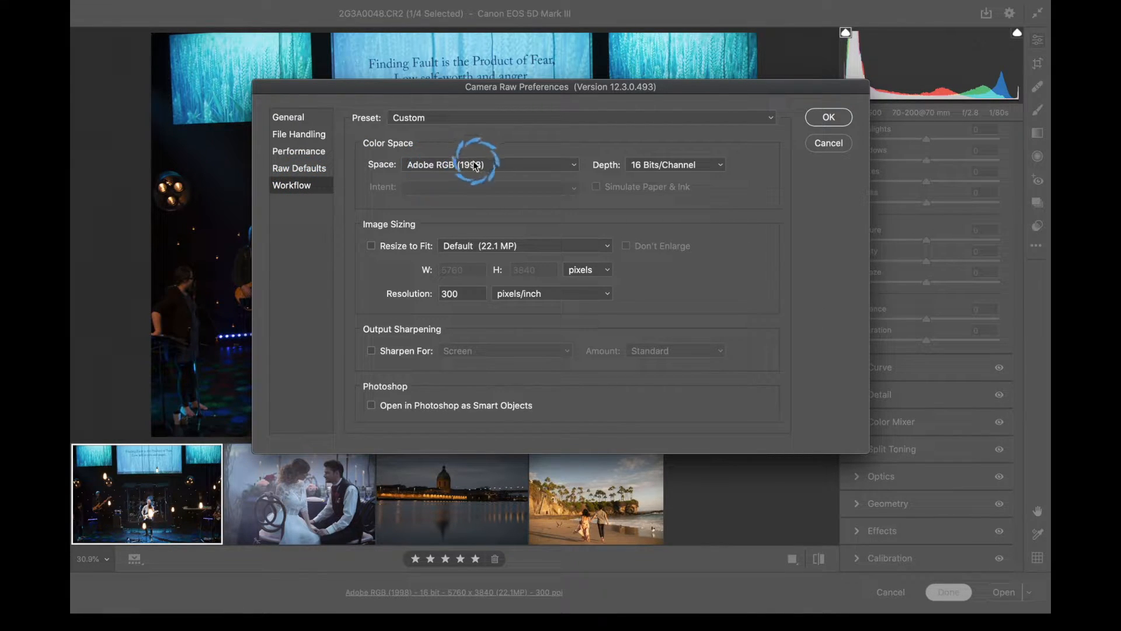
mouse_move(650, 164)
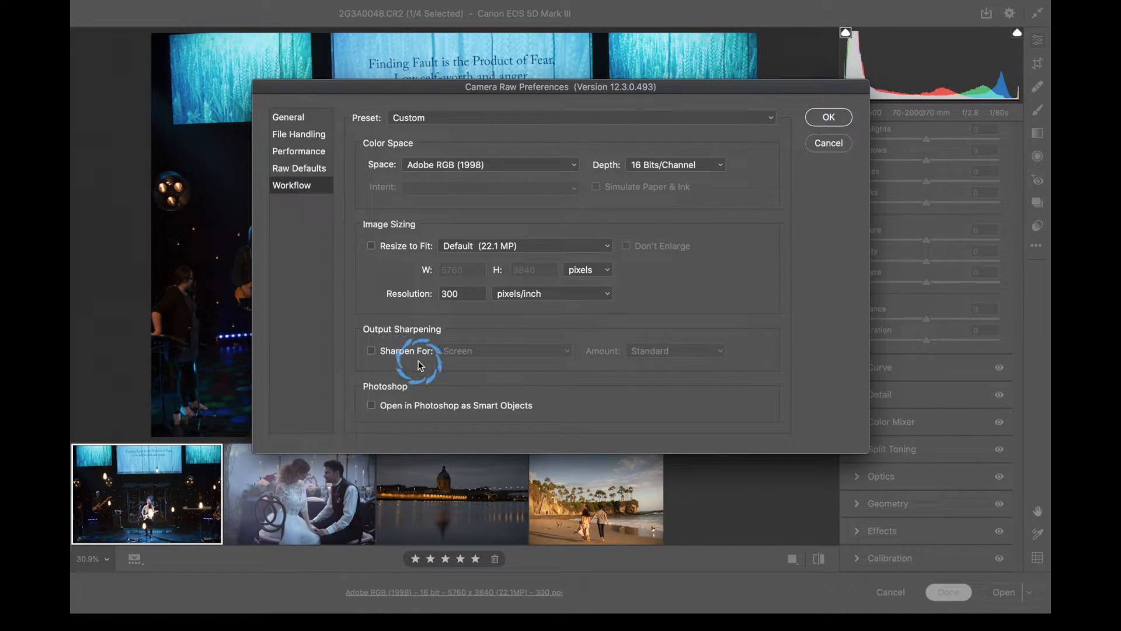
mouse_move(746, 382)
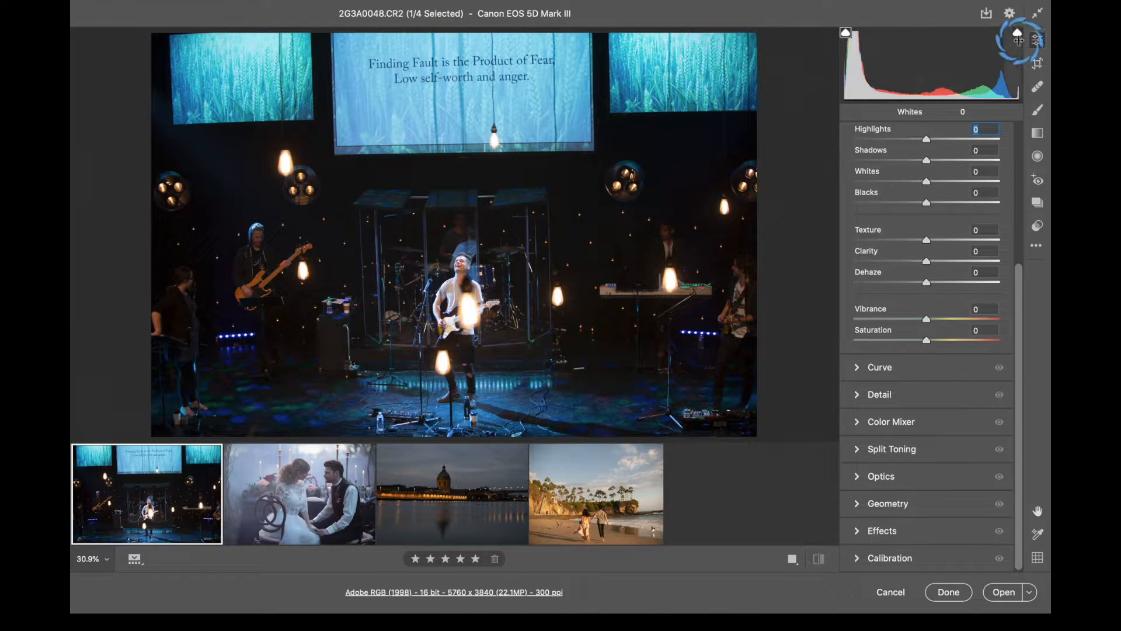
mouse_move(509, 288)
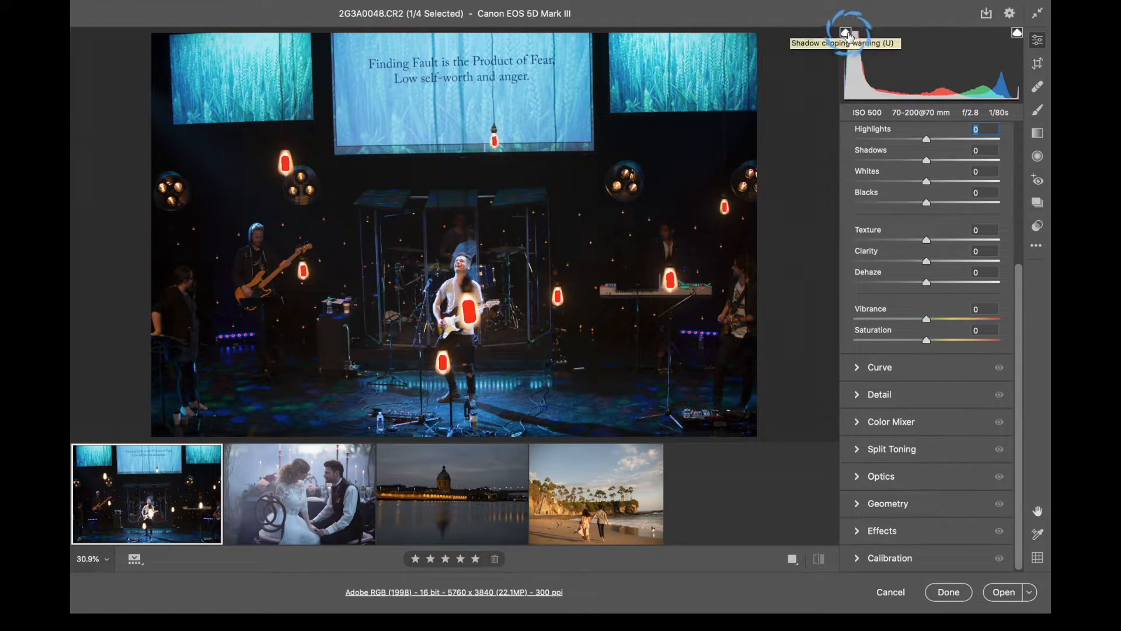
mouse_move(1018, 33)
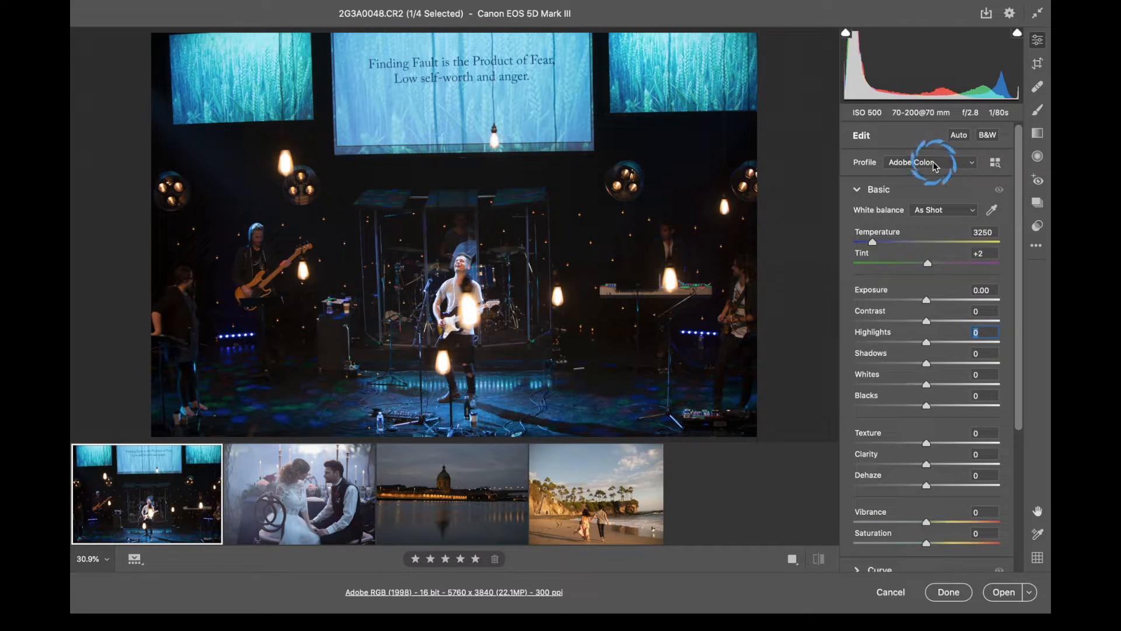
- Browse the camera profile groups and return to the edit panels
left_click(928, 161)
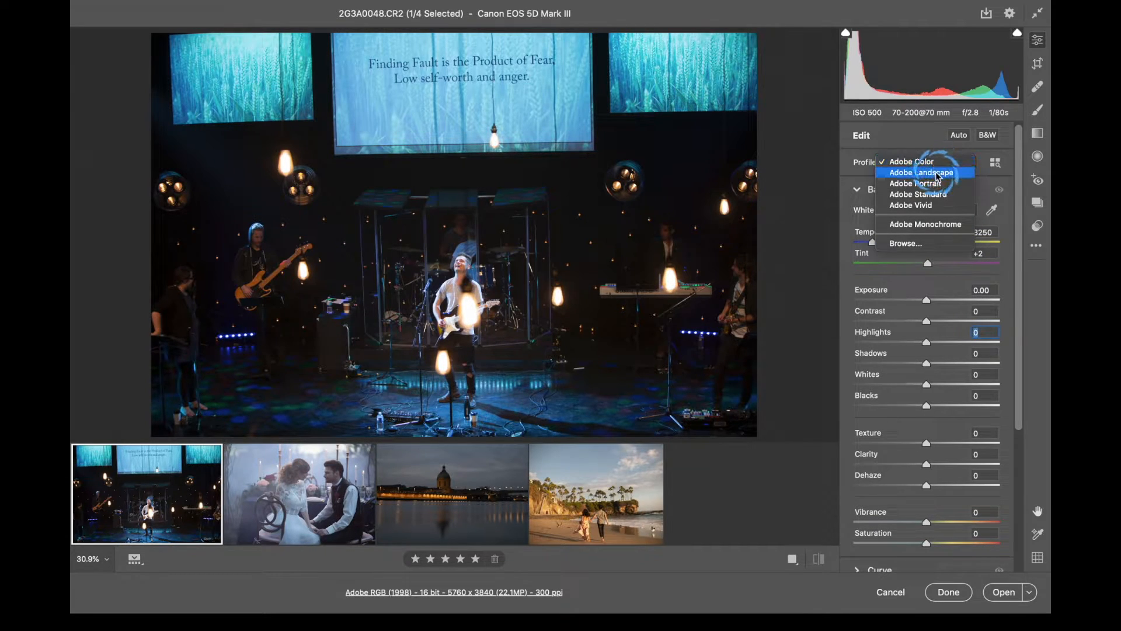
mouse_move(918, 194)
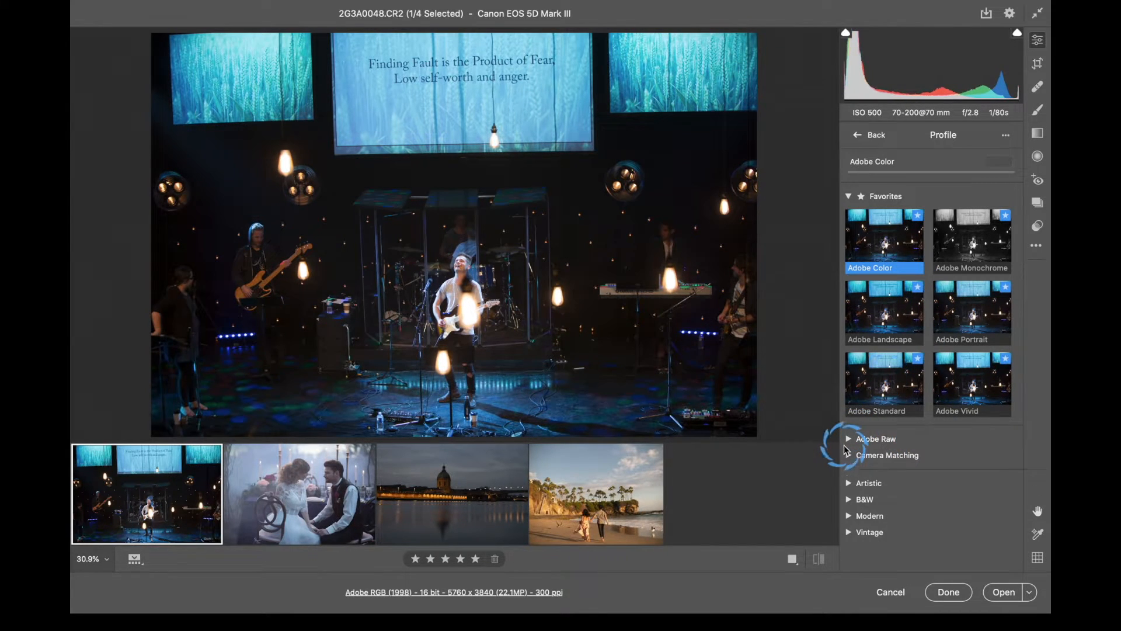
left_click(849, 483)
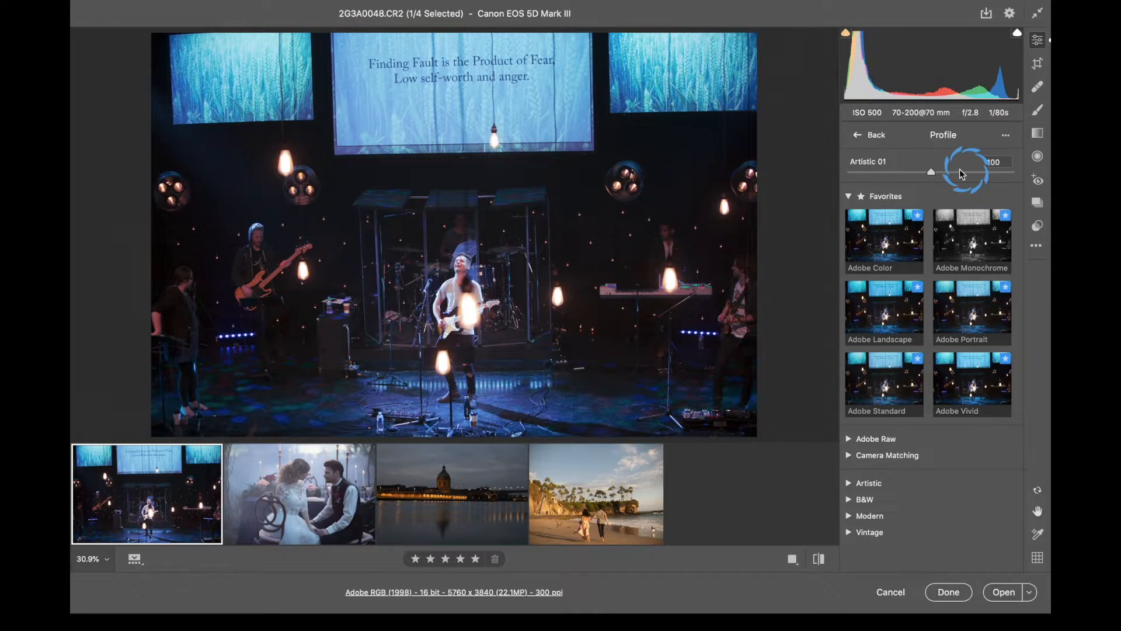
left_click(869, 135)
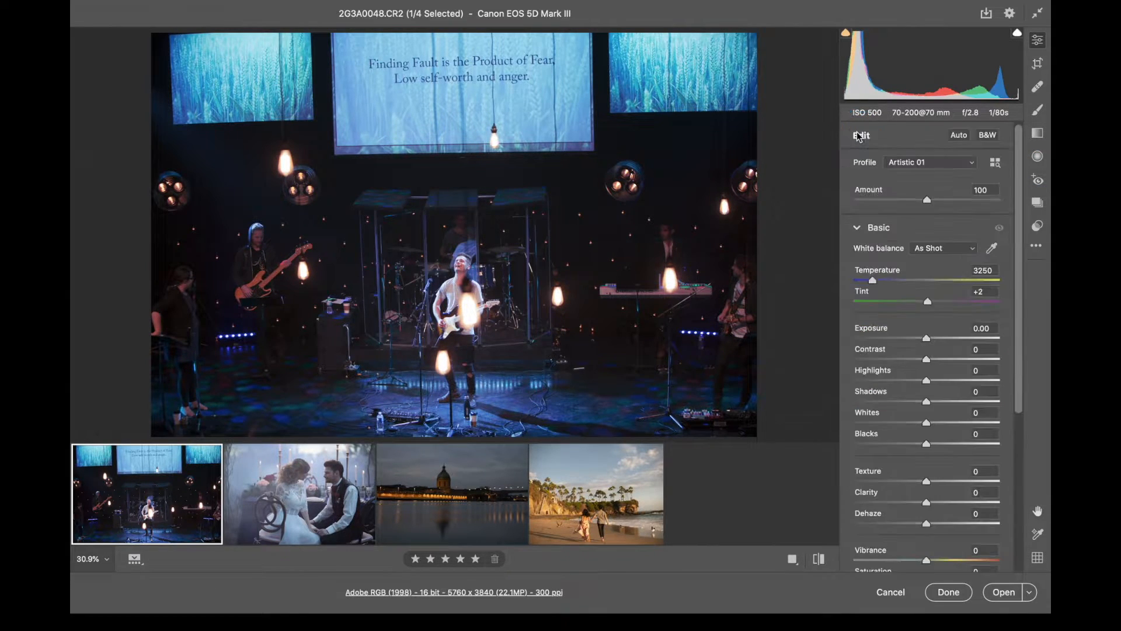
- Apply the Adobe Portrait profile to the concert photo
left_click(930, 162)
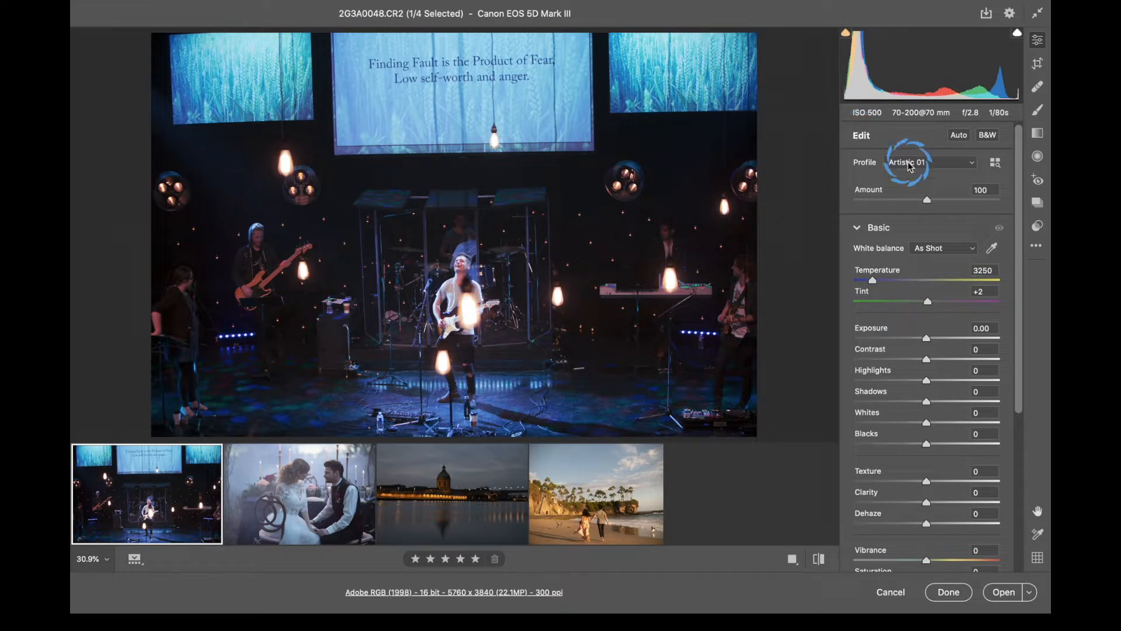
left_click(930, 162)
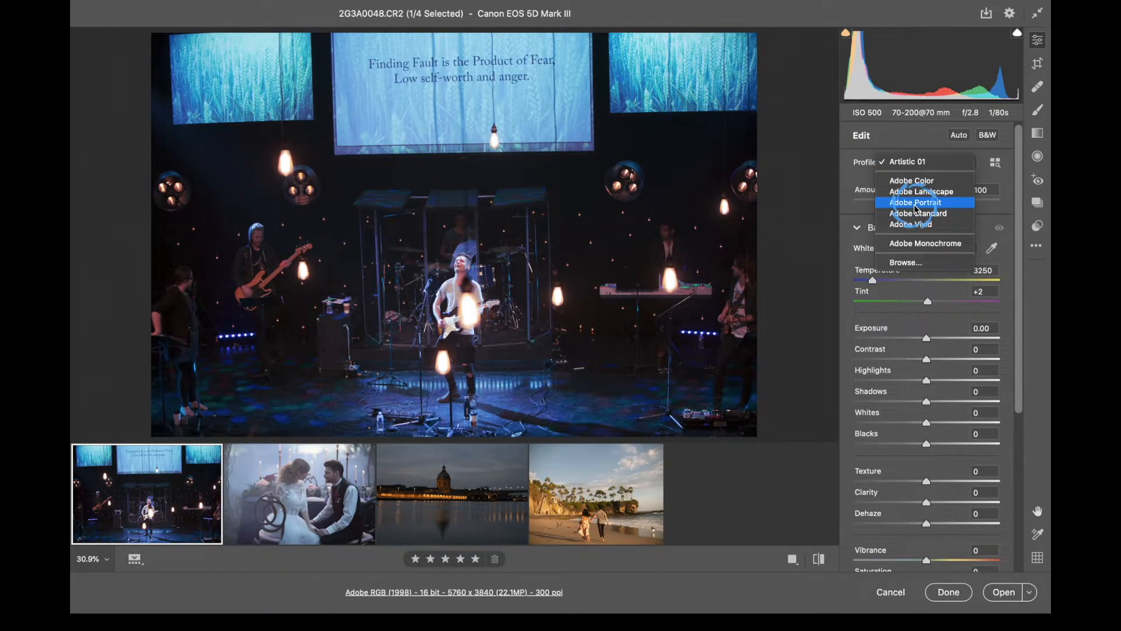
left_click(914, 202)
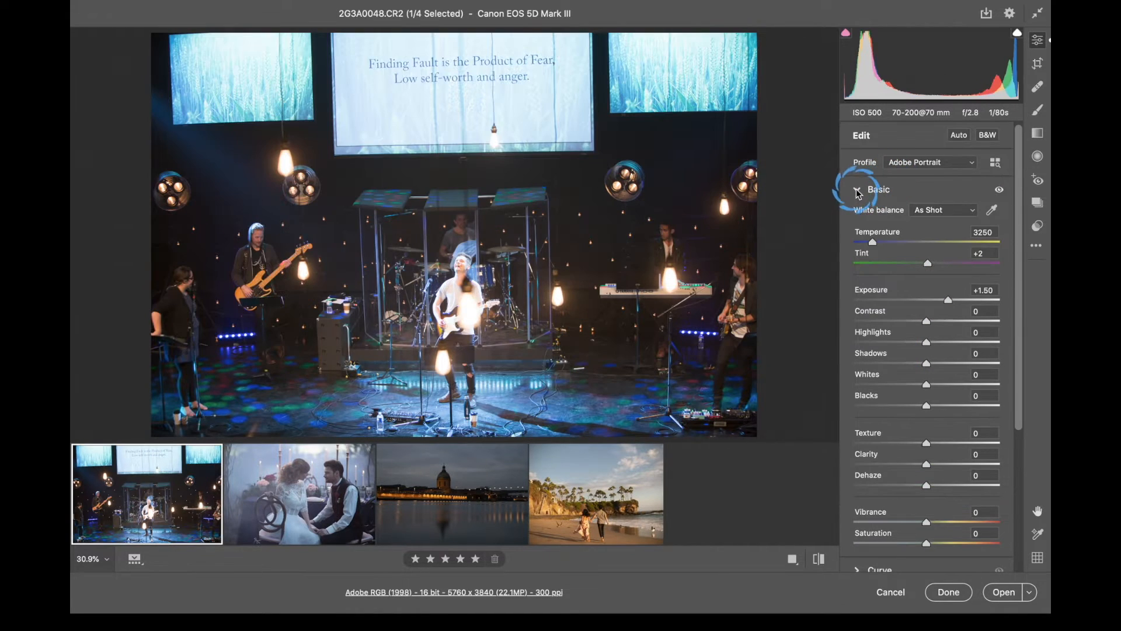
- Collapse Basic, switch Color Mixer to HSL and show all hue, saturation and luminance sliders
left_click(857, 189)
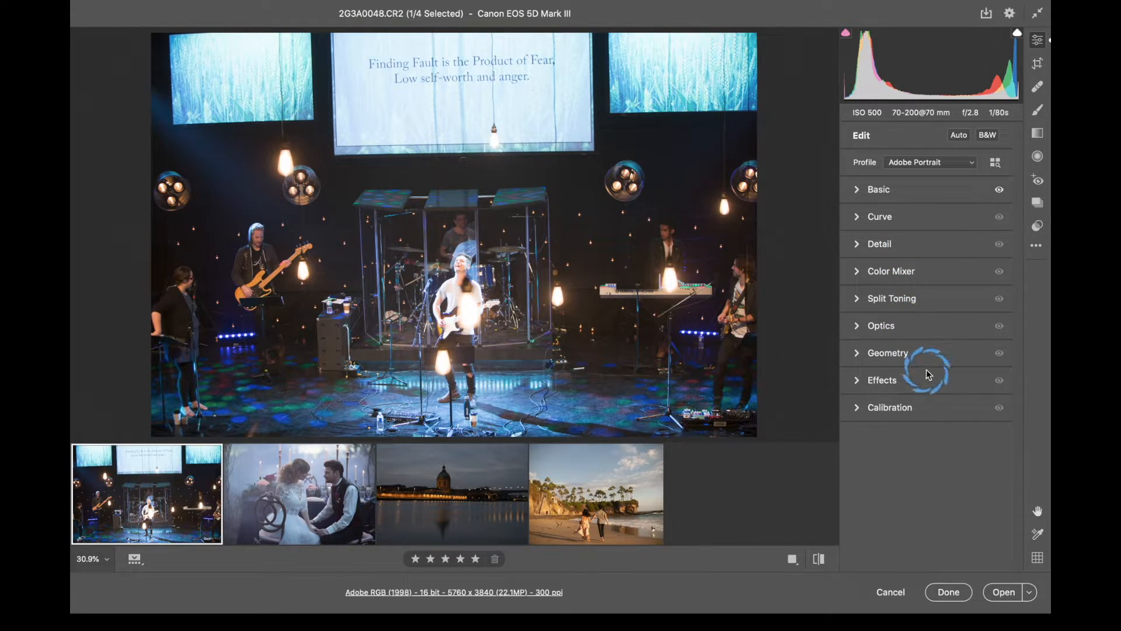
mouse_move(929, 300)
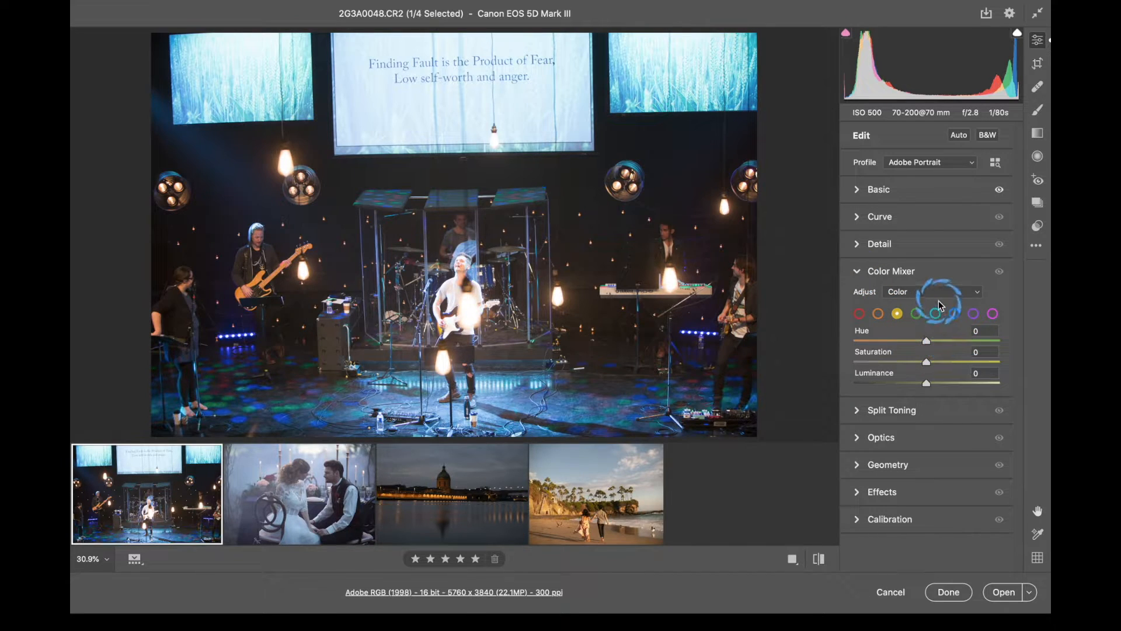
left_click(934, 291)
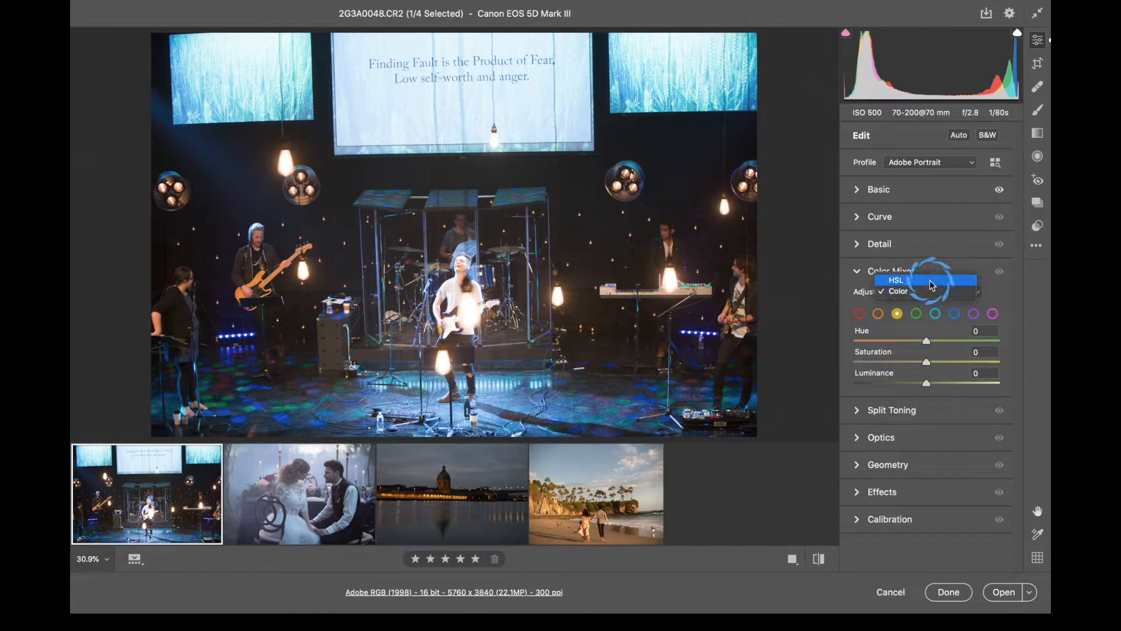
left_click(896, 279)
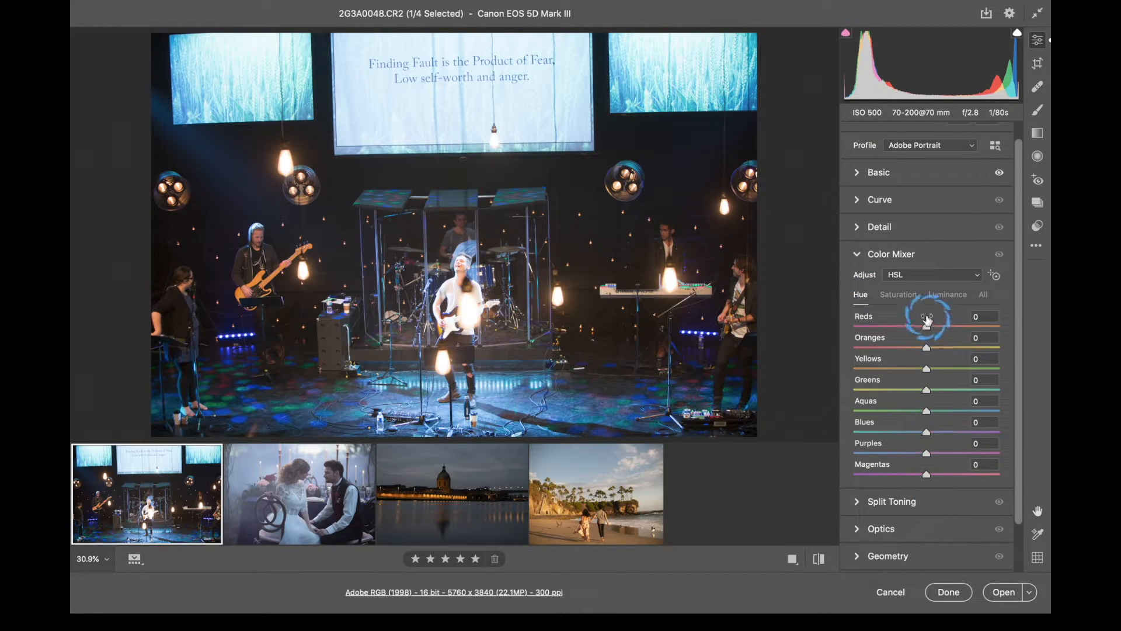
left_click(898, 294)
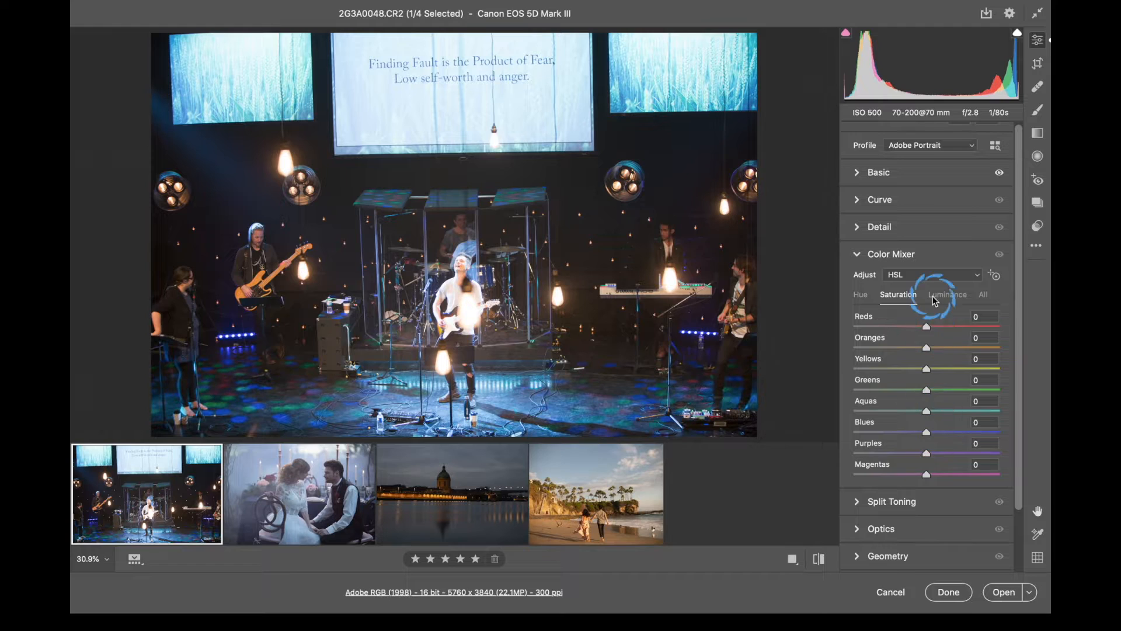
left_click(982, 294)
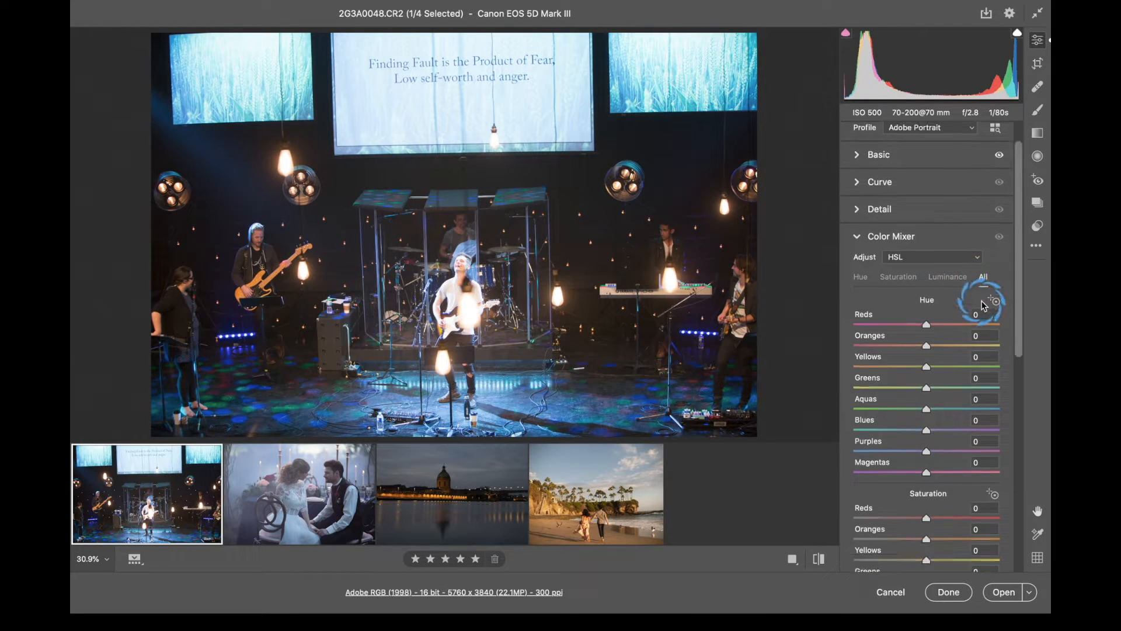
- Switch the Color Mixer back to per-colour (Color) adjustment
scroll("down", 3)
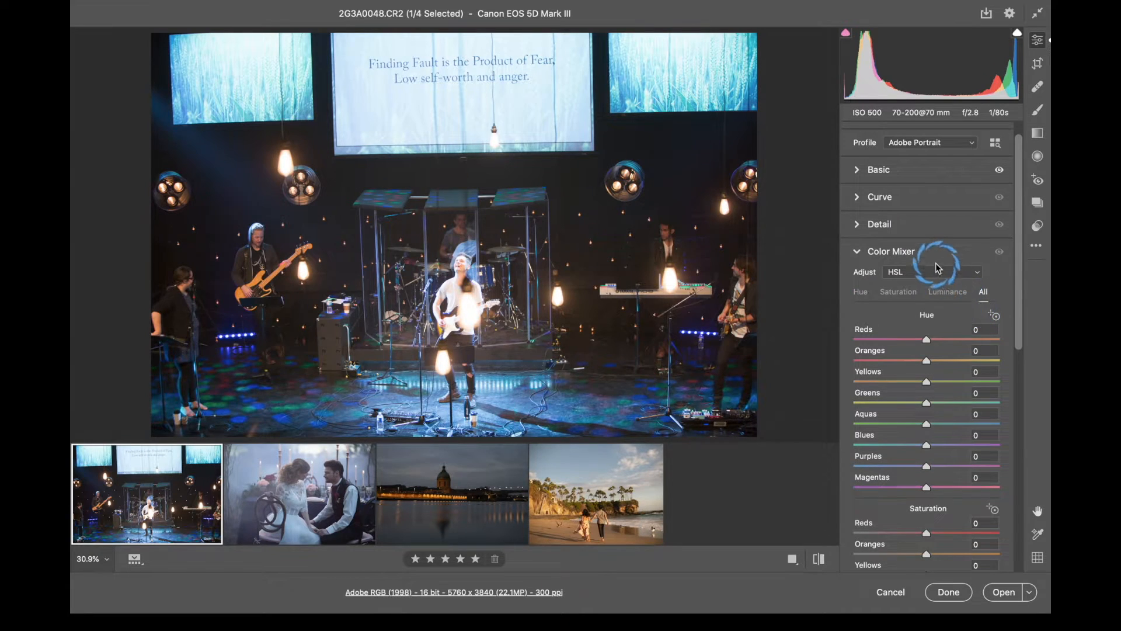
left_click(934, 272)
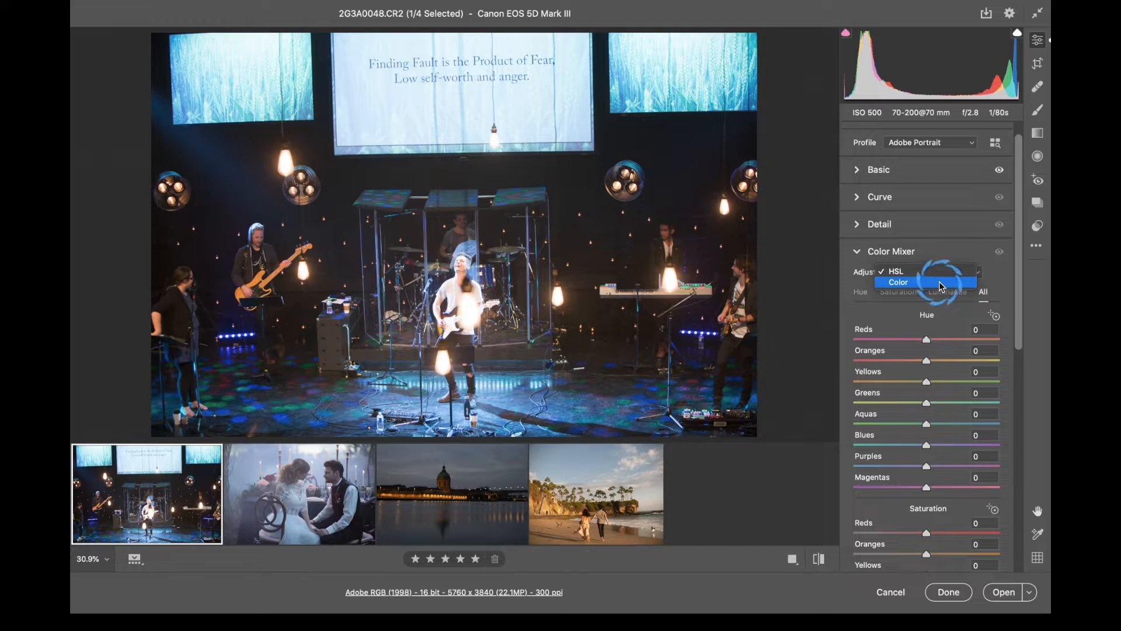
left_click(898, 282)
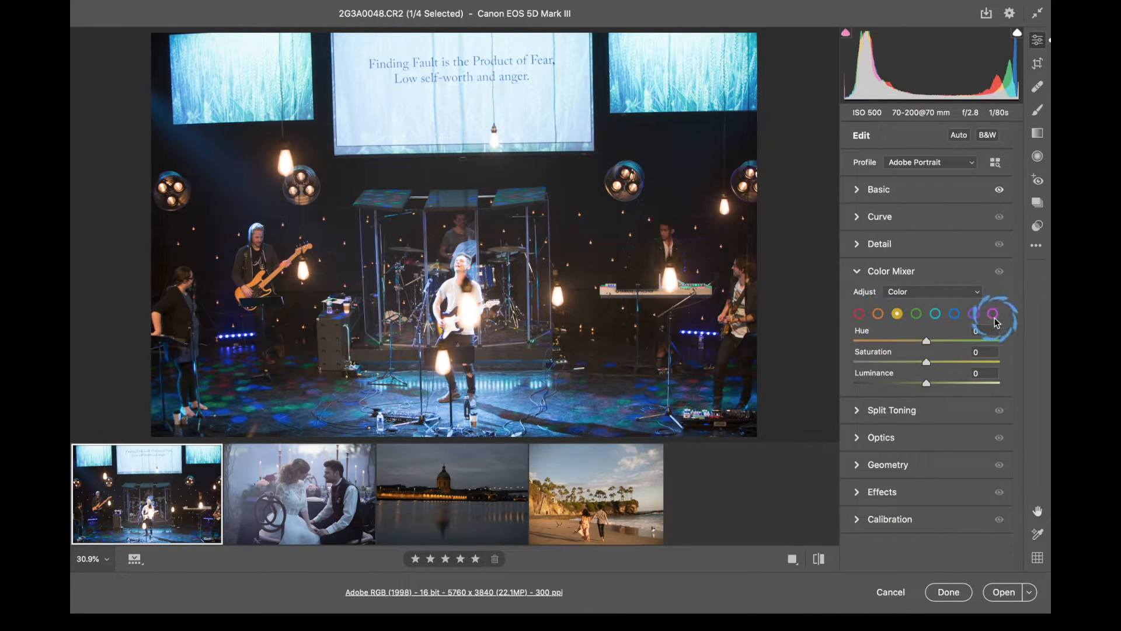
mouse_move(860, 316)
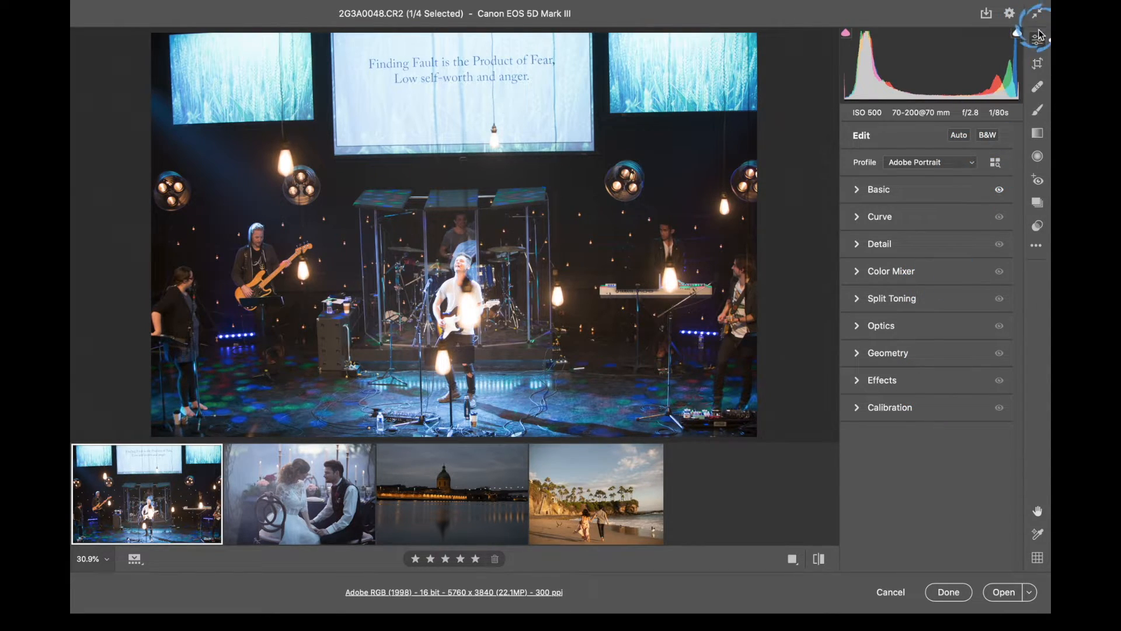
- Activate Crop & Rotate and keep the 2 x 3 / 4 x 6 aspect ratio
left_click(1037, 63)
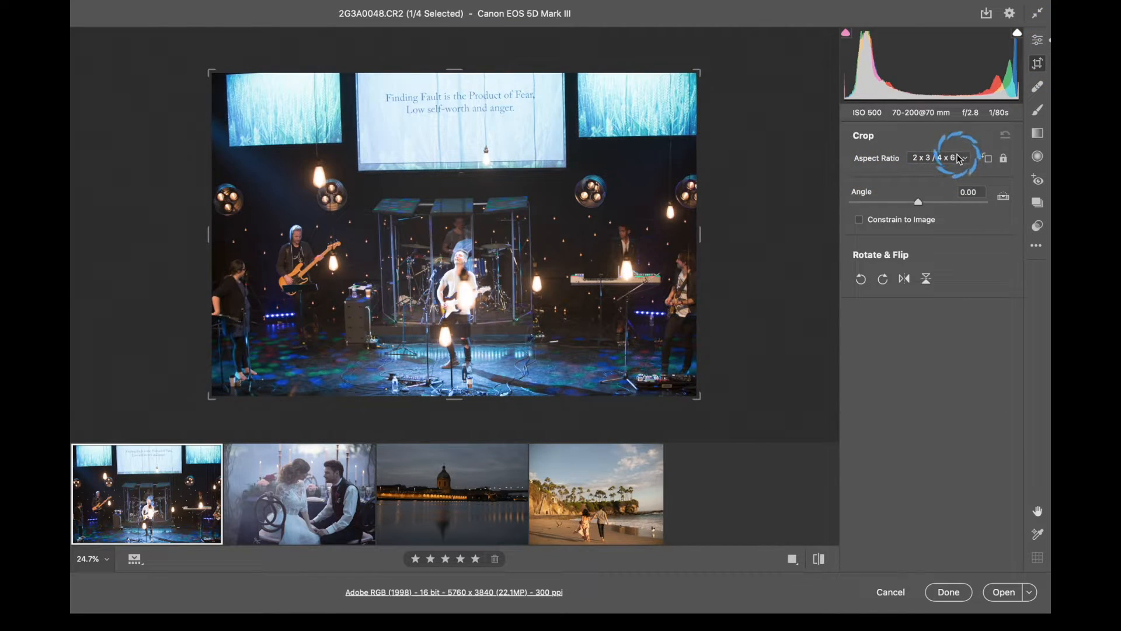
left_click(963, 157)
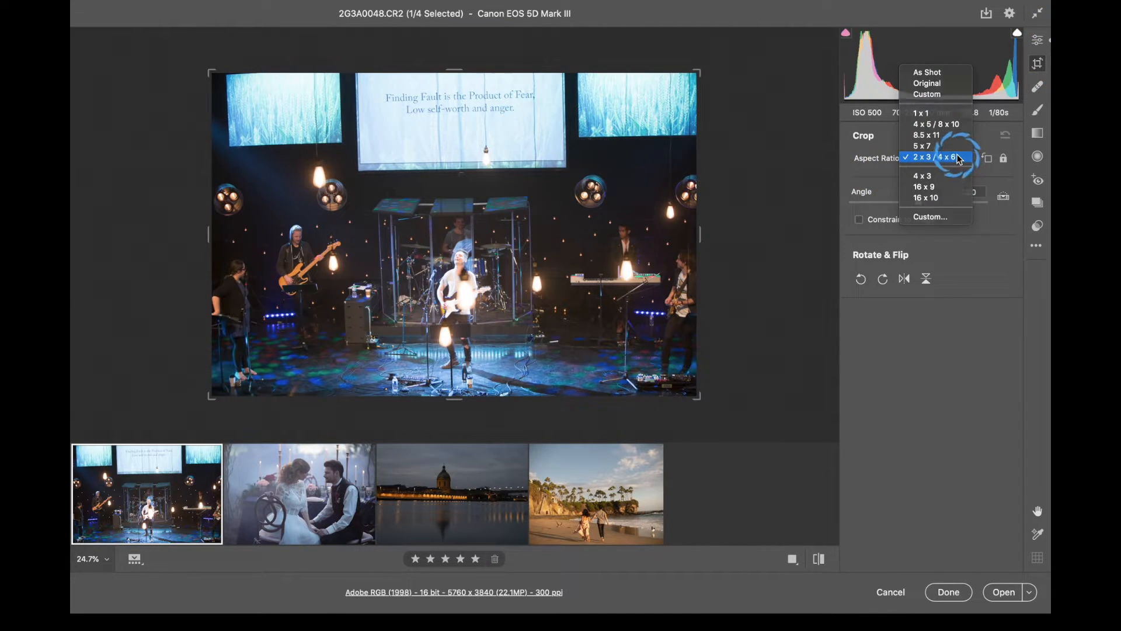
left_click(936, 156)
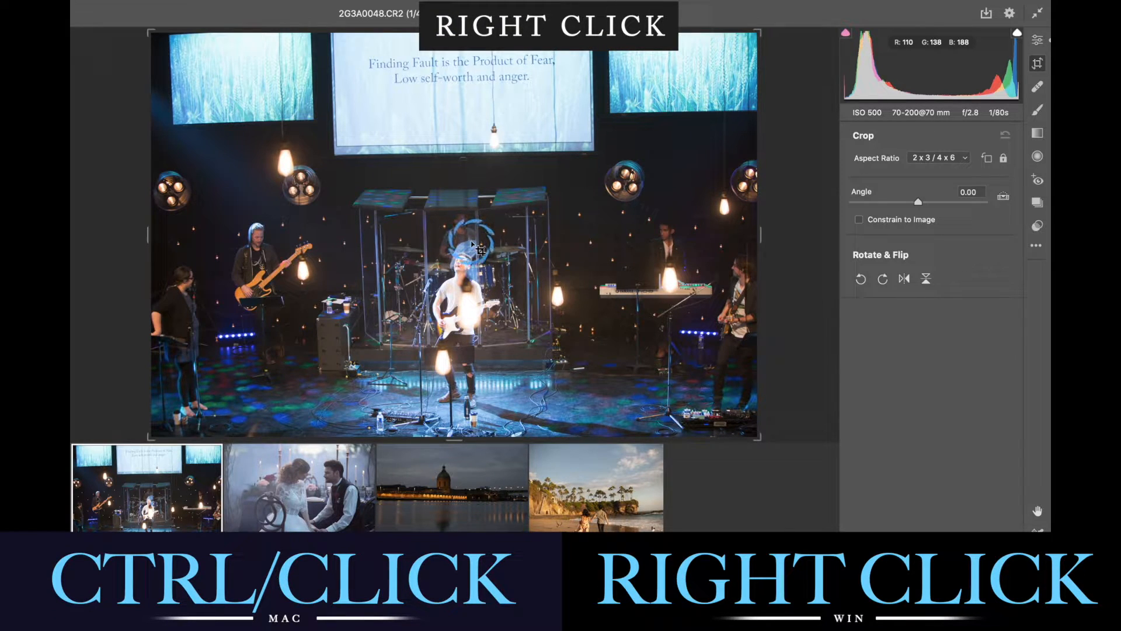
- Set the crop overlay style to Center from the image context menu
right_click(472, 247)
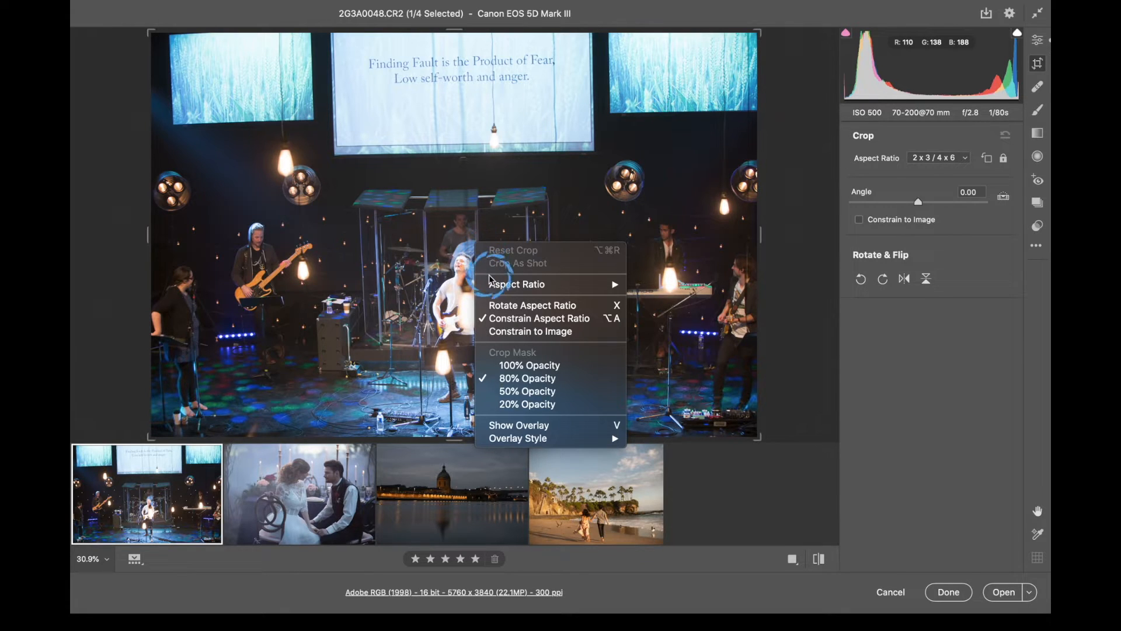
left_click(516, 284)
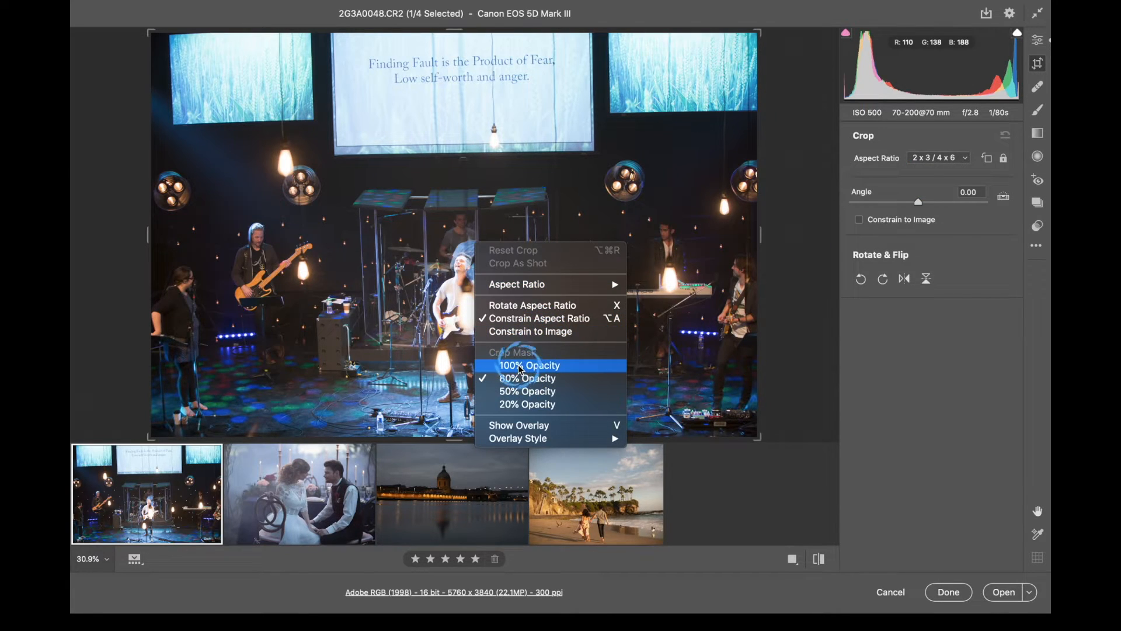
mouse_move(526, 377)
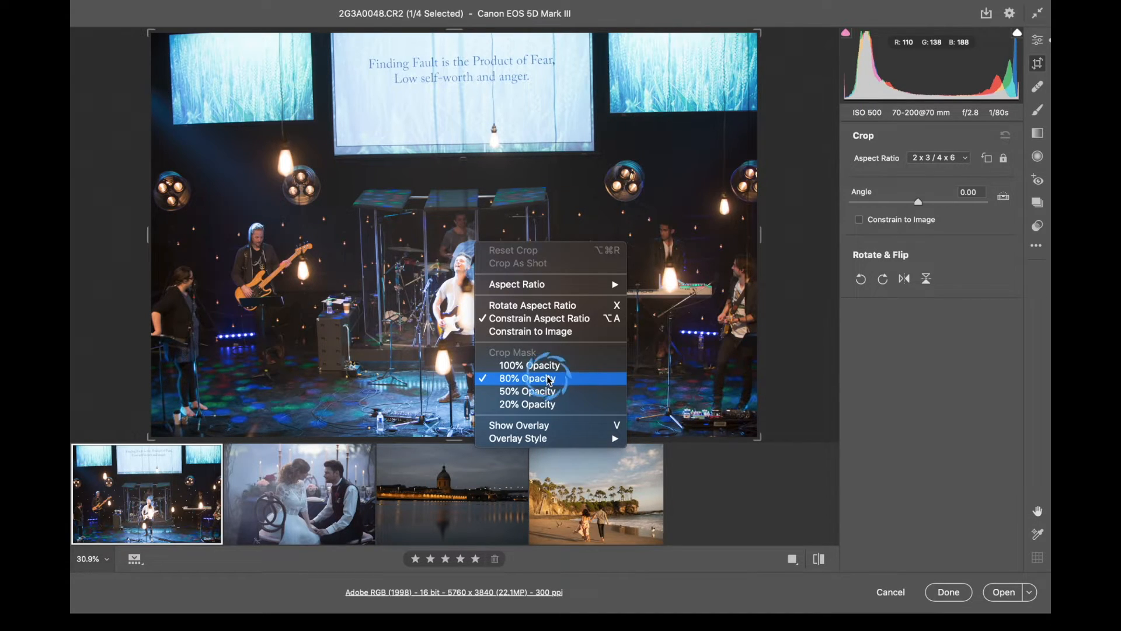
mouse_move(547, 425)
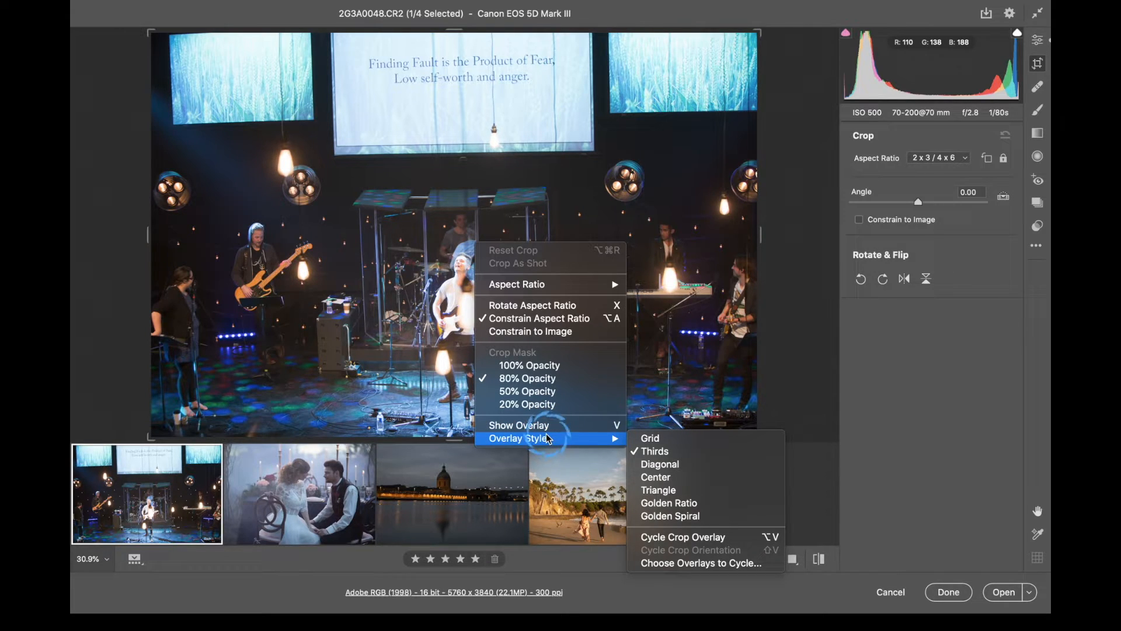
mouse_move(655, 477)
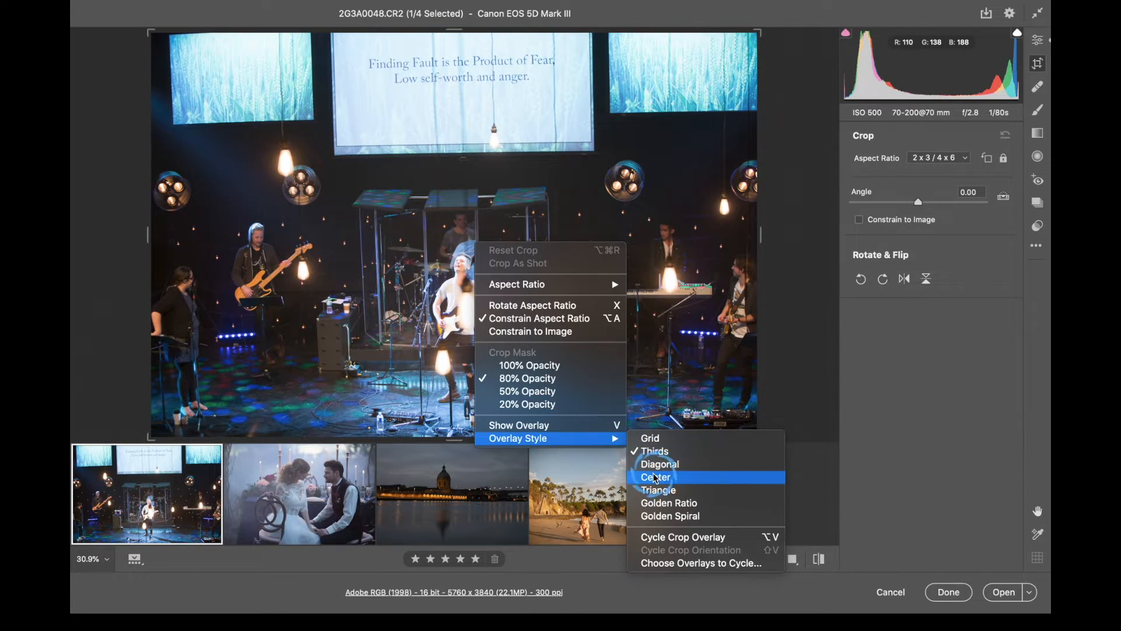
left_click(655, 477)
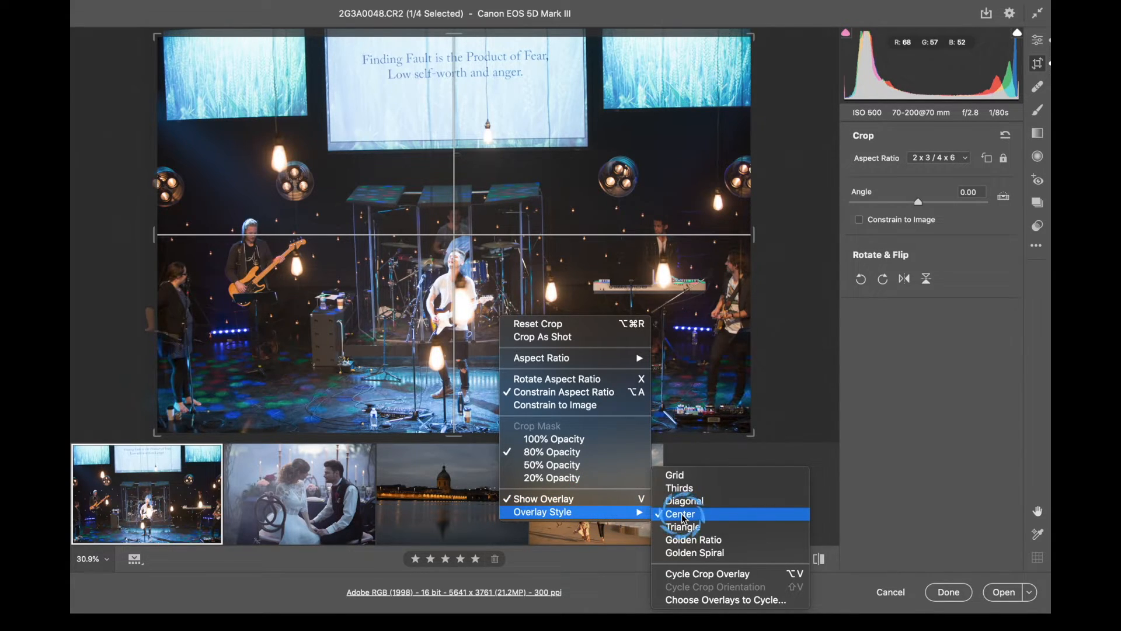
mouse_move(684, 518)
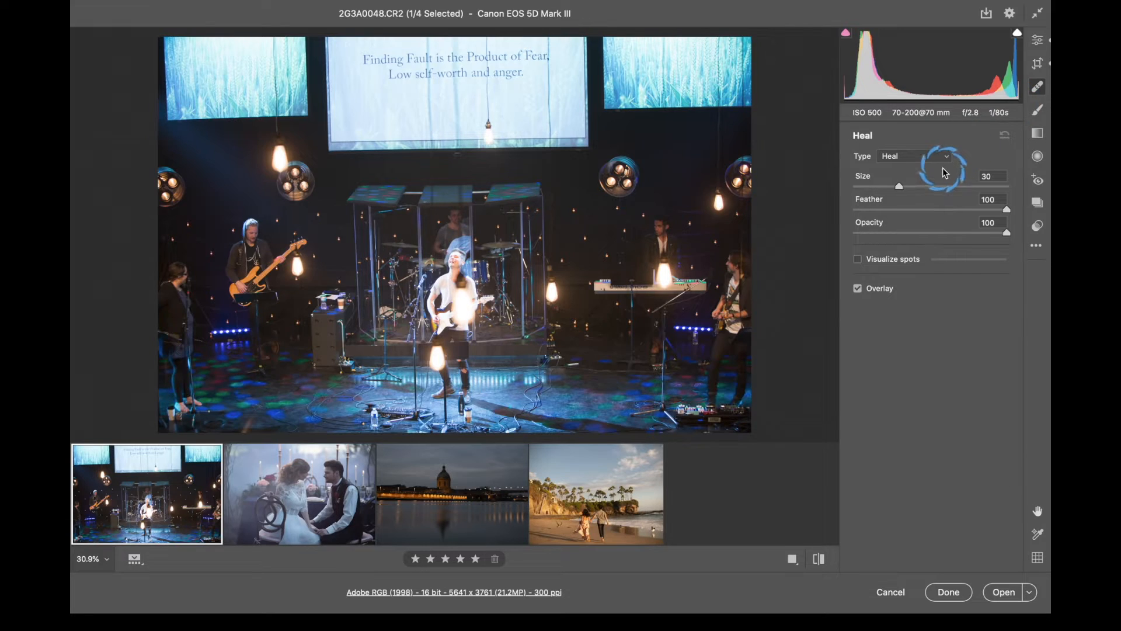
- Step through Spot Removal (Heal), Adjustment Brush and Red Eye, then show the Snapshots list
left_click(916, 156)
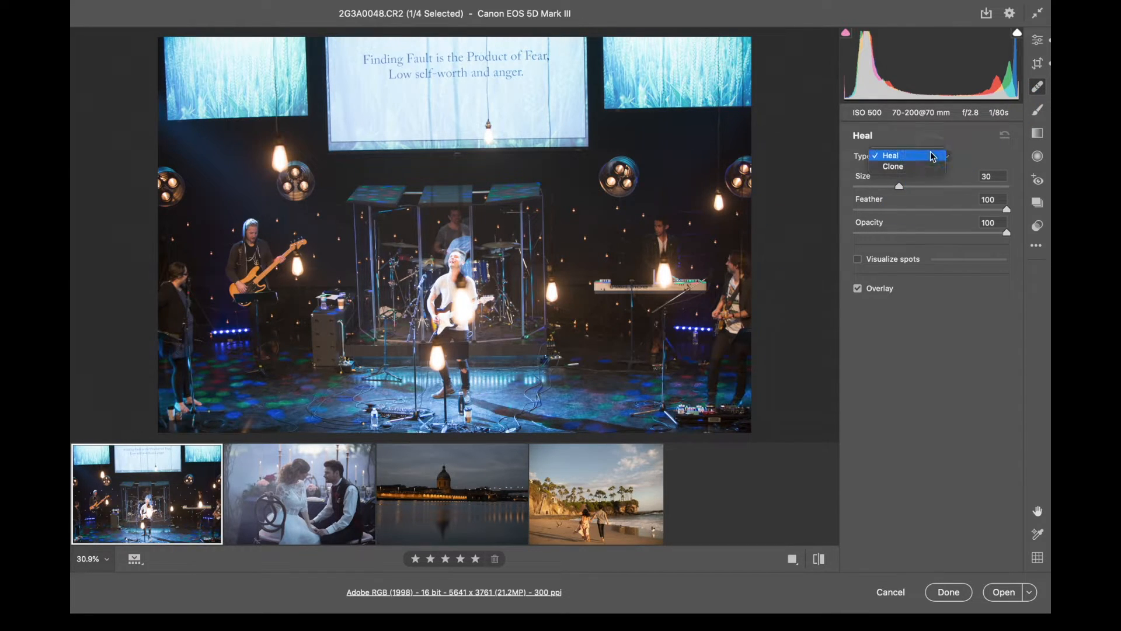
left_click(890, 155)
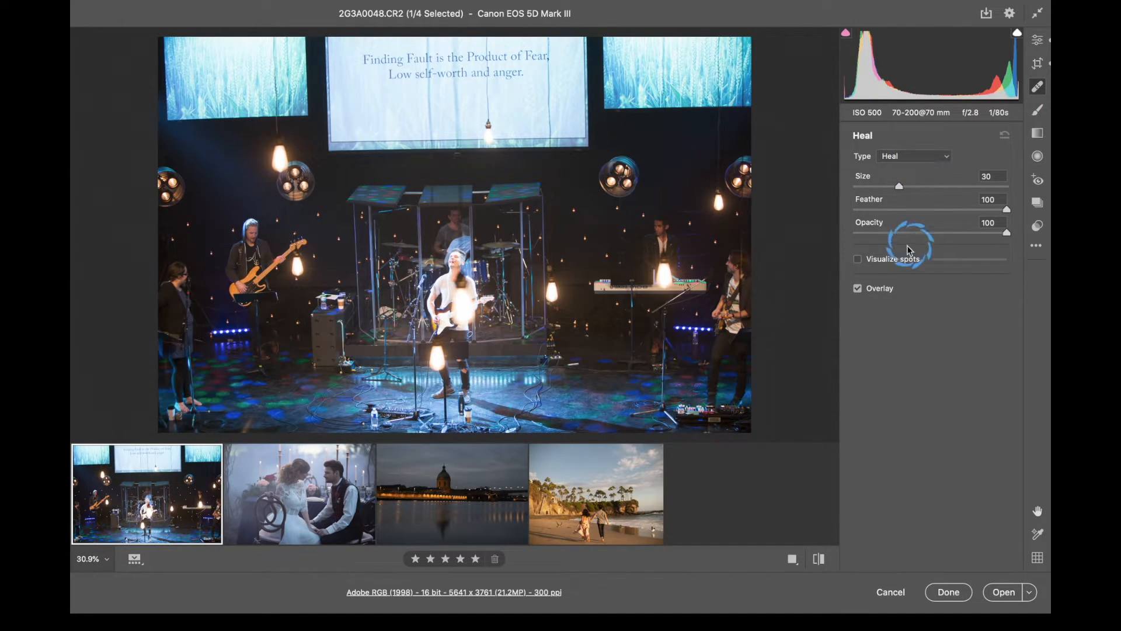
mouse_move(1038, 108)
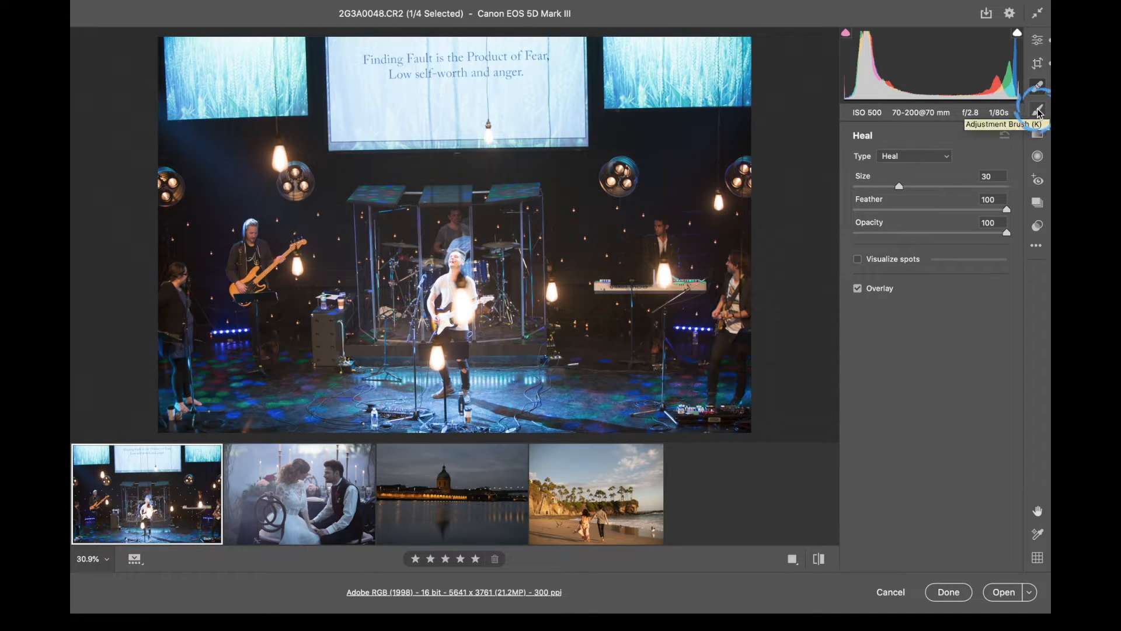
left_click(1037, 108)
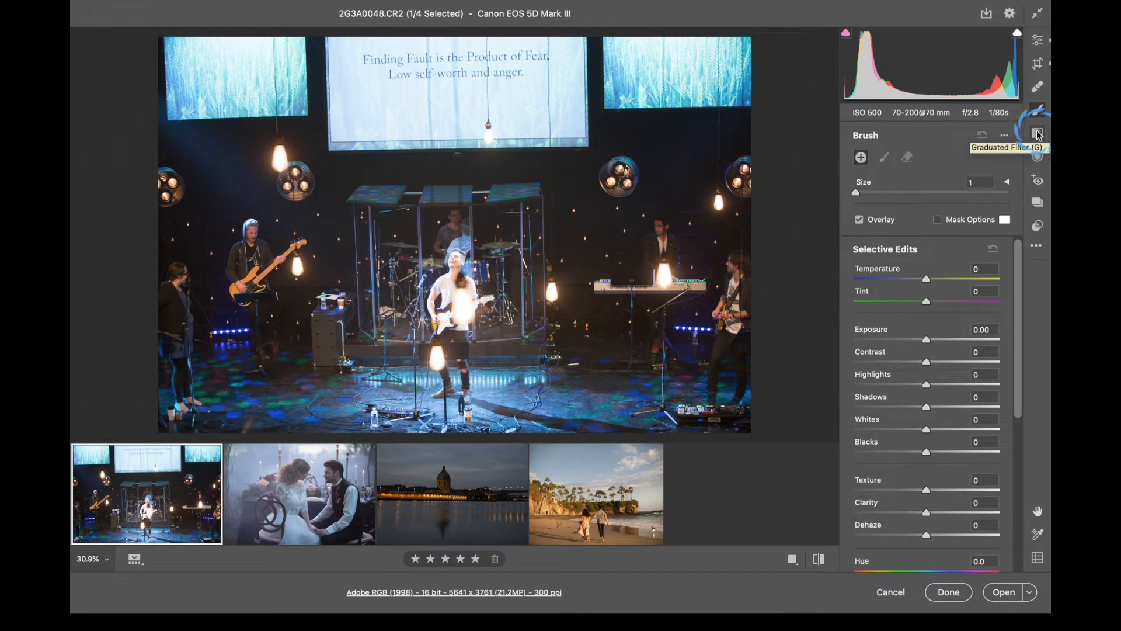
left_click(1037, 133)
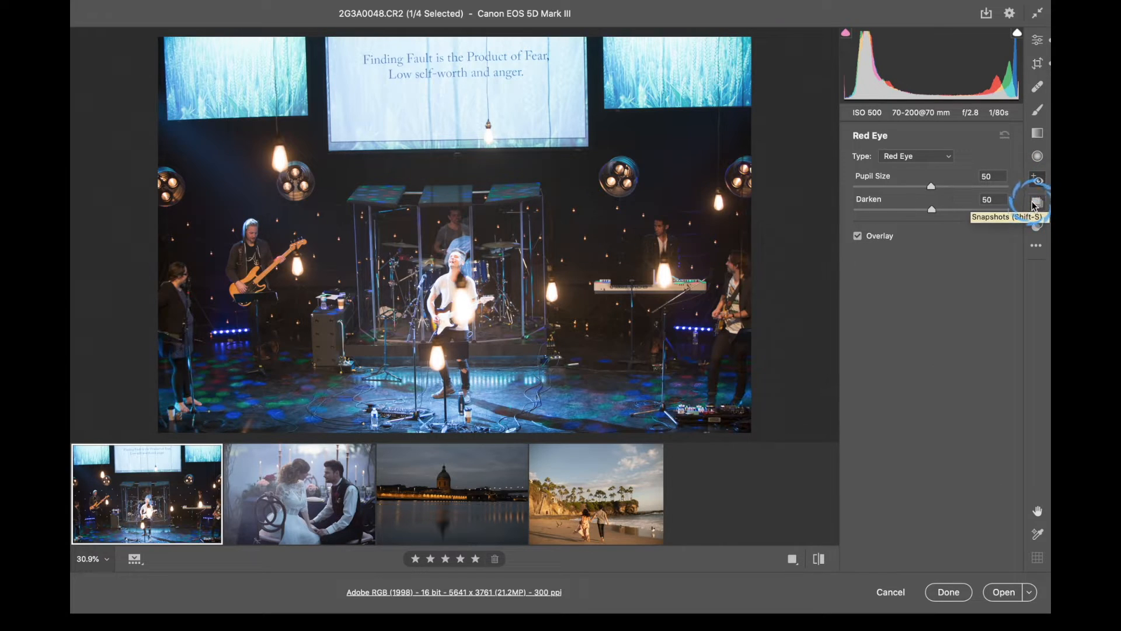
left_click(1037, 202)
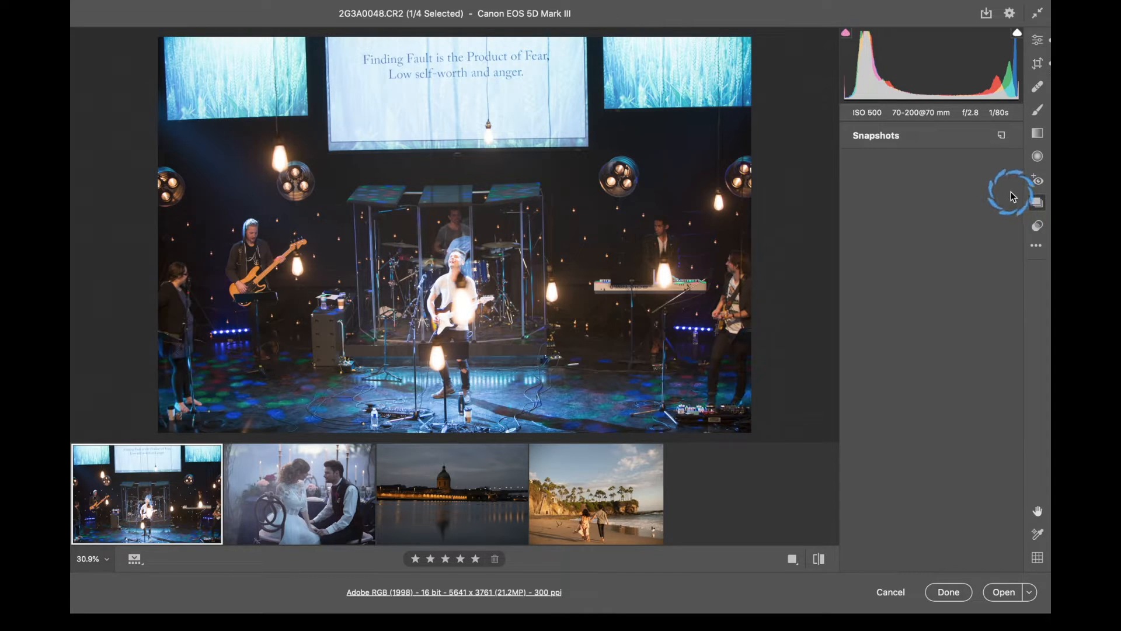
- Show the Presets panel listing preset groups and user presets for the concert photo
left_click(1037, 225)
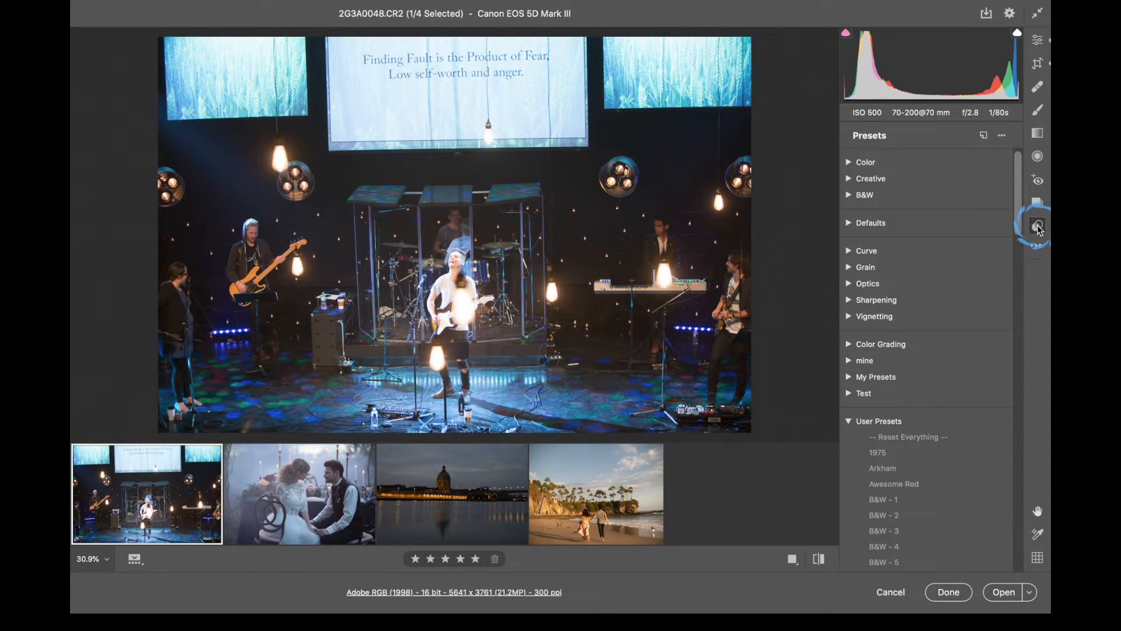
mouse_move(1037, 225)
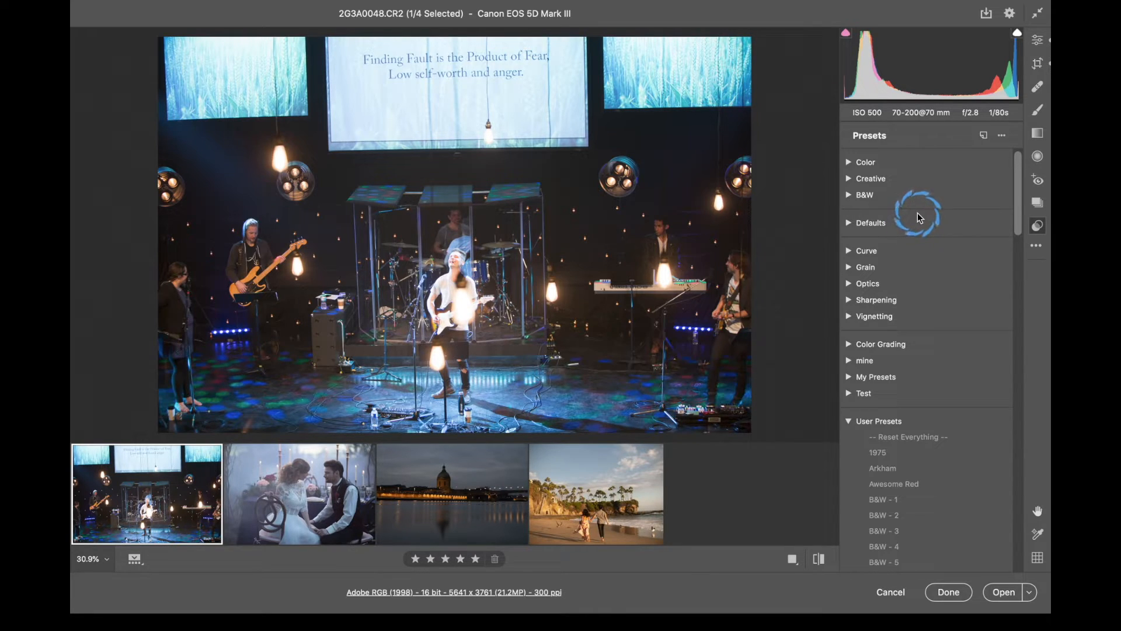
mouse_move(1036, 236)
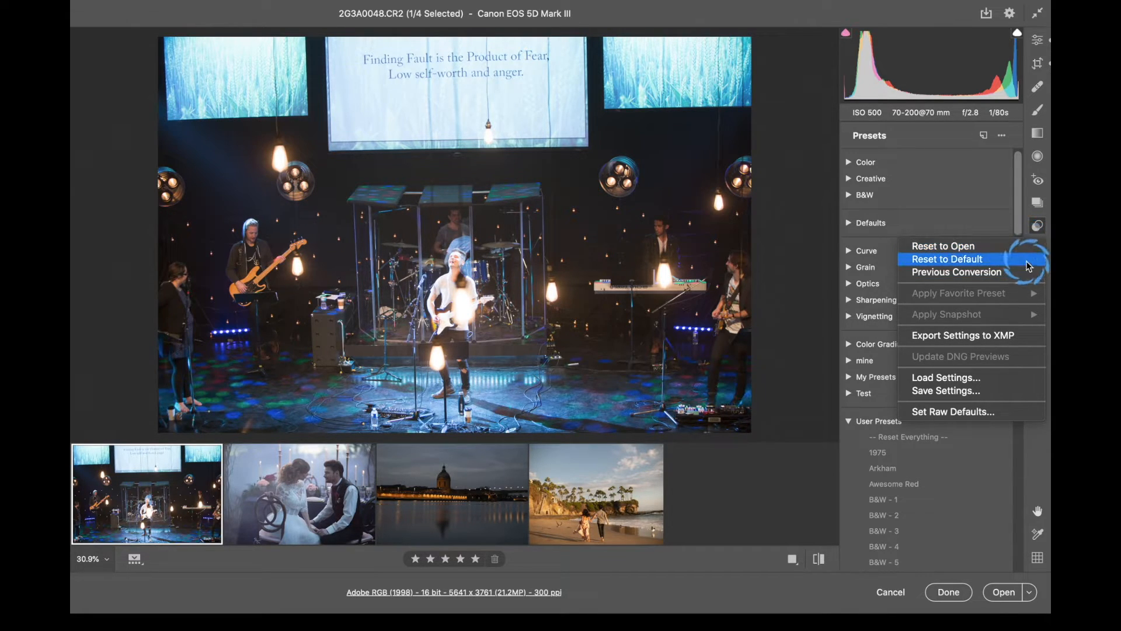
mouse_move(957, 272)
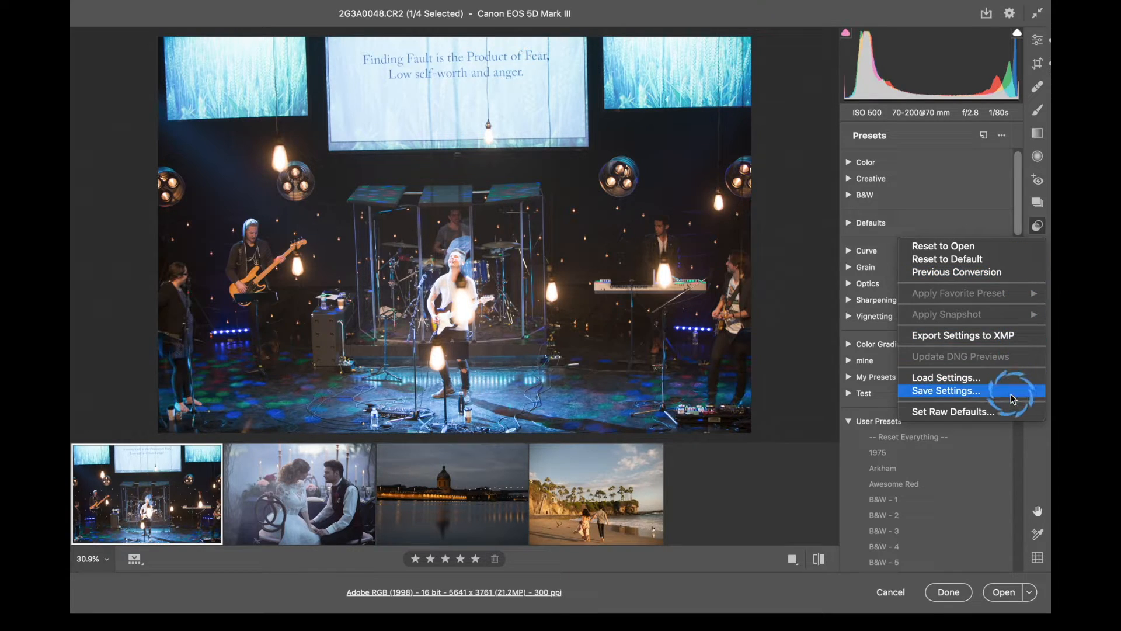
mouse_move(951, 412)
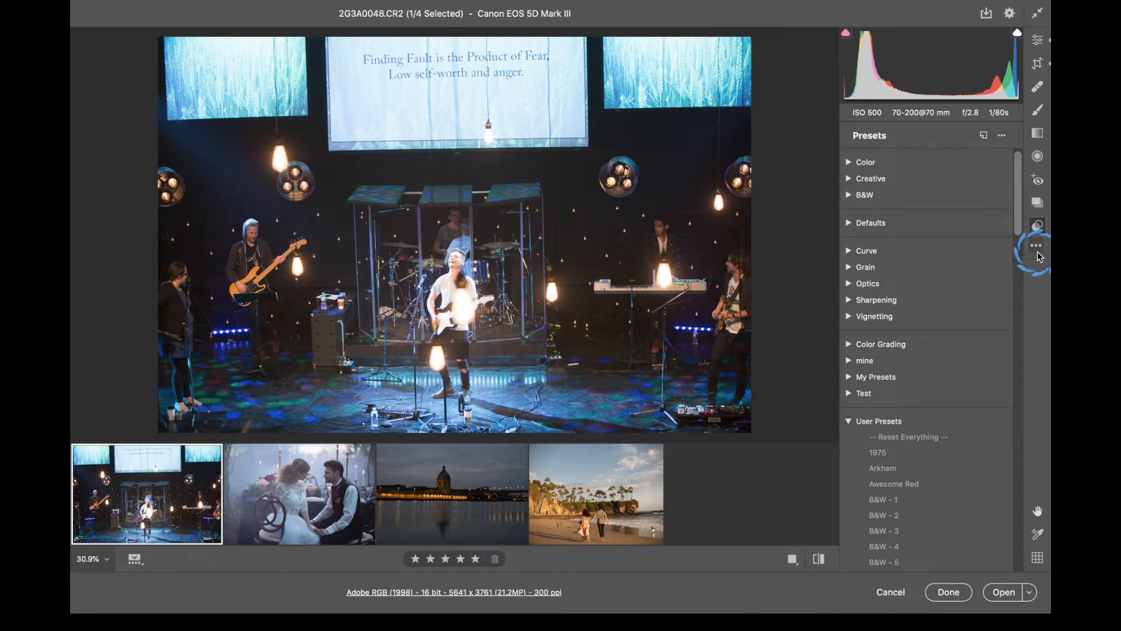
mouse_move(1037, 510)
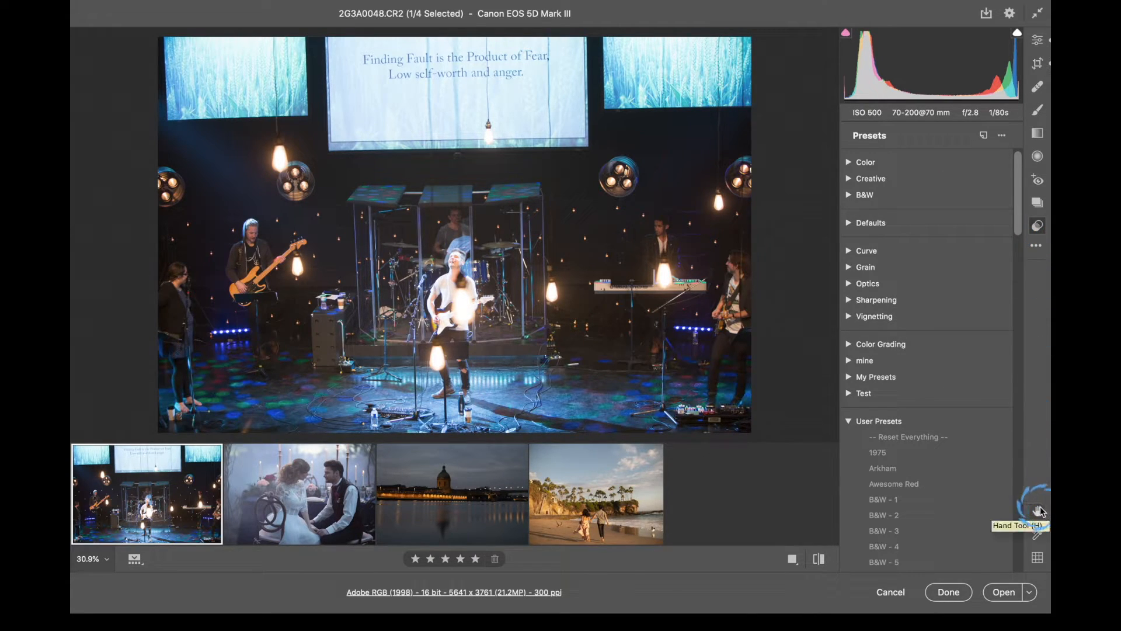
mouse_move(1037, 535)
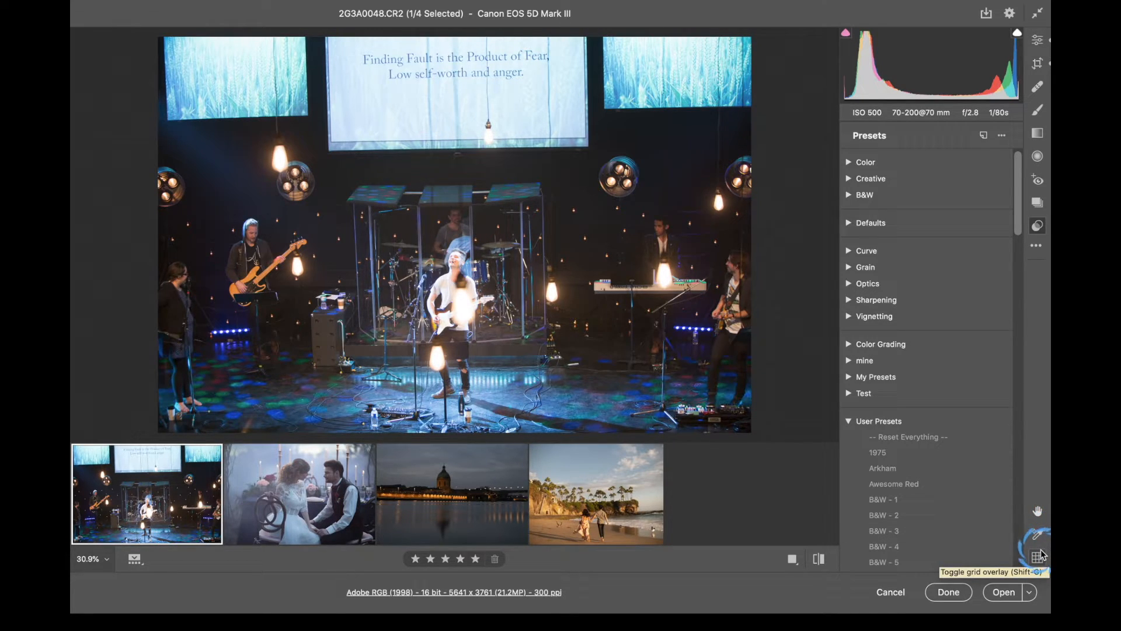
left_click(1037, 558)
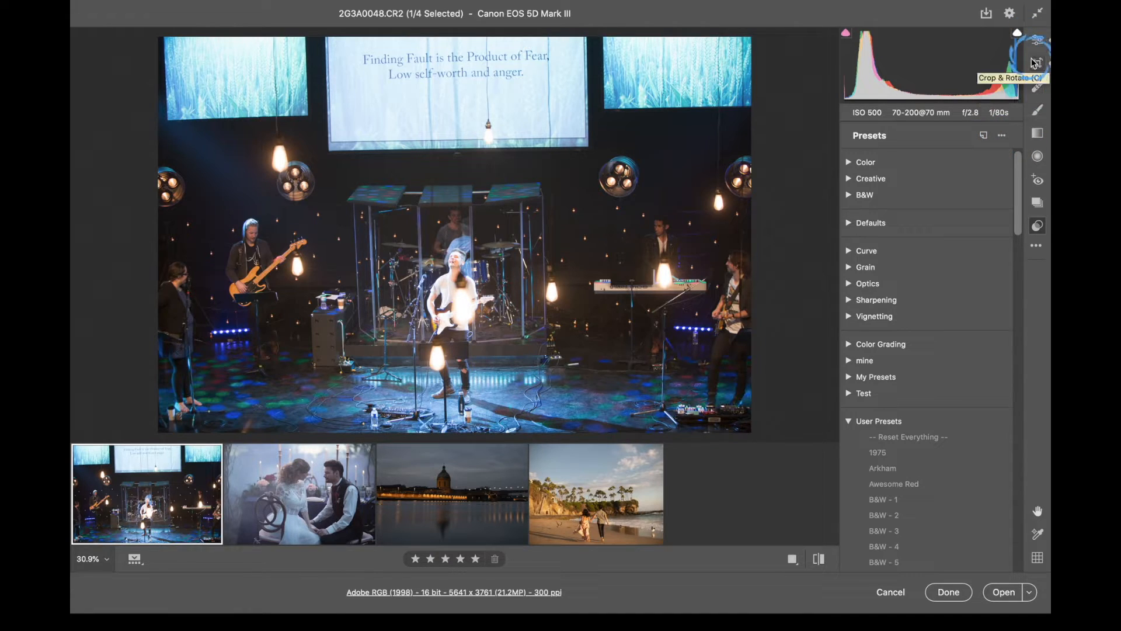
- Return to the Edit panels and expand Color Mixer in Color mode with hue, saturation and luminance at zero
left_click(1038, 111)
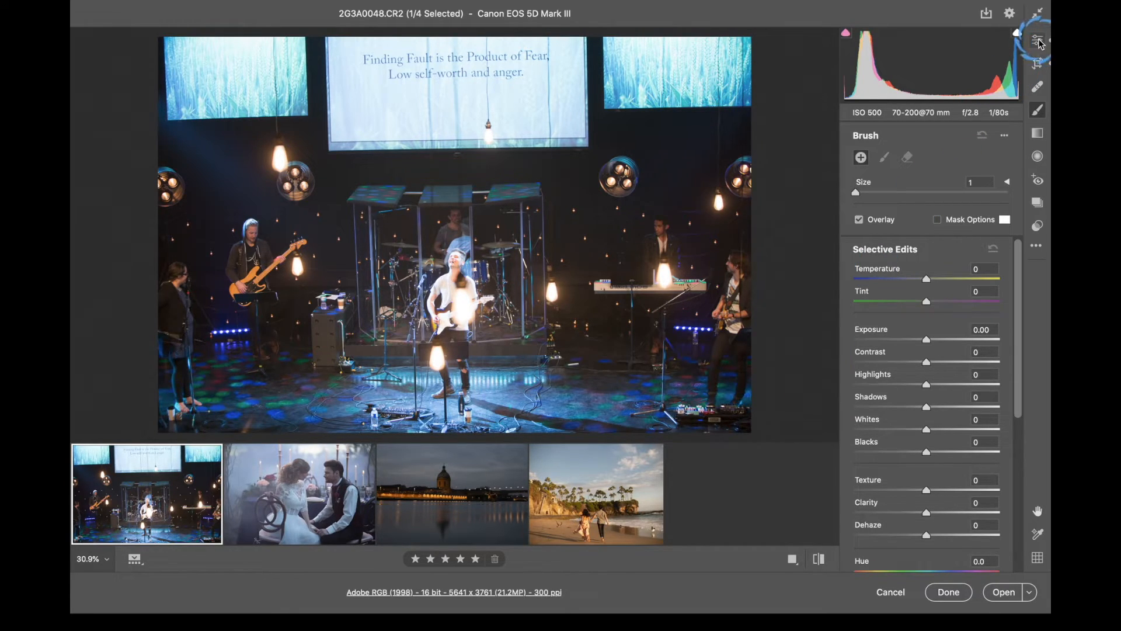
left_click(1037, 40)
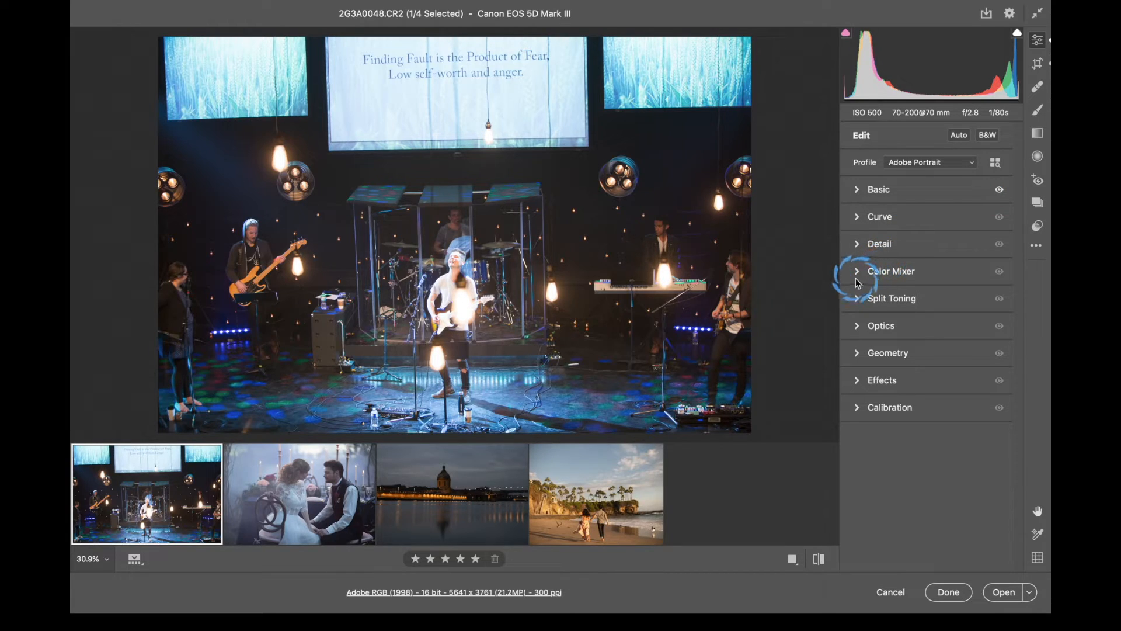
left_click(891, 271)
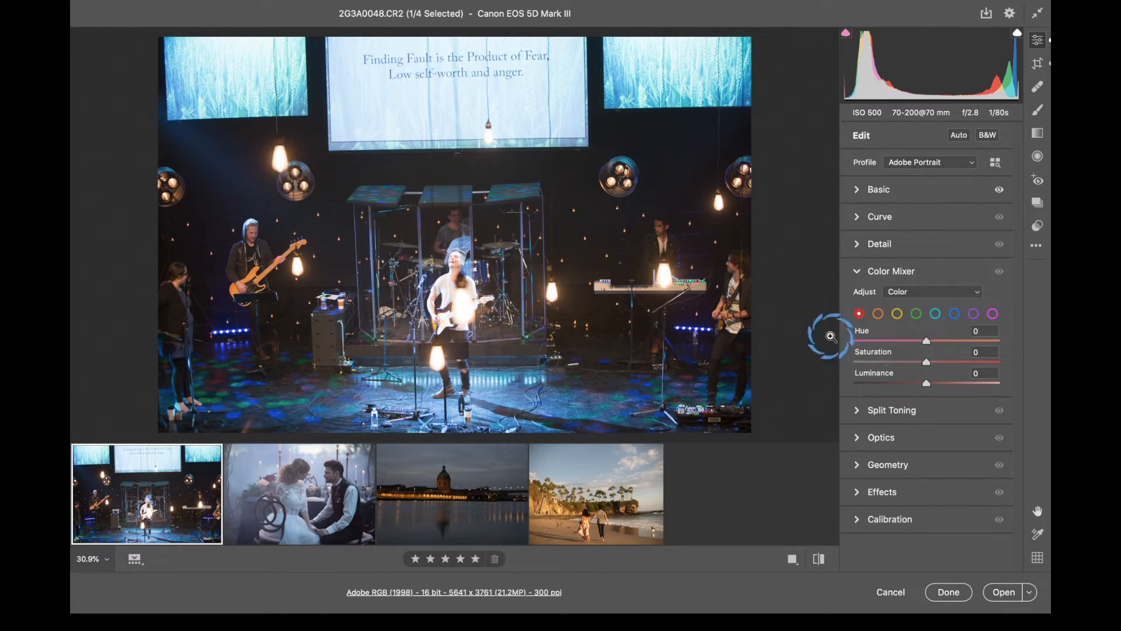
mouse_move(348, 168)
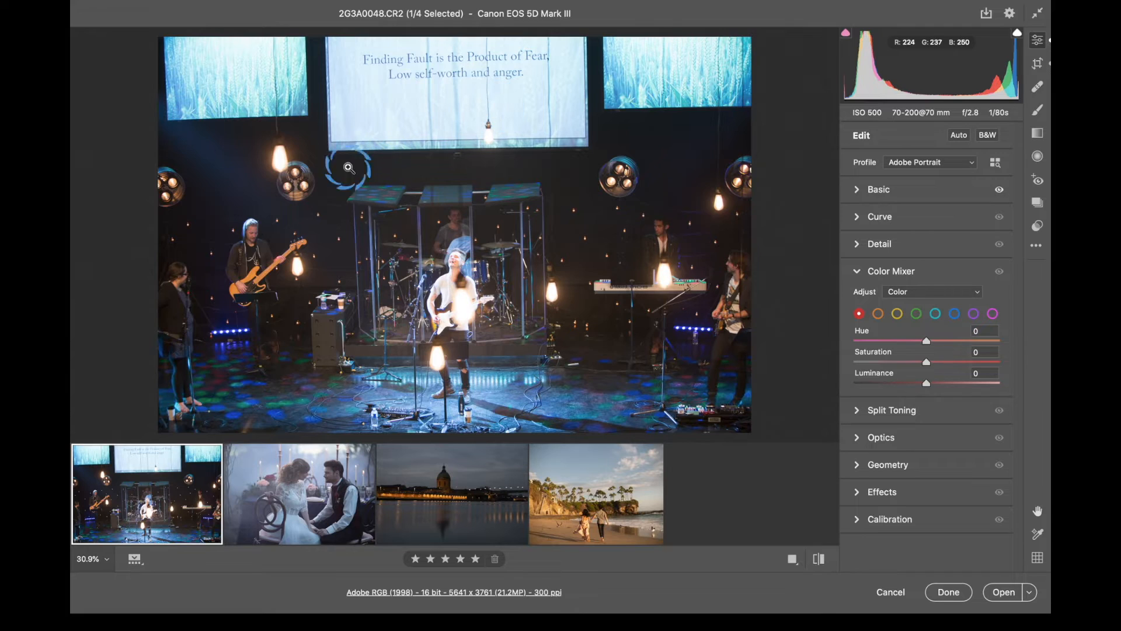
mouse_move(550, 325)
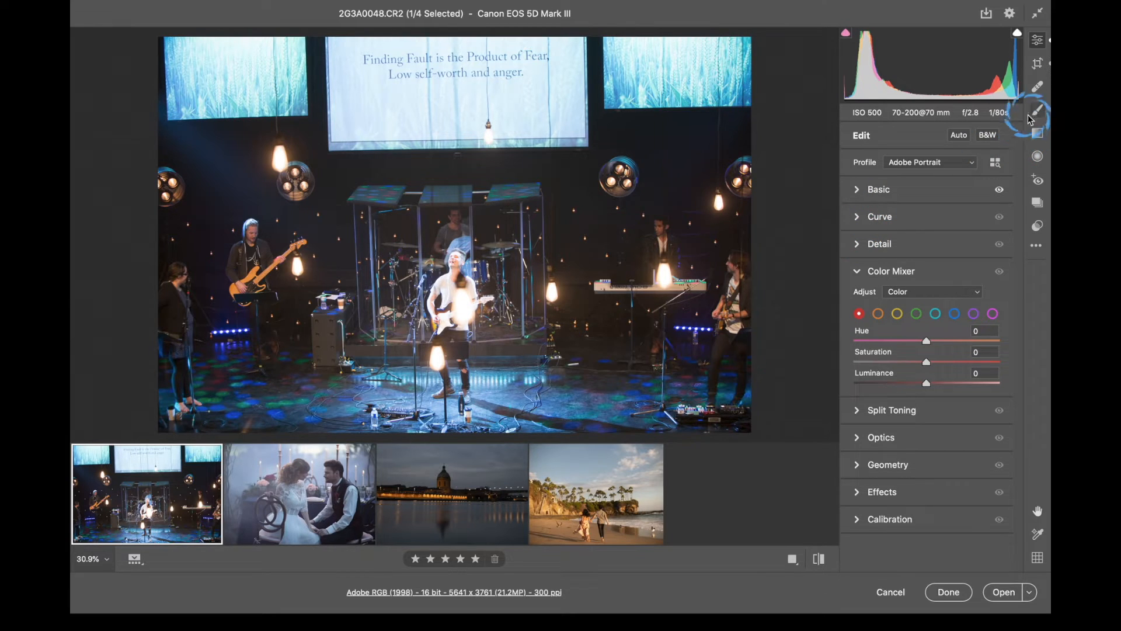
- Start an Adjustment Brush at size 14 and reveal its feather, flow, density and Auto Mask settings
left_click(1037, 111)
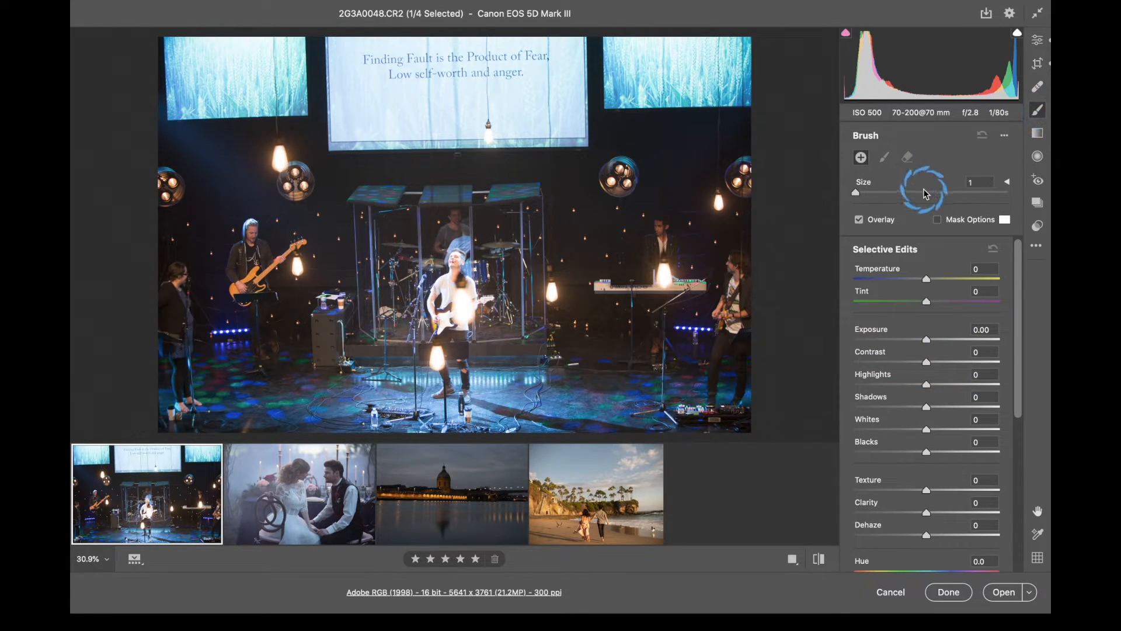
scroll("down", 3)
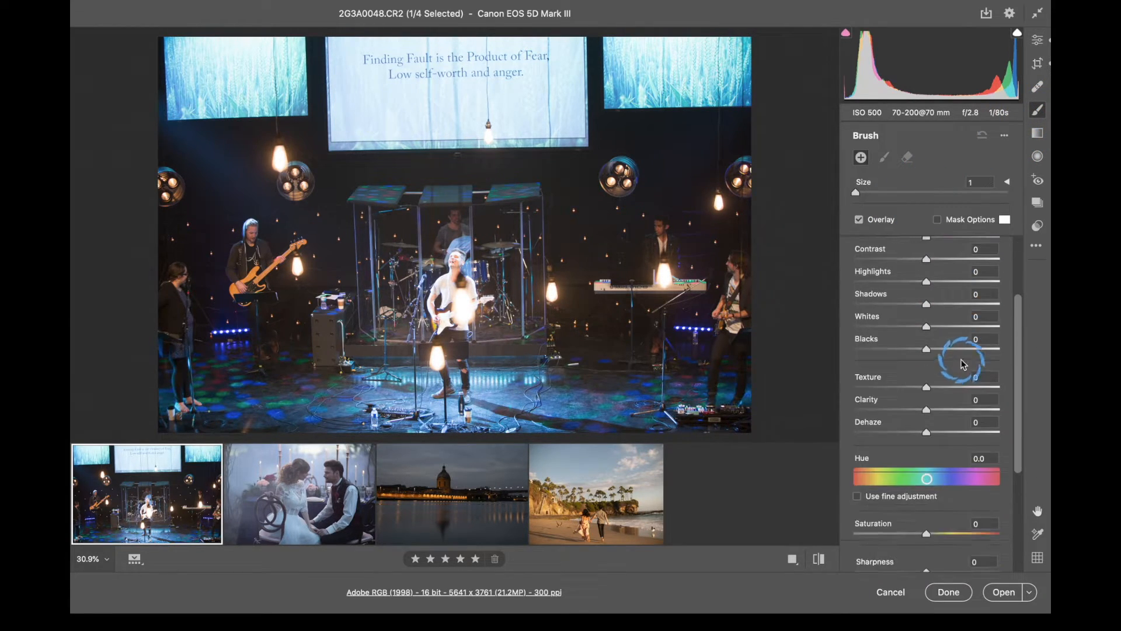
scroll("down", 3)
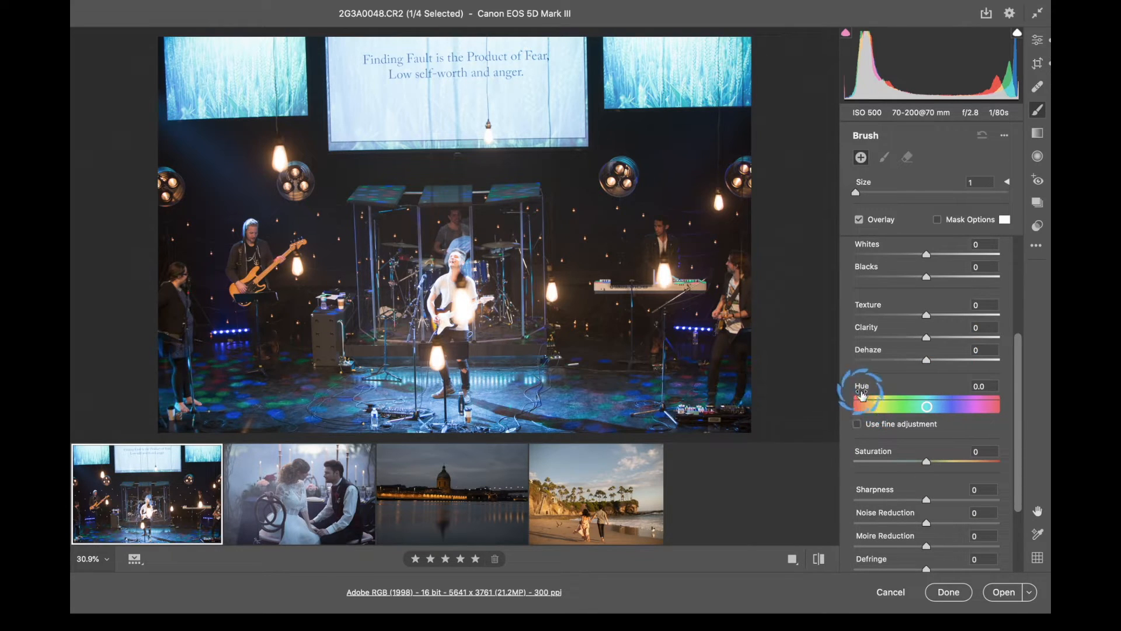
mouse_move(836, 375)
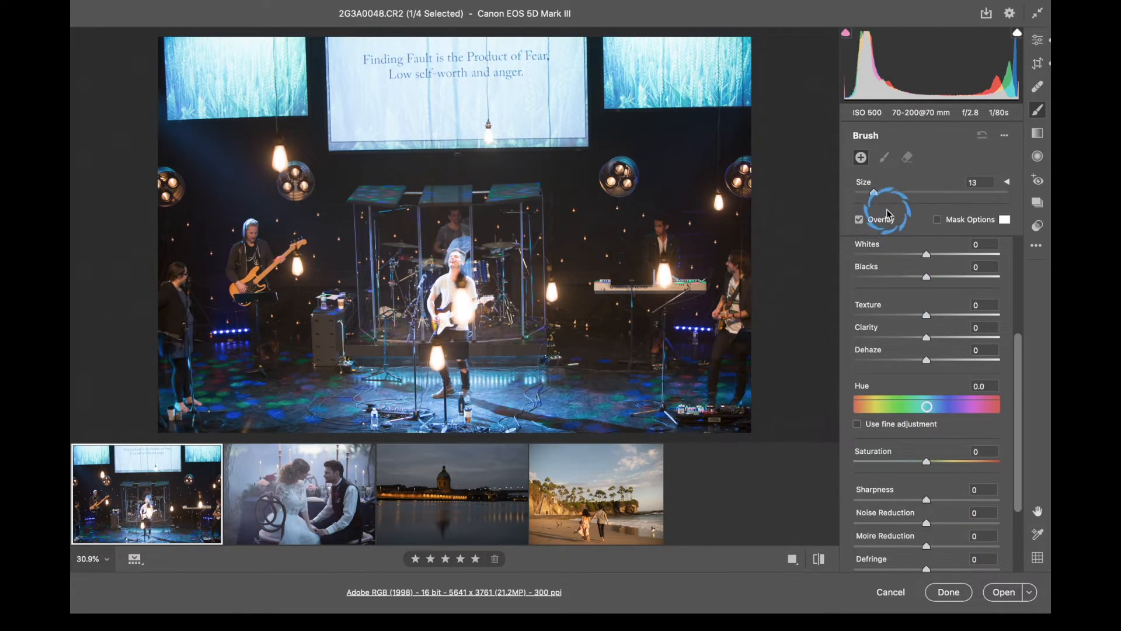
left_click_drag(873, 193, 887, 192)
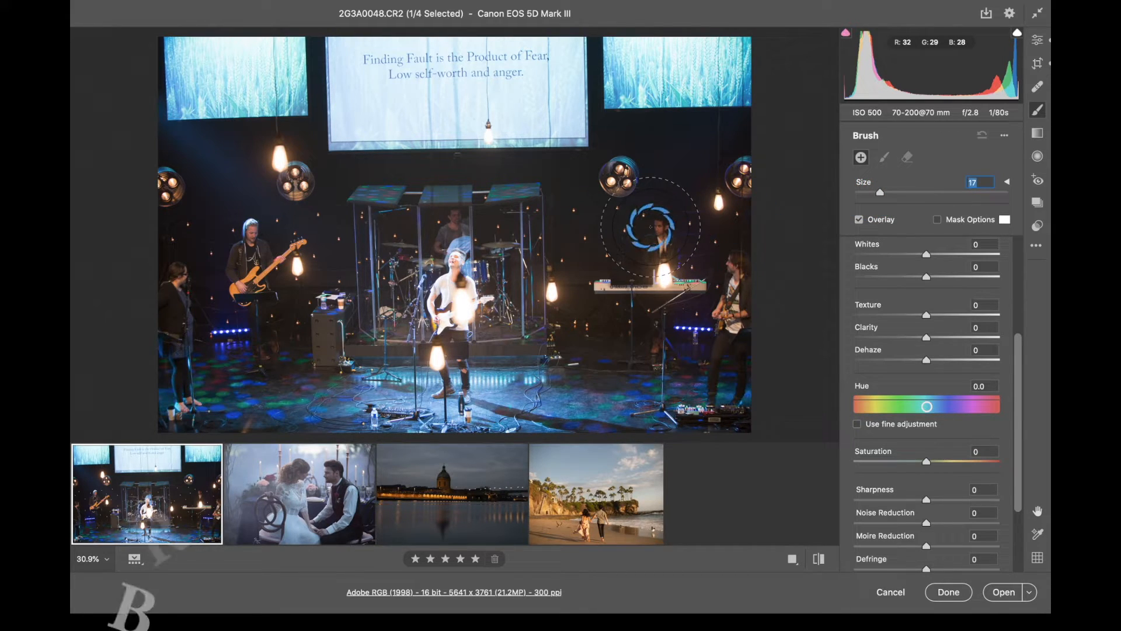
key("[")
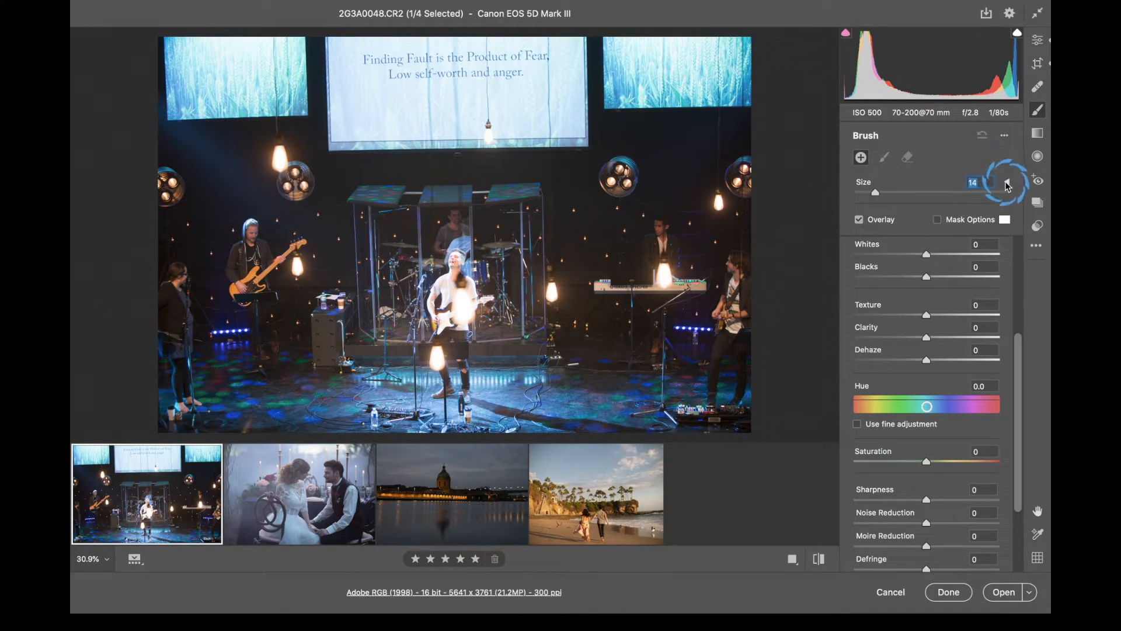
left_click(1008, 183)
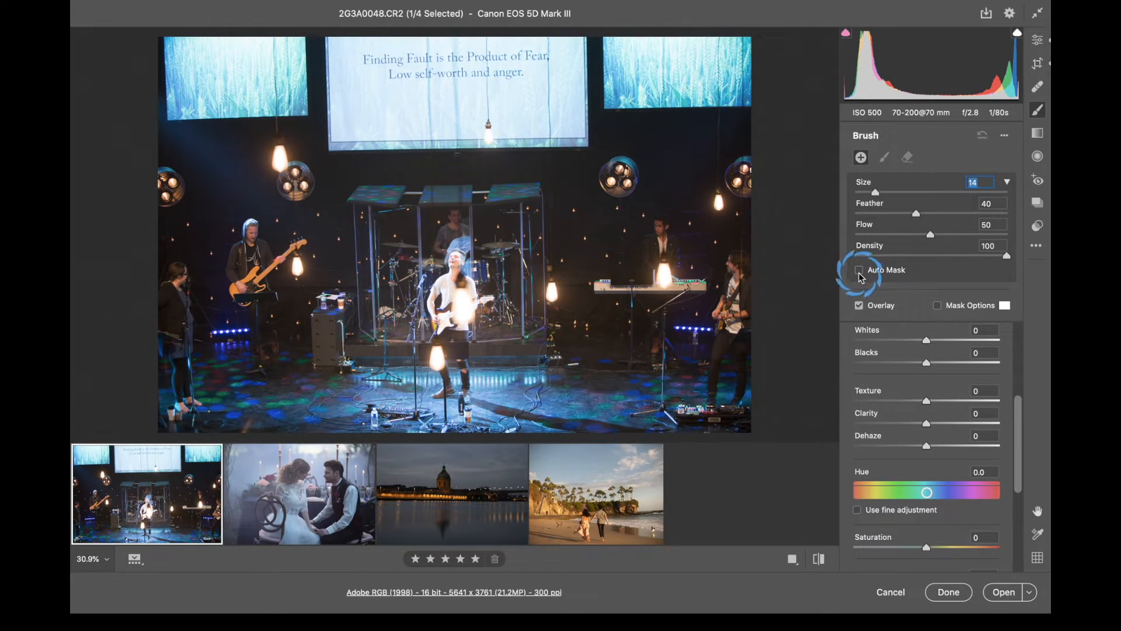
mouse_move(858, 270)
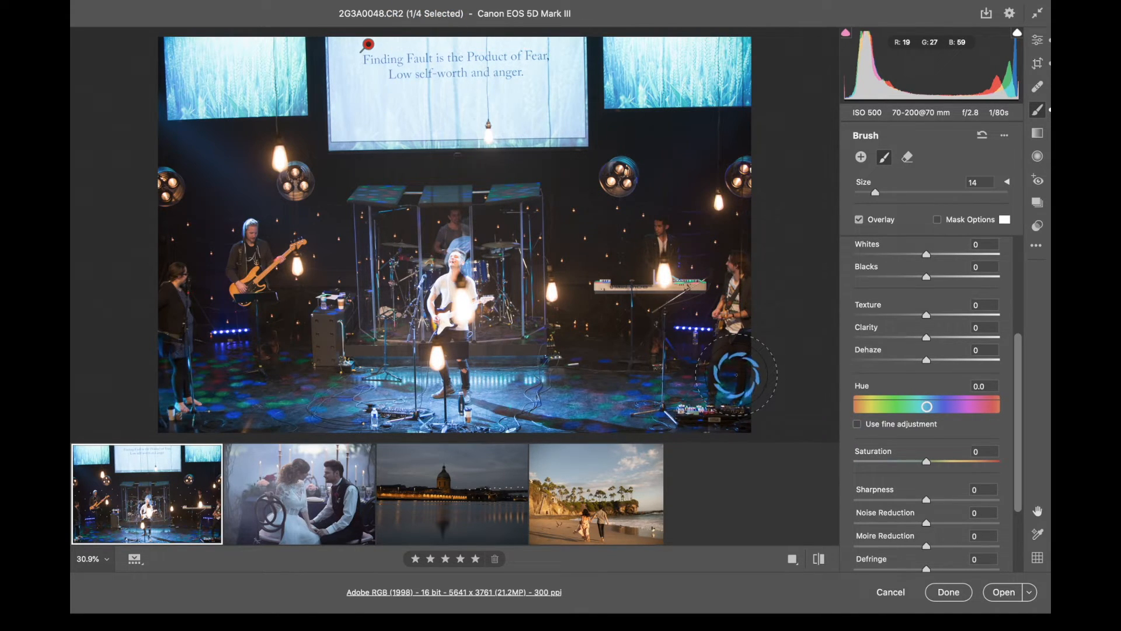
- Swing the brushed projection screen's hue through green and yellow to about -72.8 and lower saturation to -6
left_click_drag(926, 406, 923, 406)
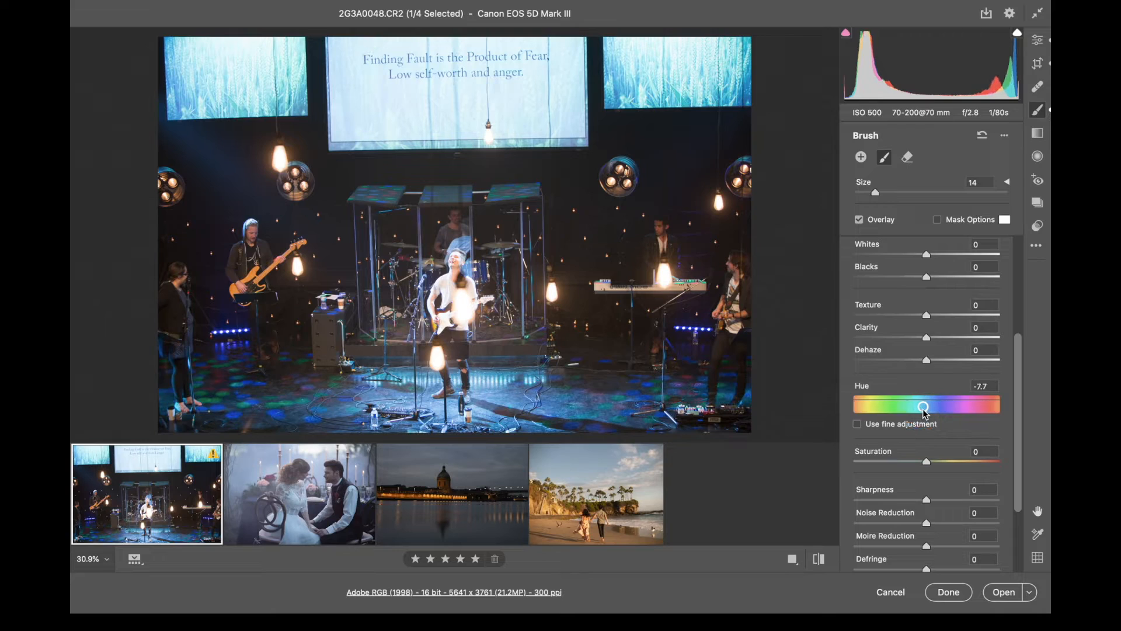
left_click_drag(922, 407, 888, 407)
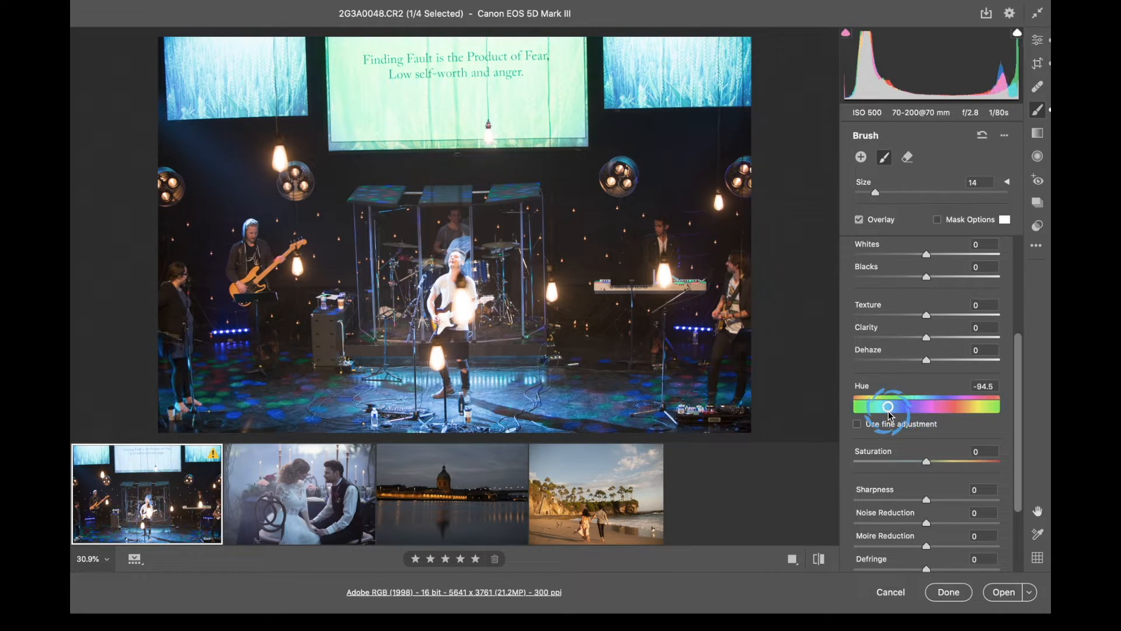
left_click_drag(888, 406, 859, 407)
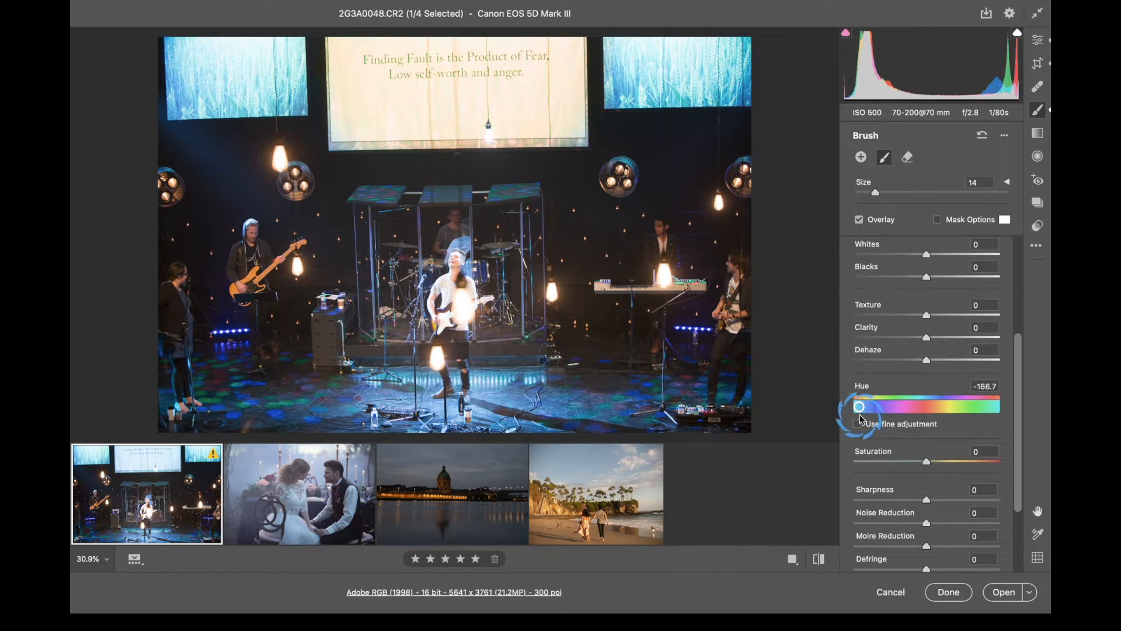
left_click_drag(858, 407, 869, 407)
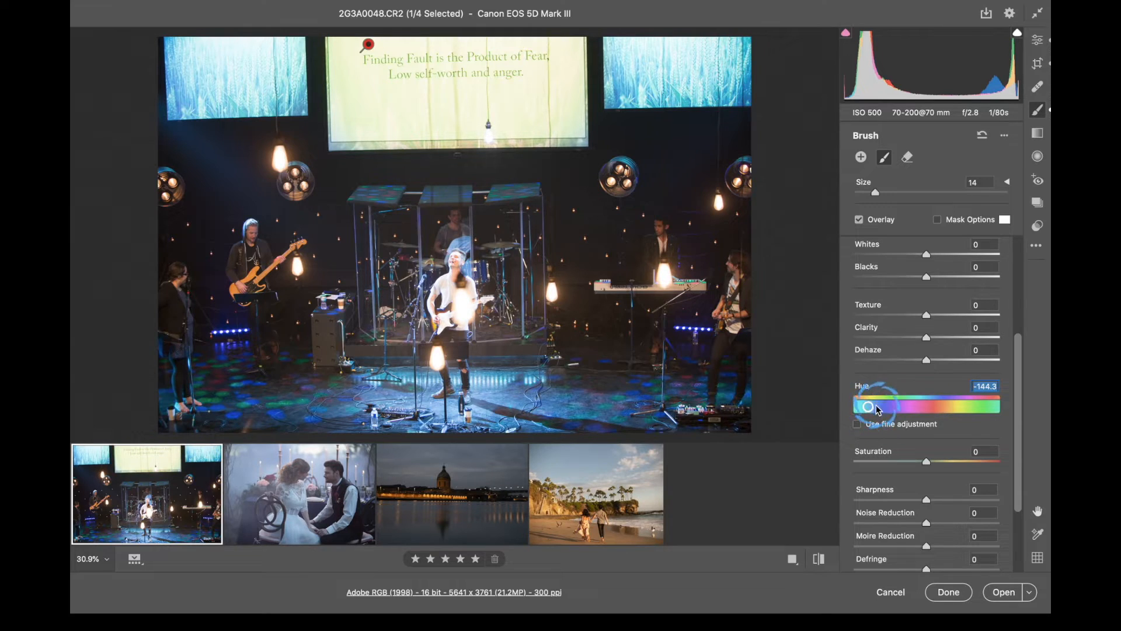
mouse_move(867, 406)
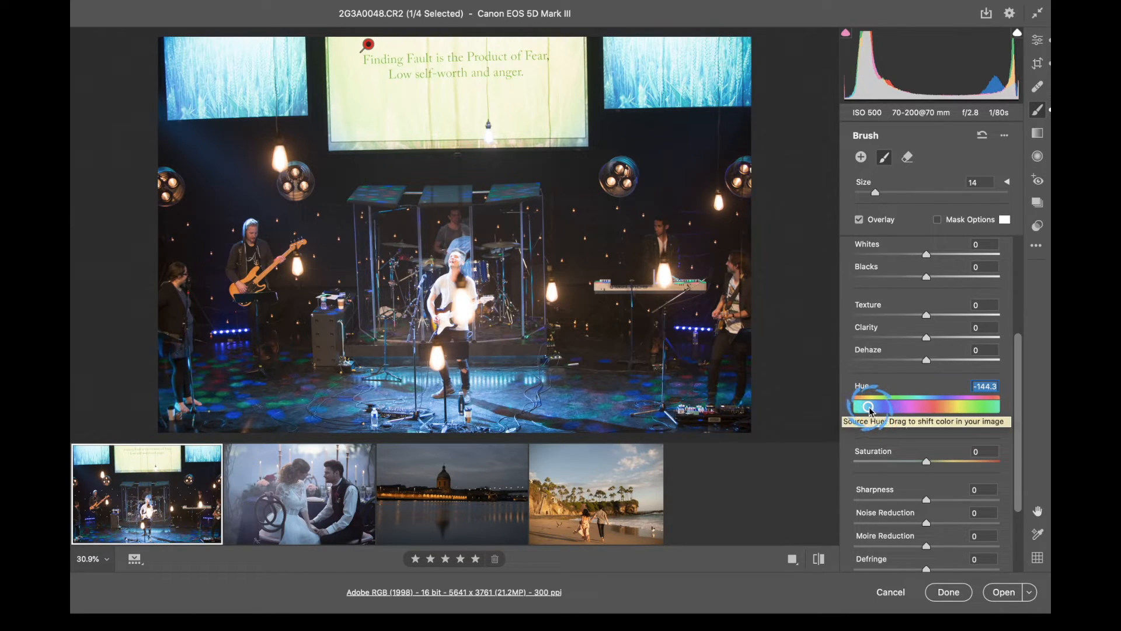
left_click_drag(868, 406, 908, 407)
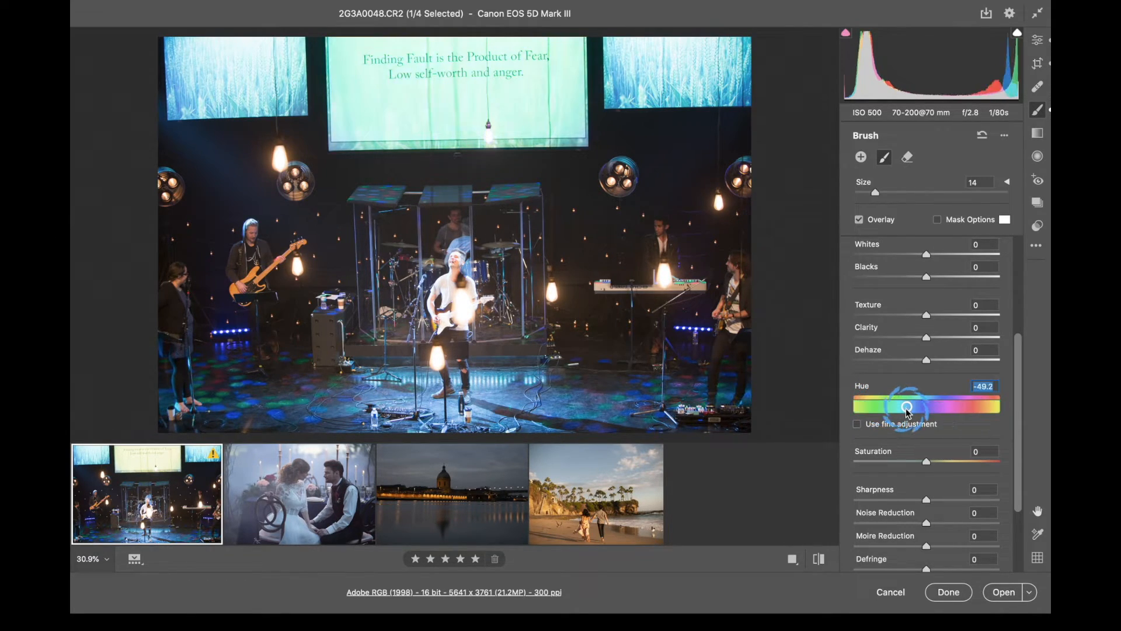
left_click_drag(908, 406, 897, 407)
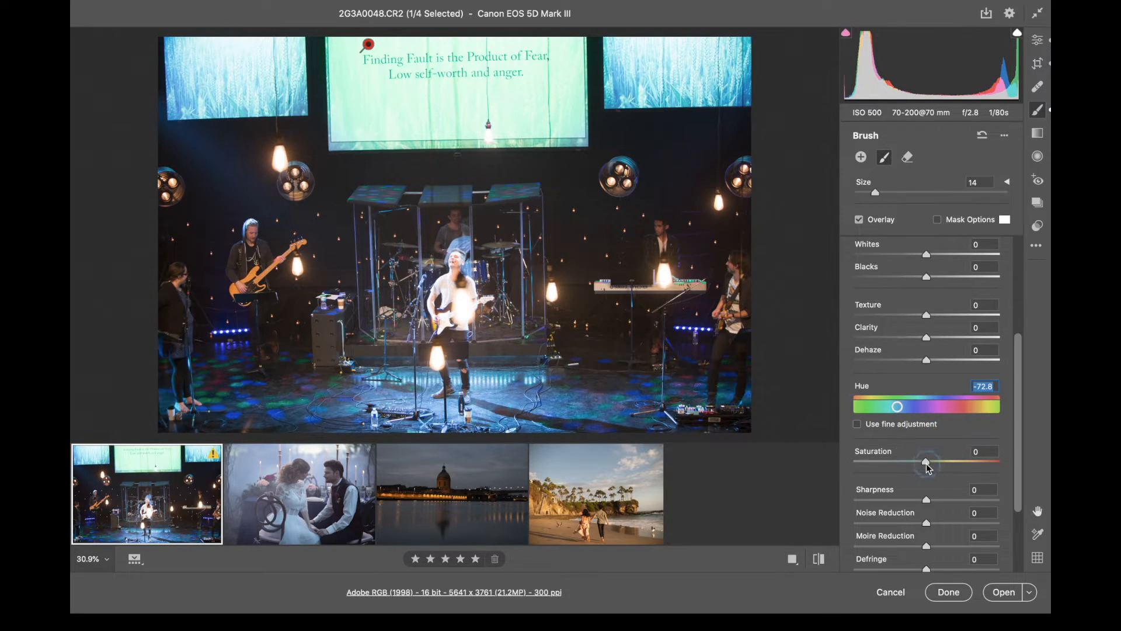
left_click_drag(927, 464, 923, 464)
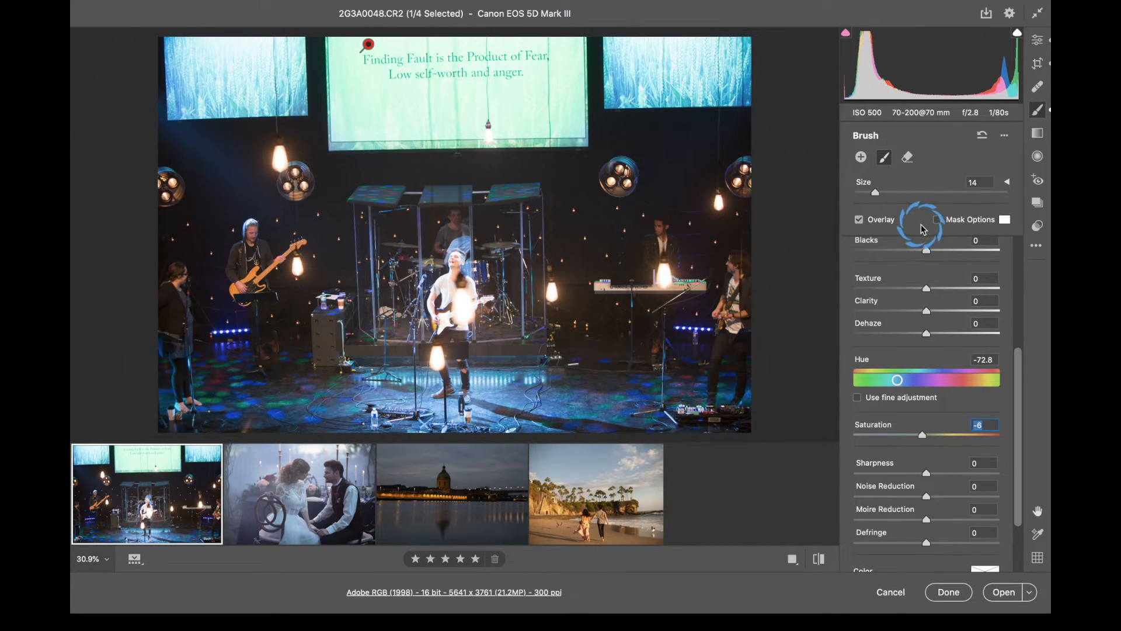
mouse_move(887, 397)
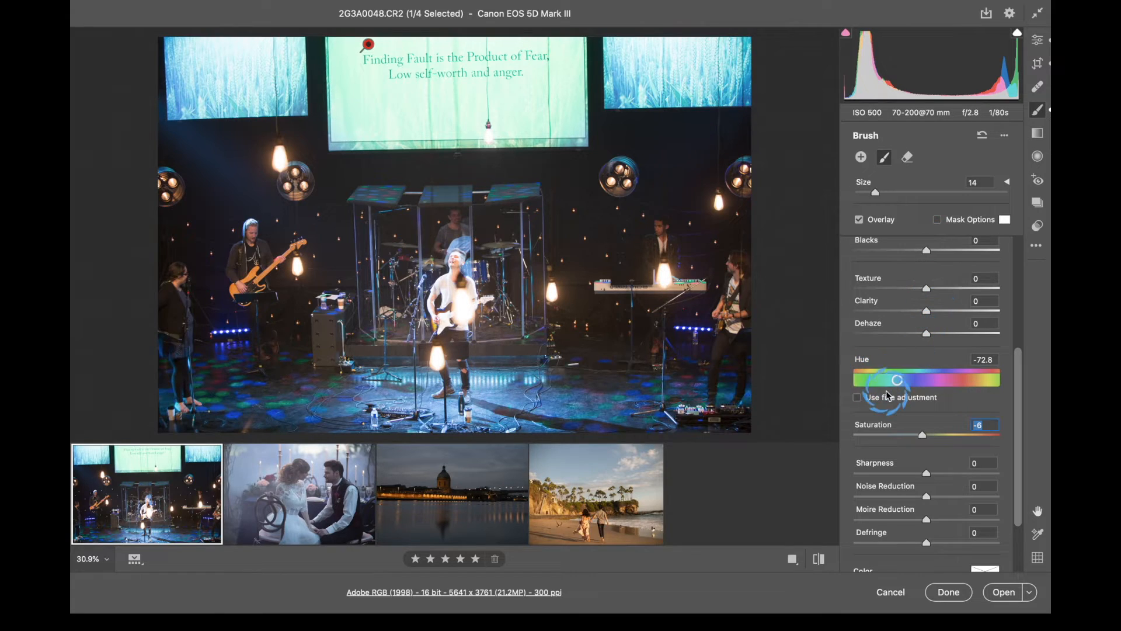
- Fine-tune the brush hue with fine adjustment and settle it at -24
left_click_drag(890, 381, 899, 381)
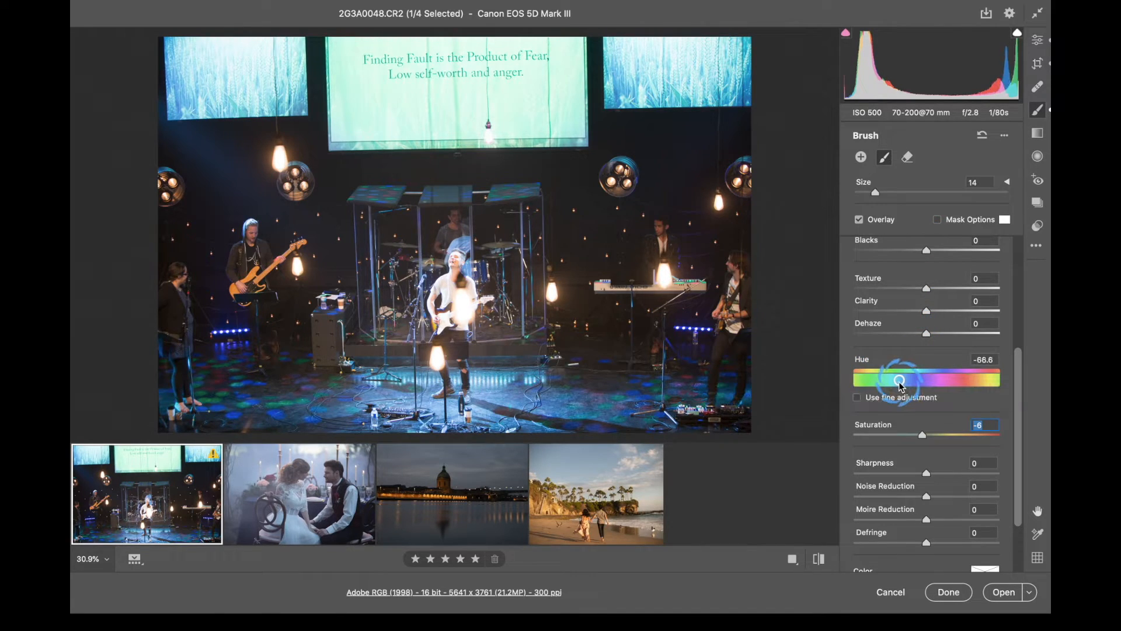
left_click_drag(899, 379, 903, 378)
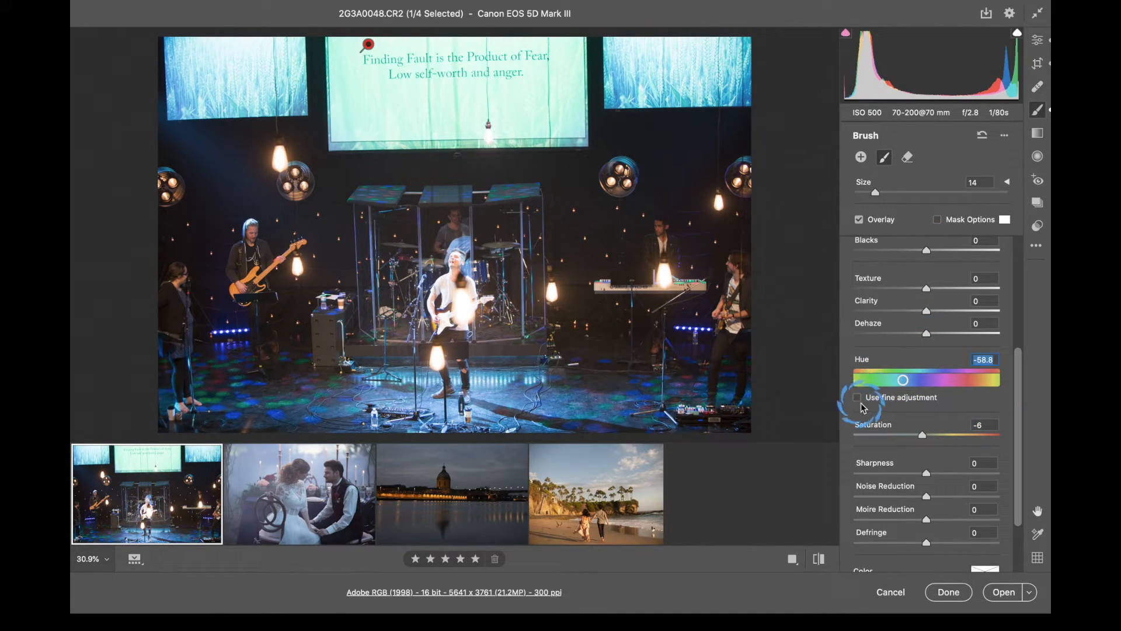
left_click(856, 397)
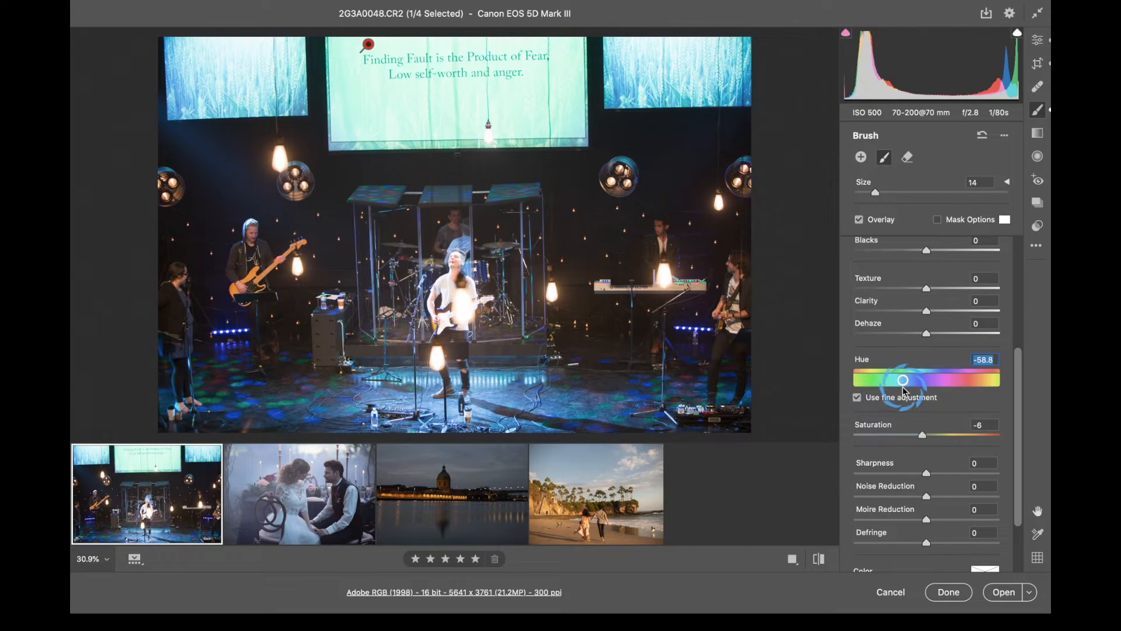
left_click_drag(903, 378, 899, 378)
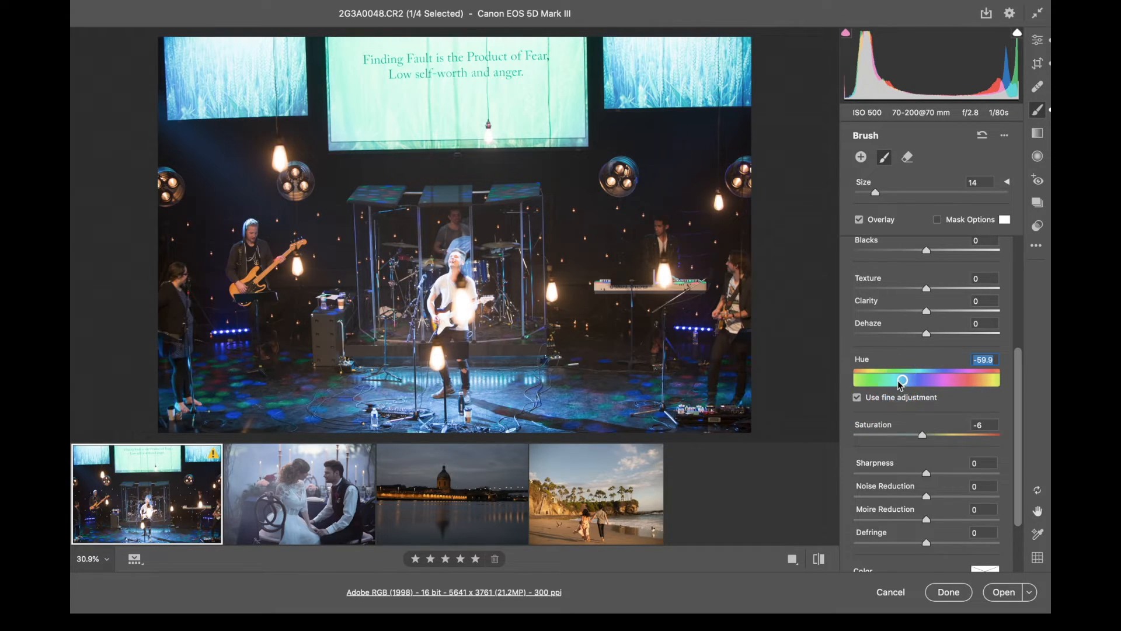
left_click_drag(899, 380, 883, 380)
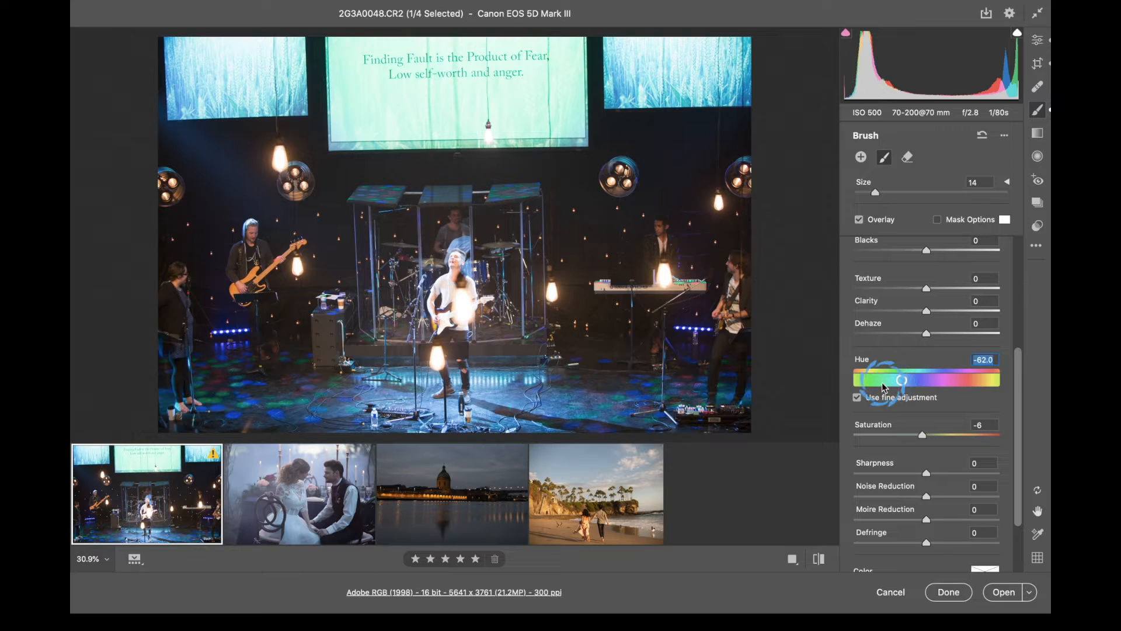
left_click_drag(883, 380, 903, 380)
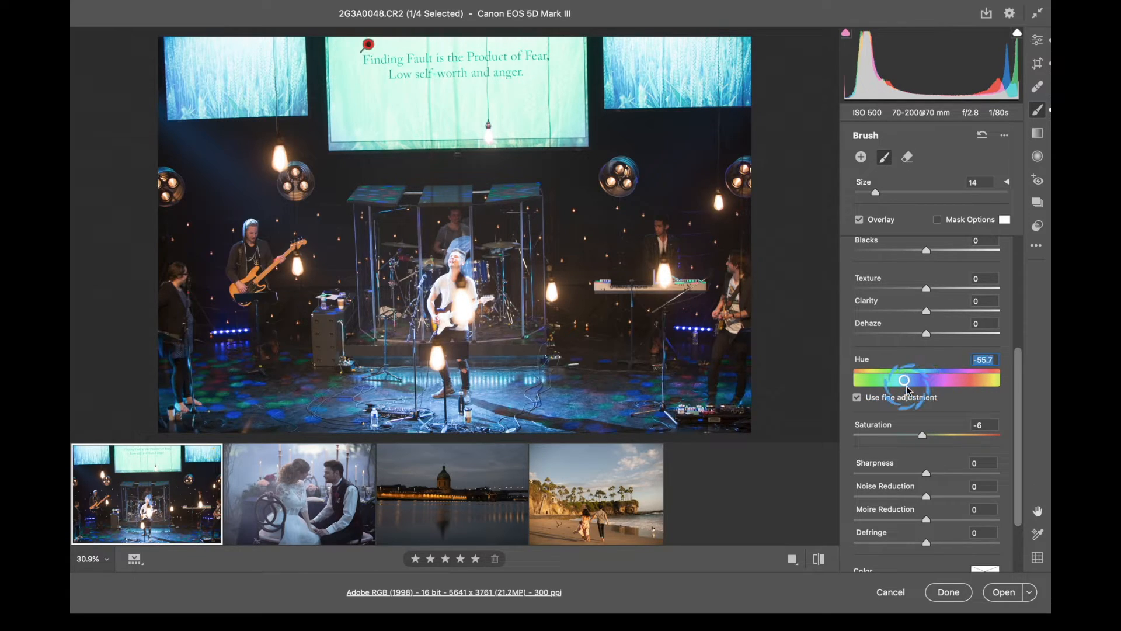
left_click_drag(904, 380, 944, 379)
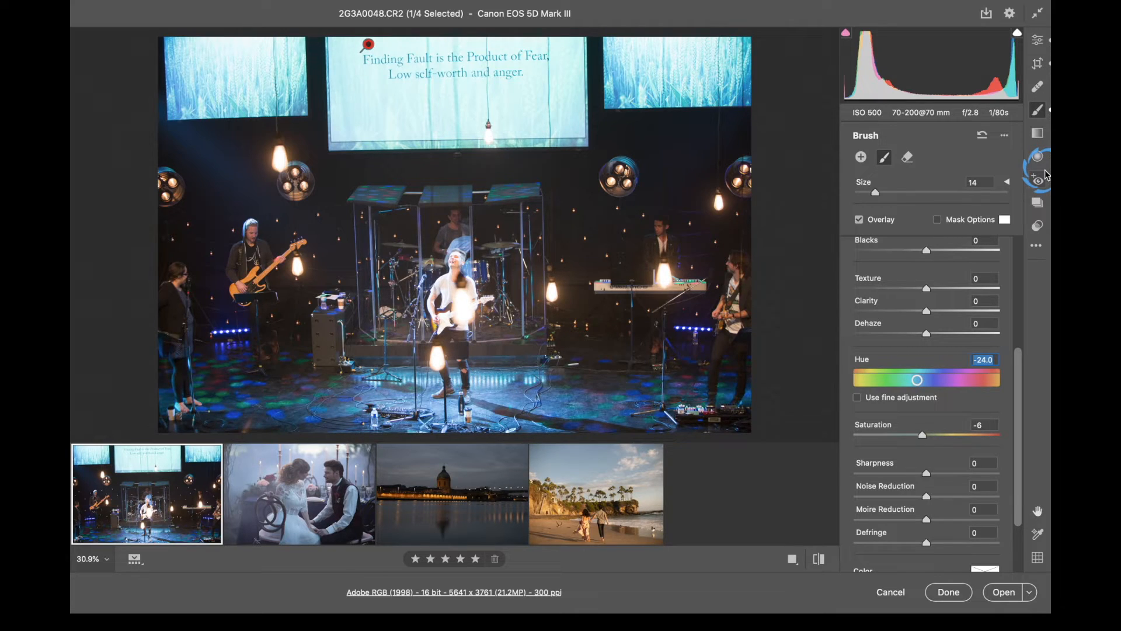
mouse_move(1036, 155)
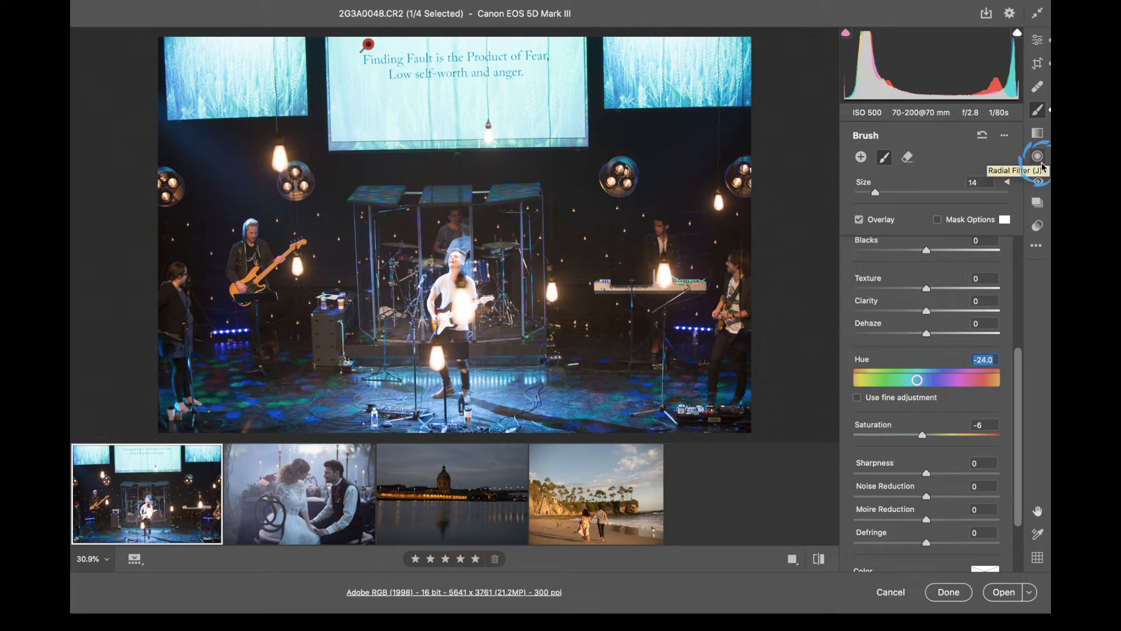
- Open the candlelit wedding photo, return to global Basic adjustments and raise Exposure to +0.65
left_click(298, 493)
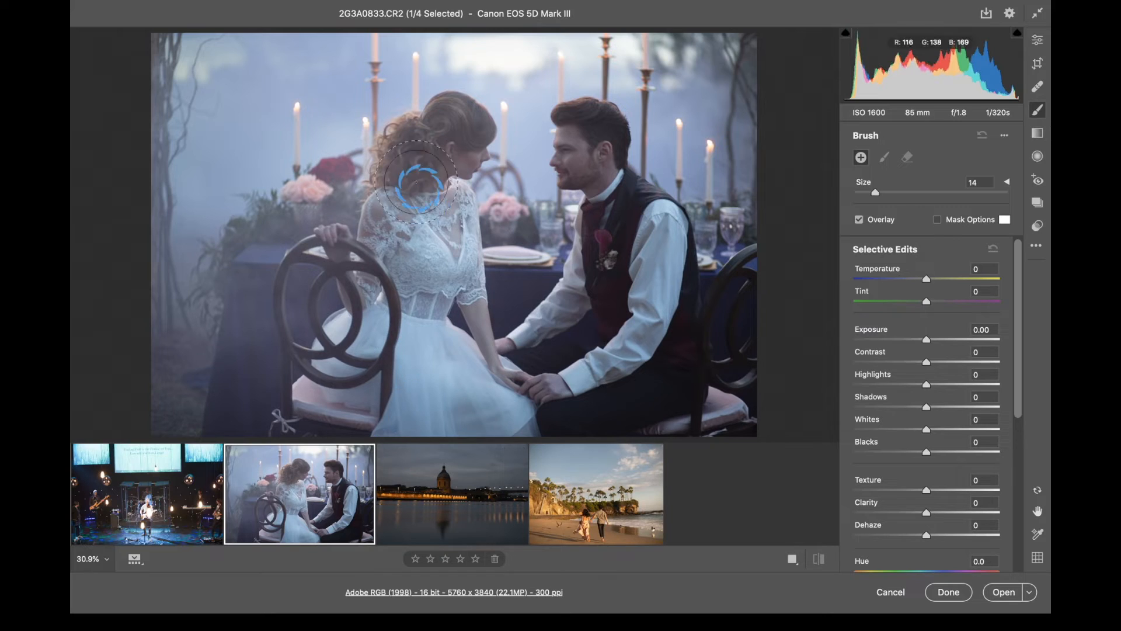
left_click_drag(927, 340, 943, 340)
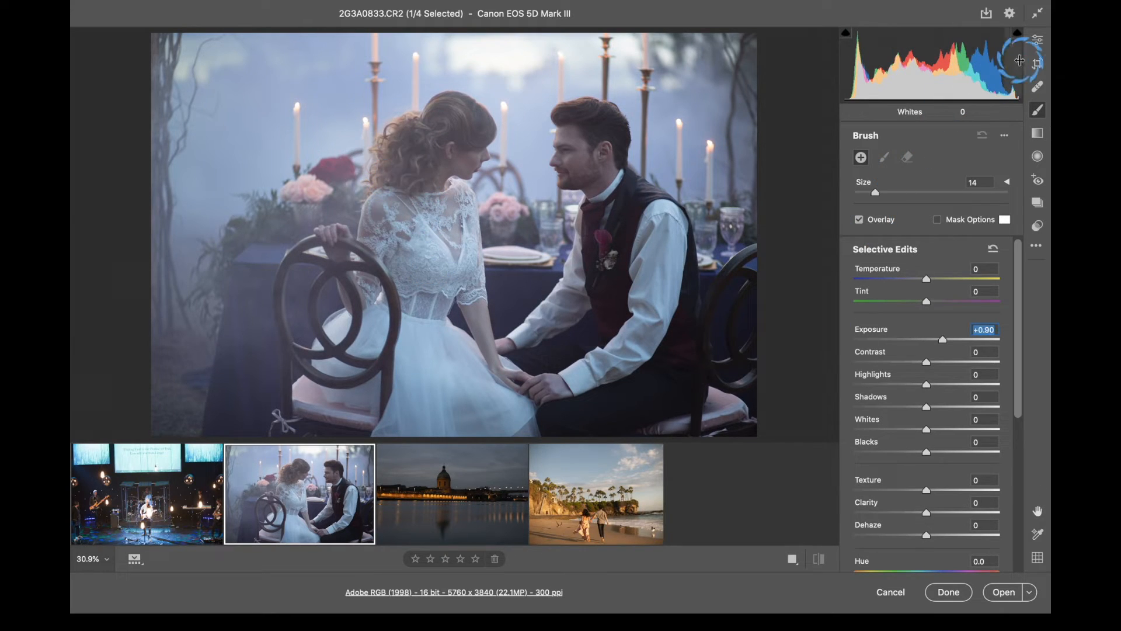
left_click(1036, 40)
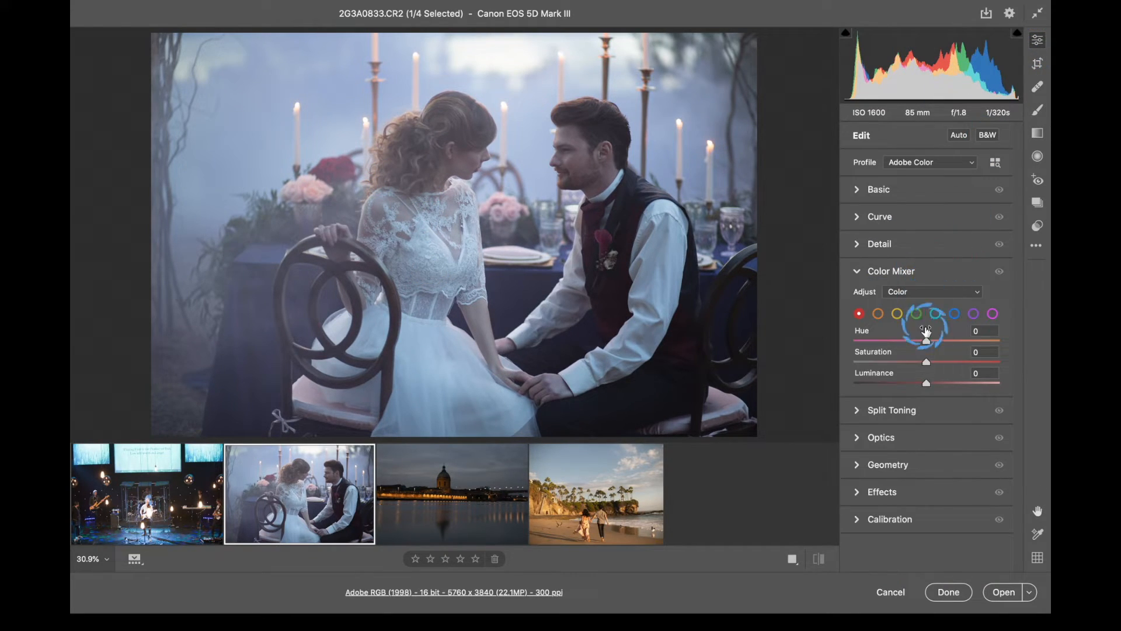
left_click(878, 189)
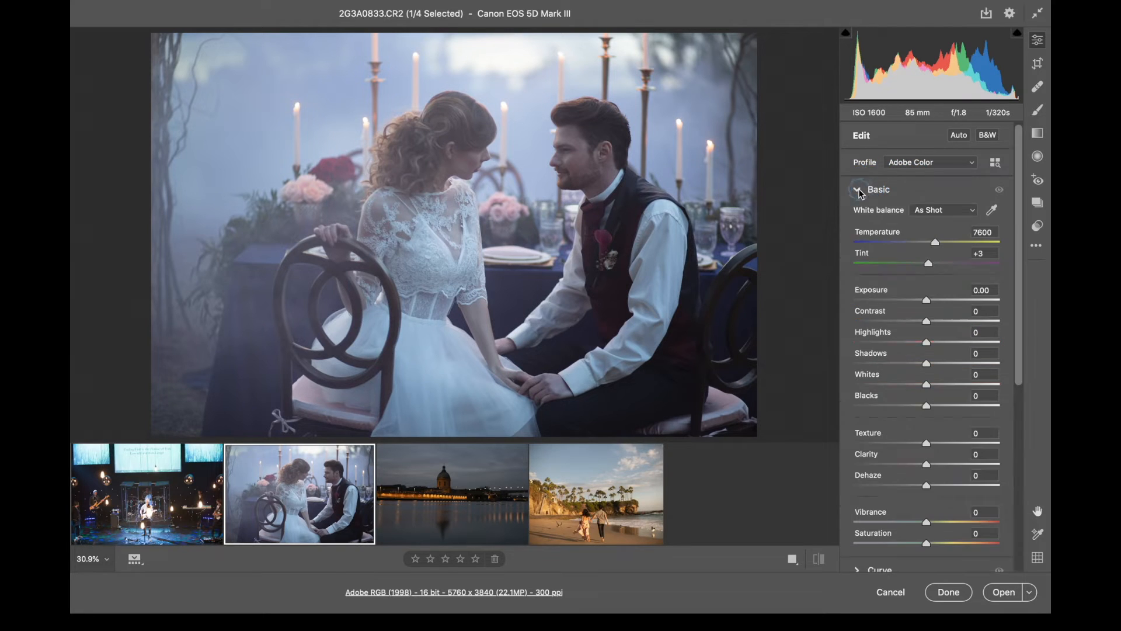
left_click_drag(927, 301, 941, 300)
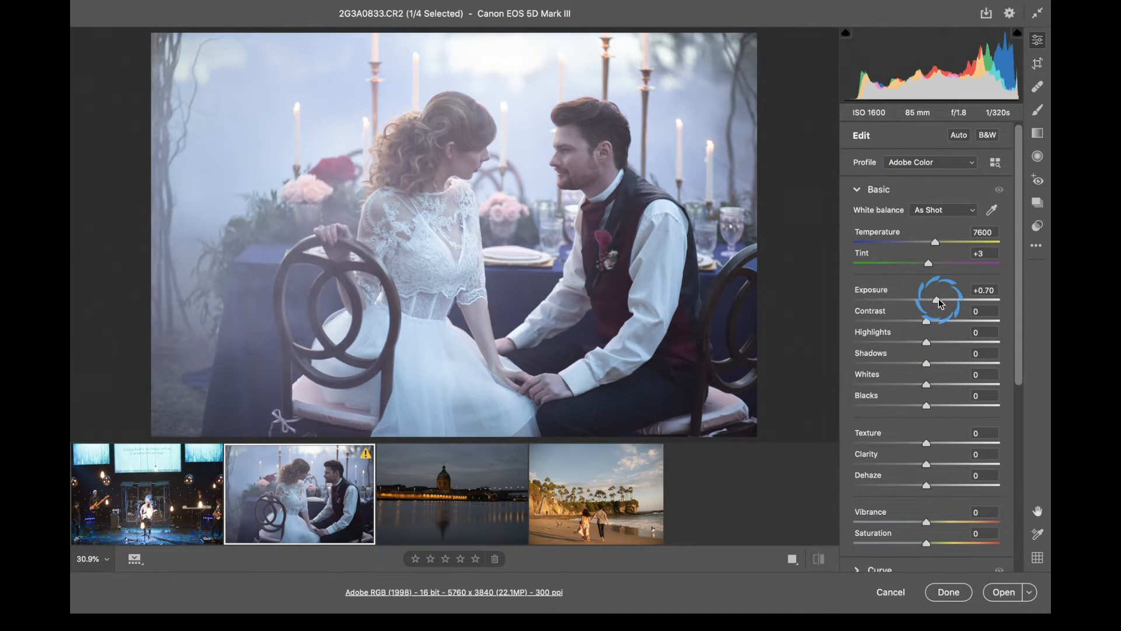
left_click_drag(940, 300, 933, 300)
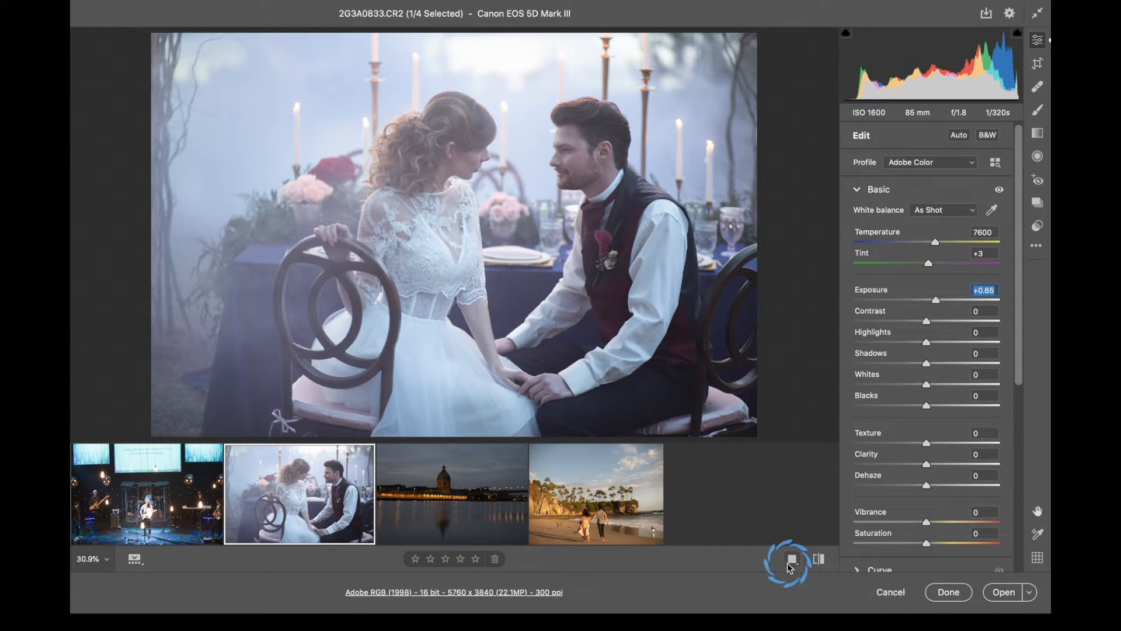
- Compare before and after side by side and split, leaving Exposure at +0.60, then return to single view
left_click(772, 559)
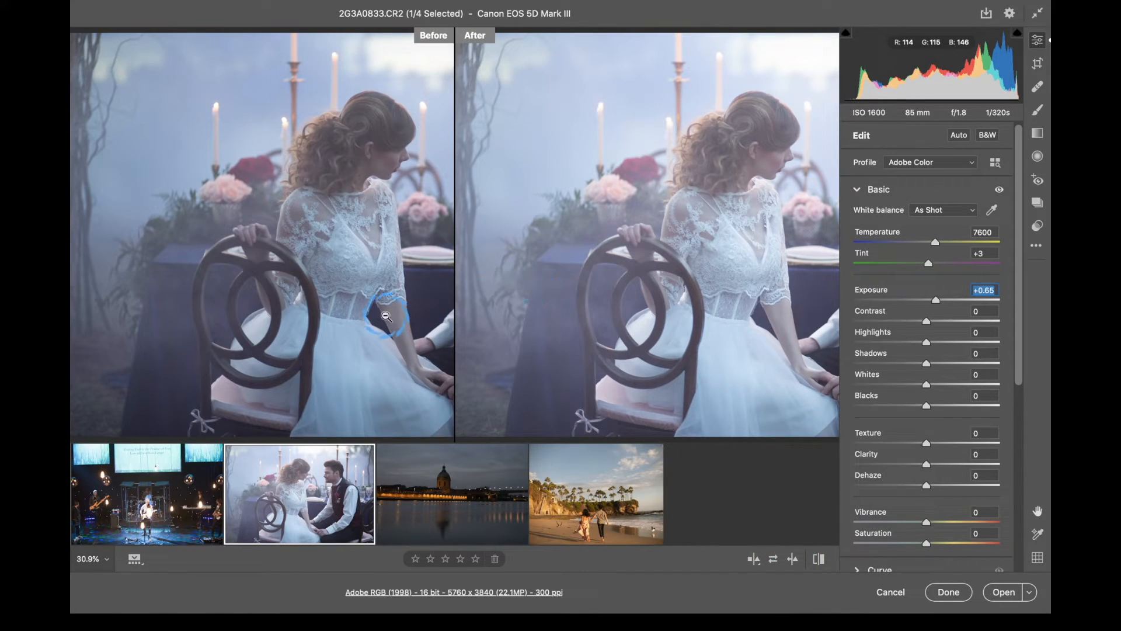
mouse_move(367, 217)
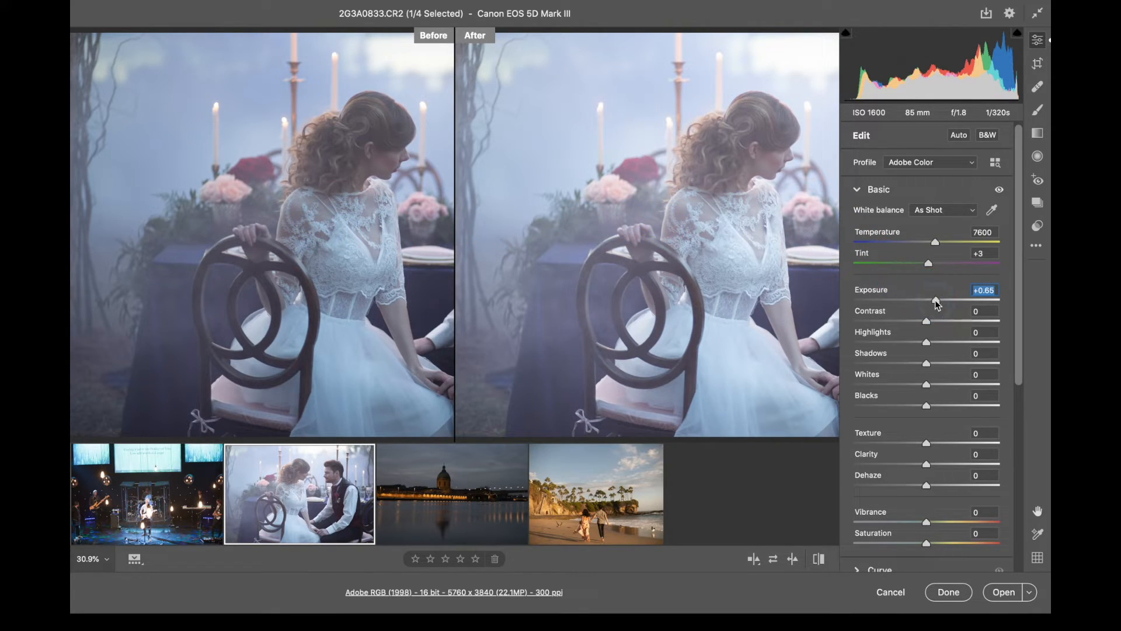
left_click_drag(937, 300, 933, 301)
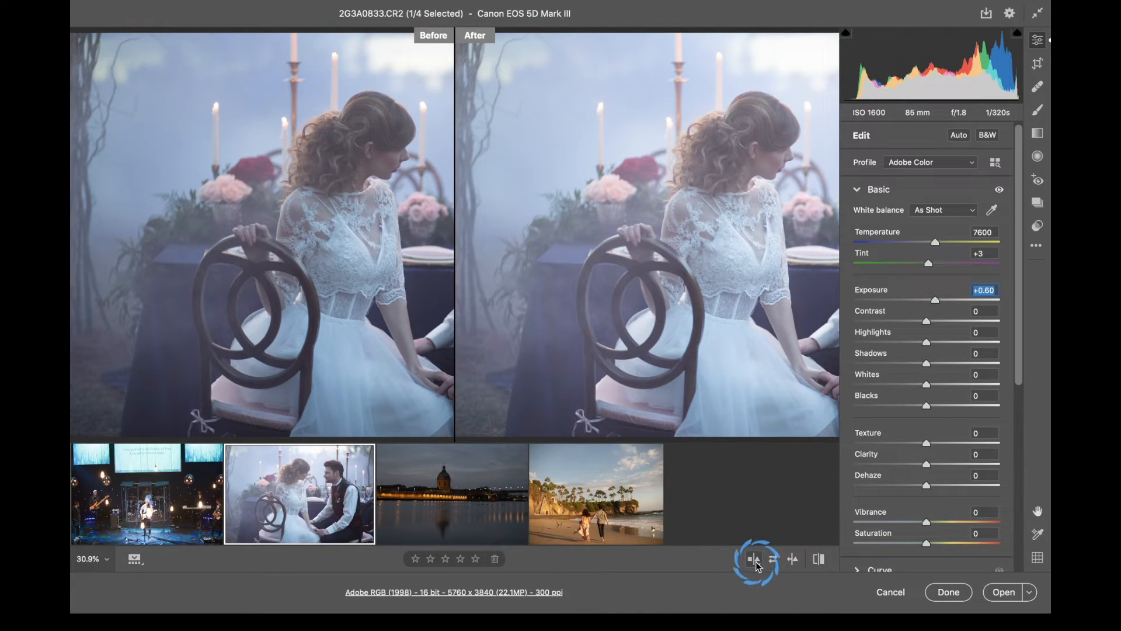
left_click(753, 558)
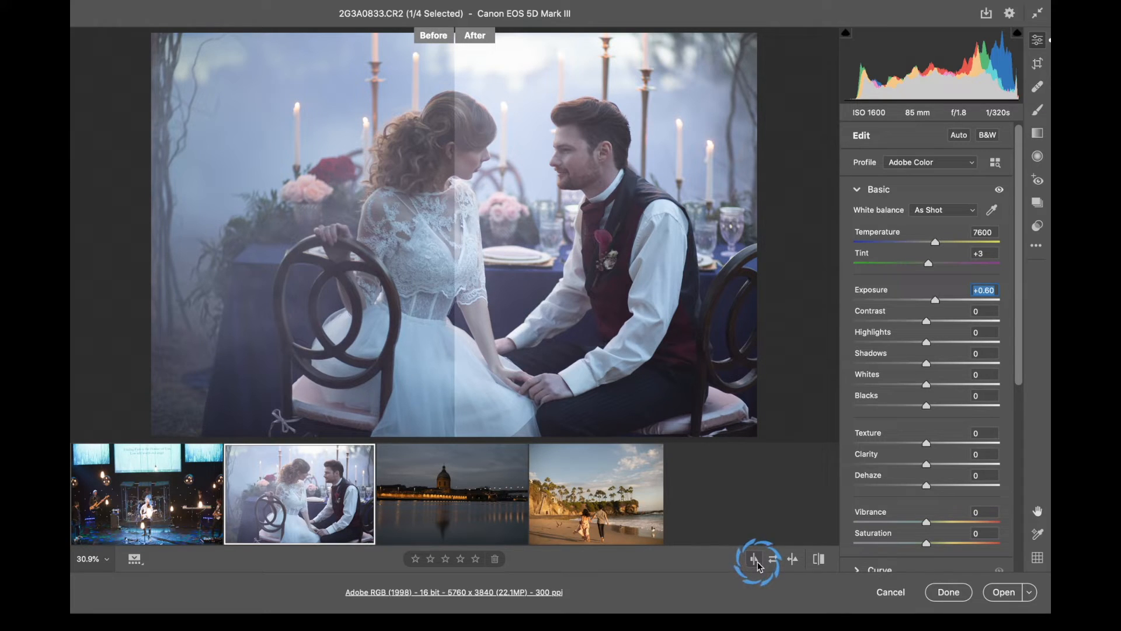
left_click(752, 559)
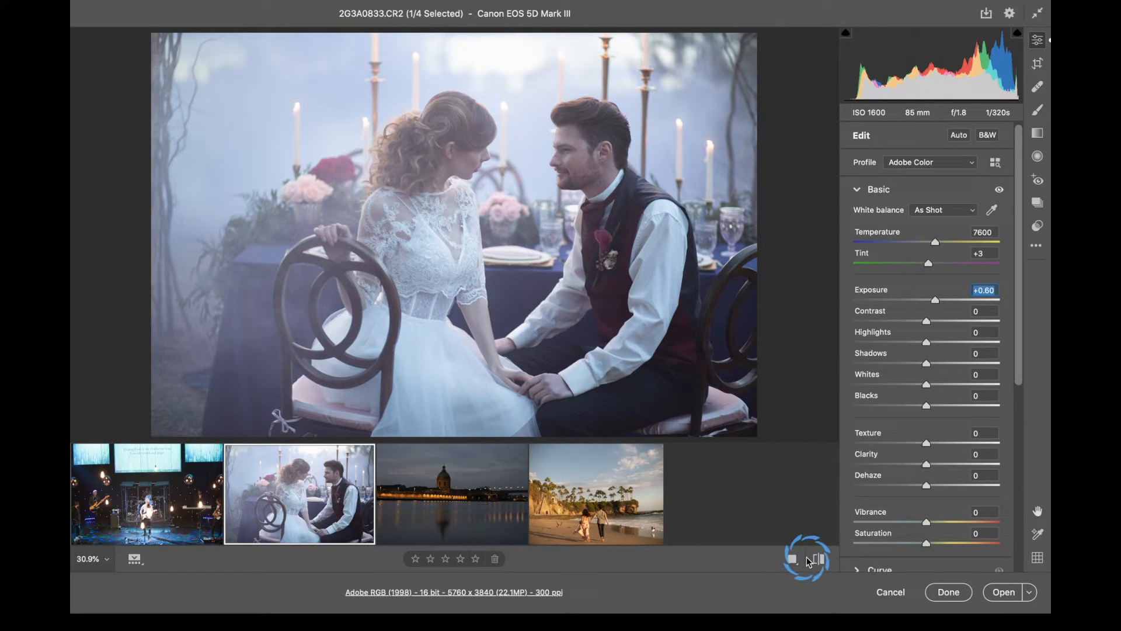
mouse_move(818, 558)
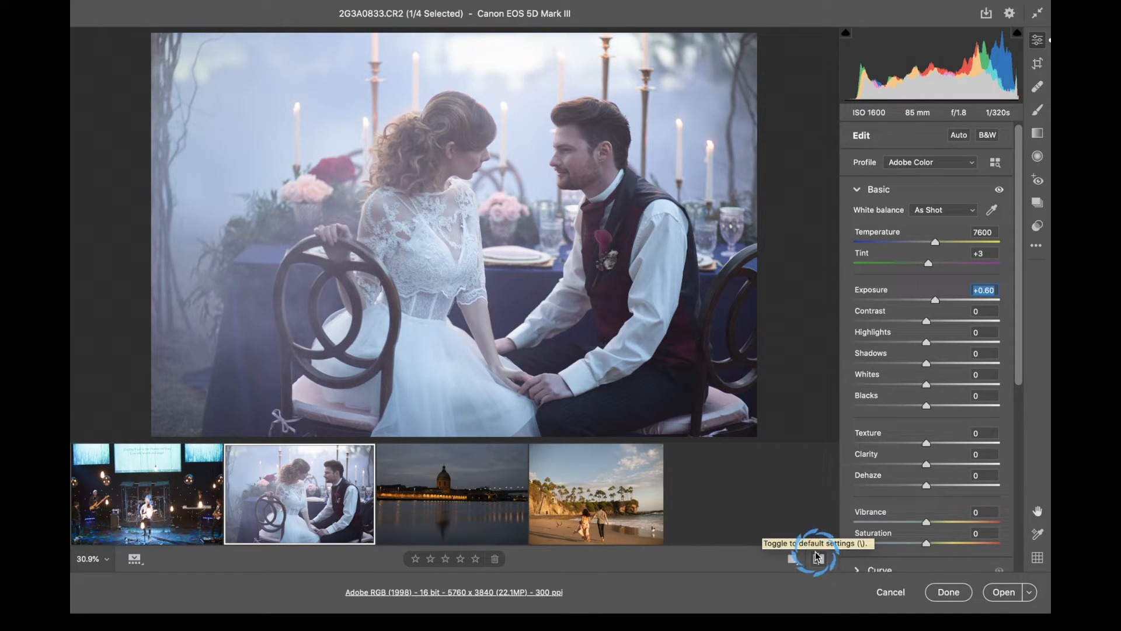
left_click(818, 558)
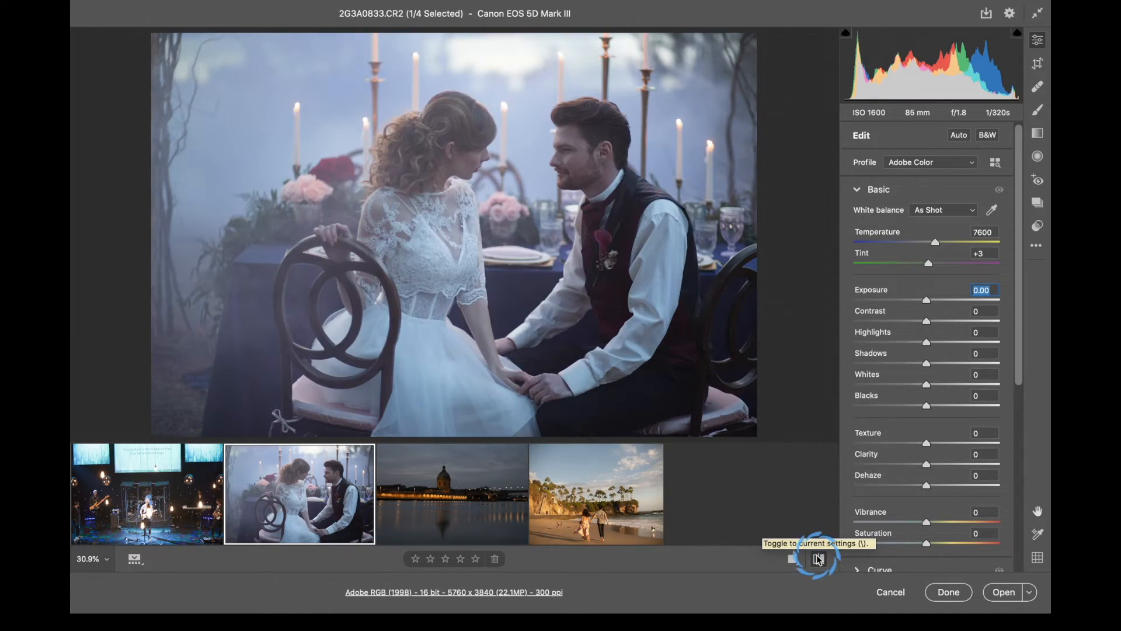
left_click_drag(926, 300, 936, 301)
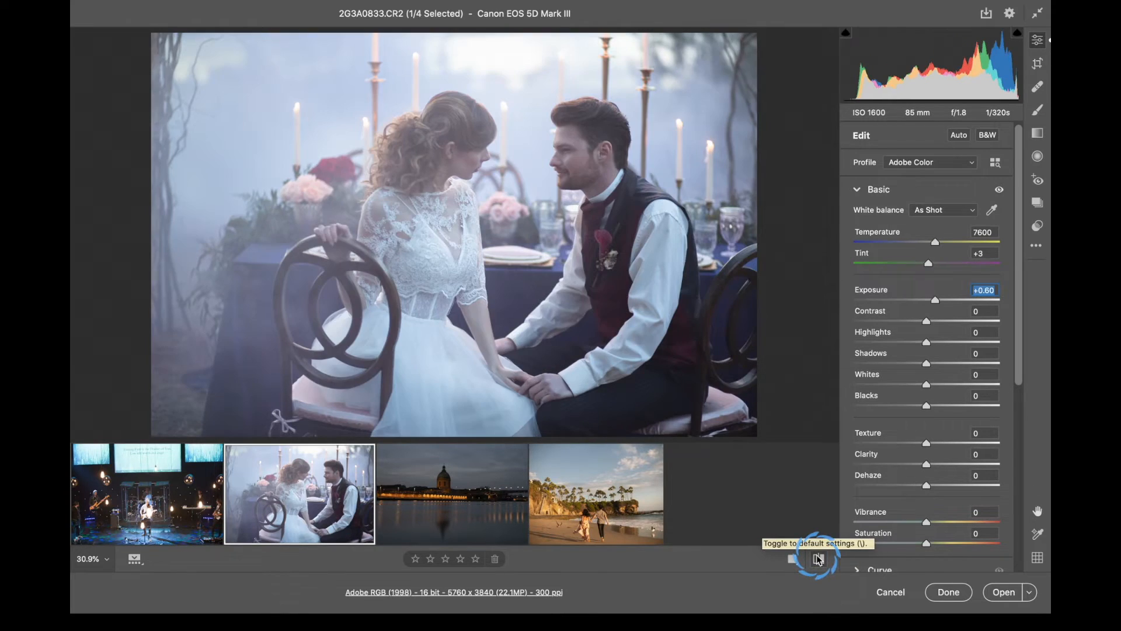
left_click(817, 558)
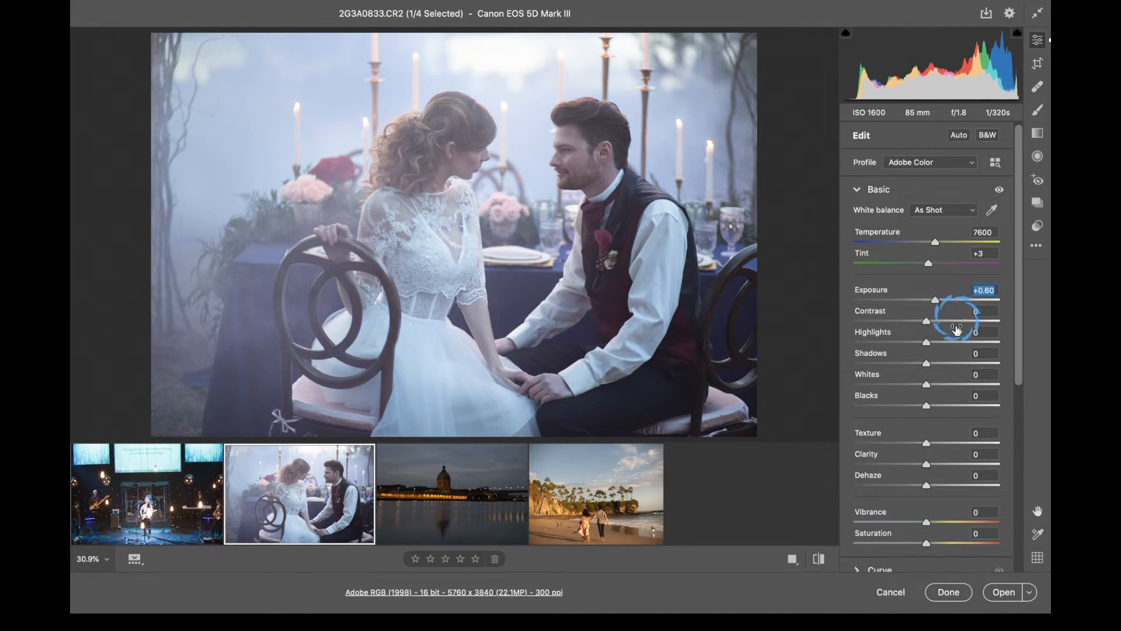
mouse_move(1005, 340)
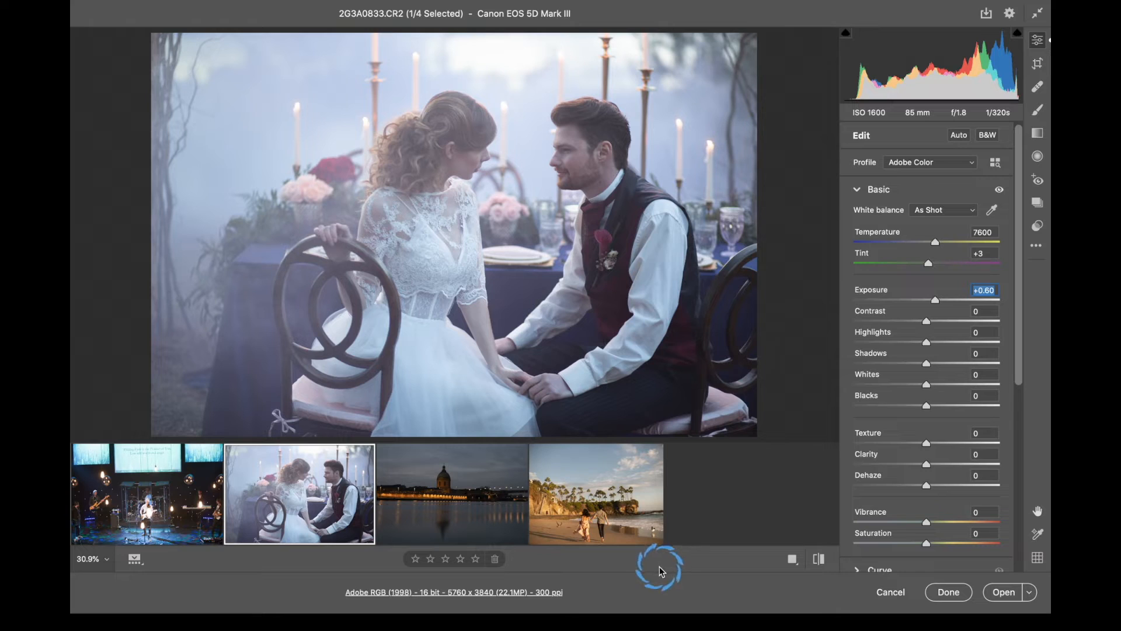
- Mark the wedding photo for deletion in the filmstrip and open the concert stage photo
left_click(445, 558)
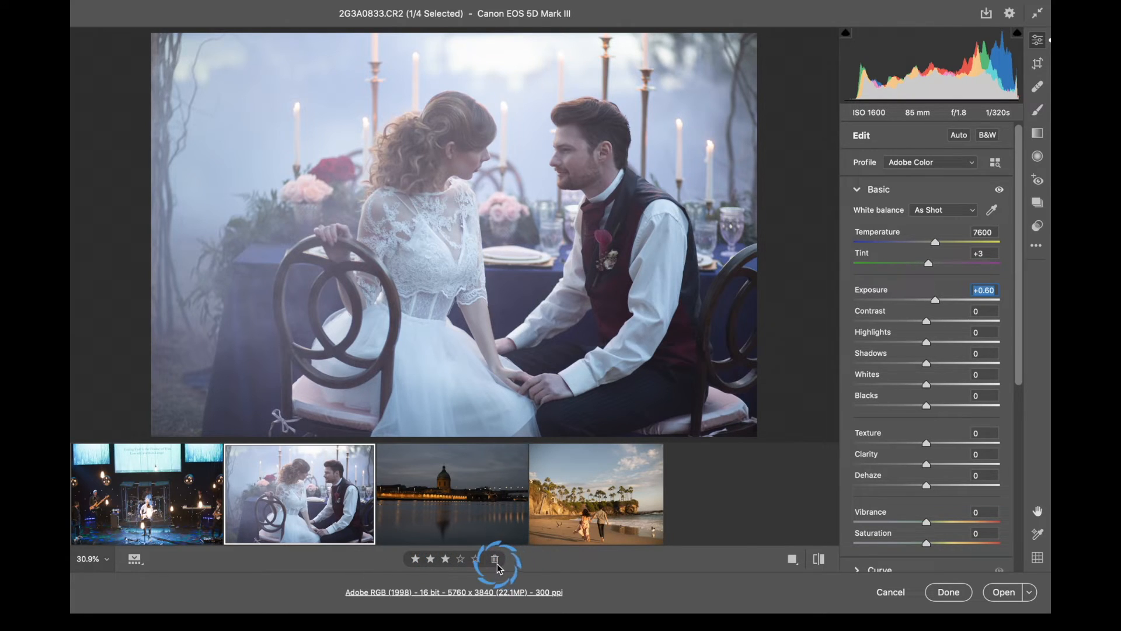
left_click(451, 495)
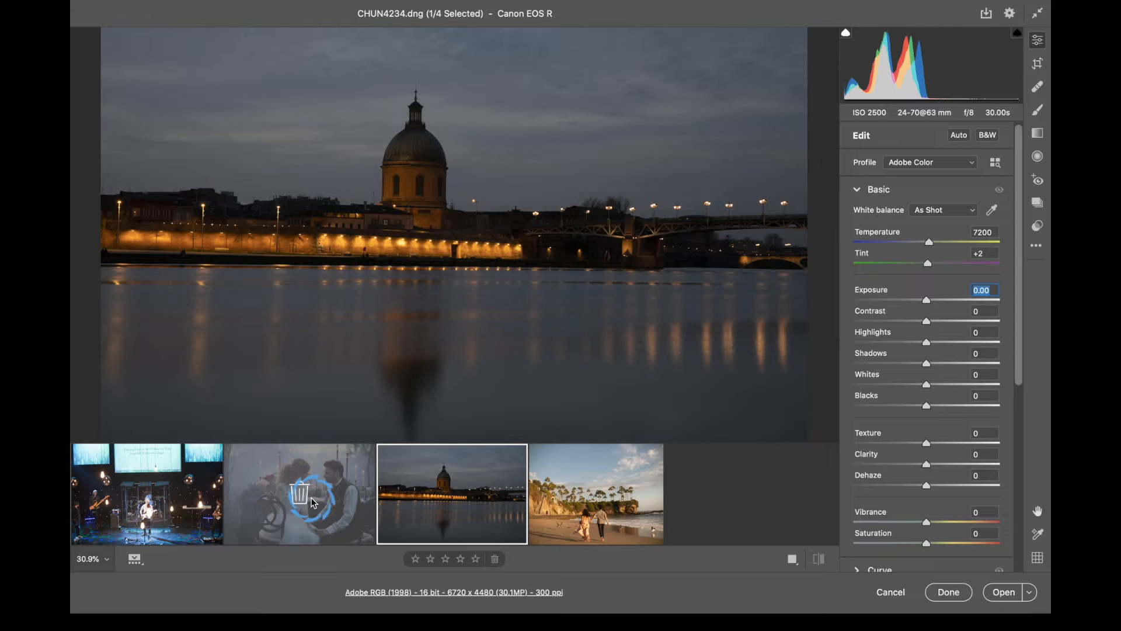
left_click(148, 493)
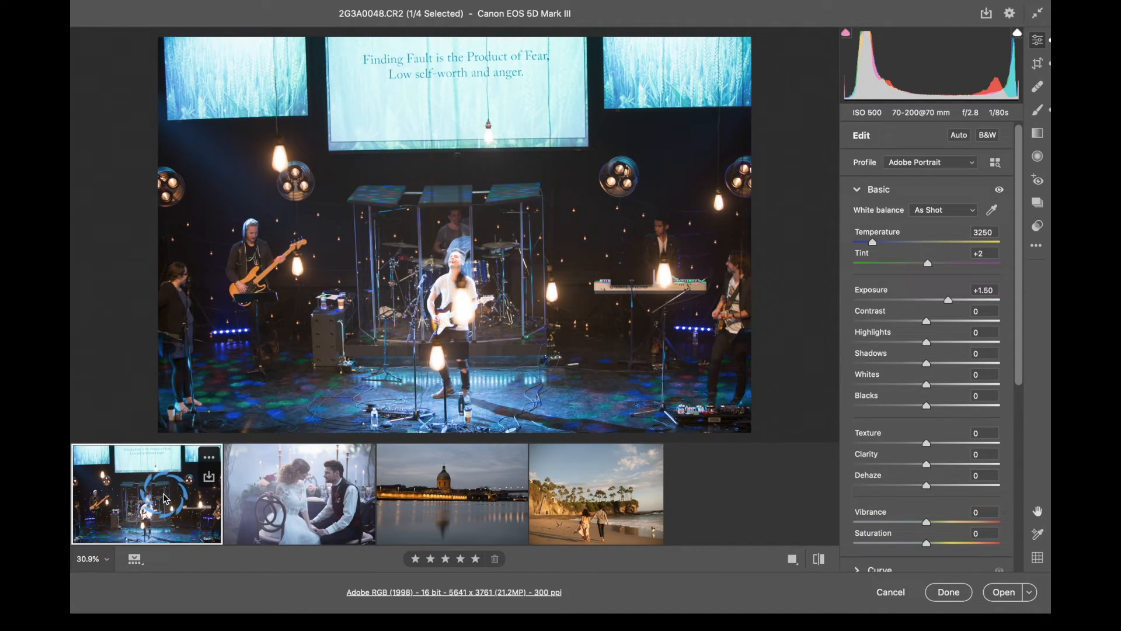
mouse_move(387, 509)
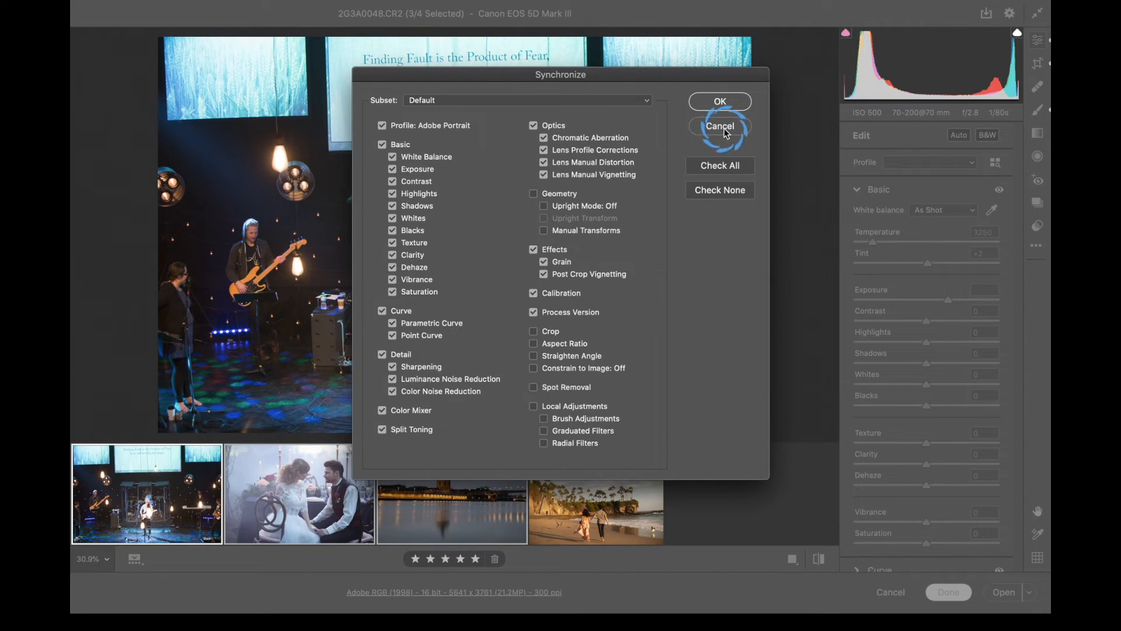
- Cancel the Synchronize settings dialog, keeping three filmstrip photos selected
left_click(718, 126)
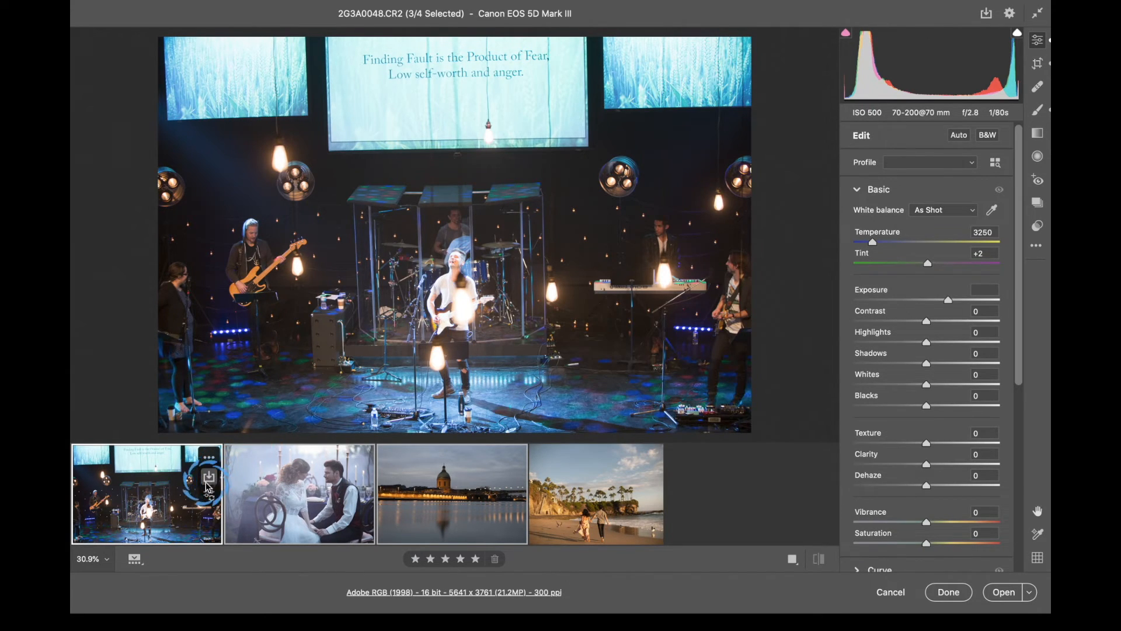
- Review the filmstrip's Merge to HDR/Panorama options without choosing one, then edit only the beach sunset photo
right_click(147, 493)
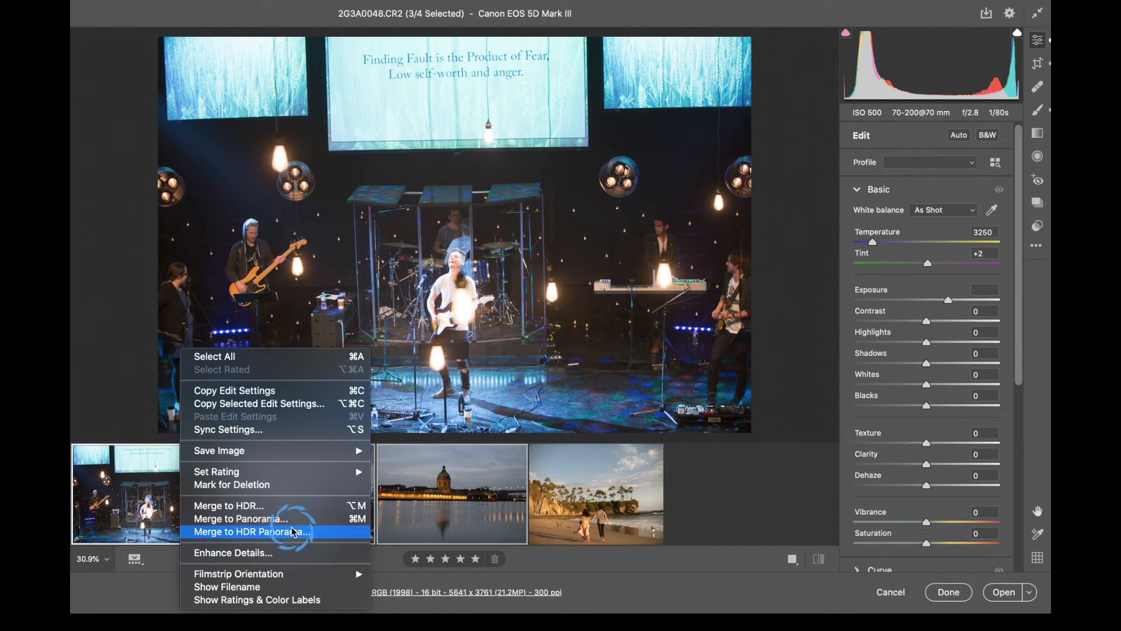
mouse_move(240, 519)
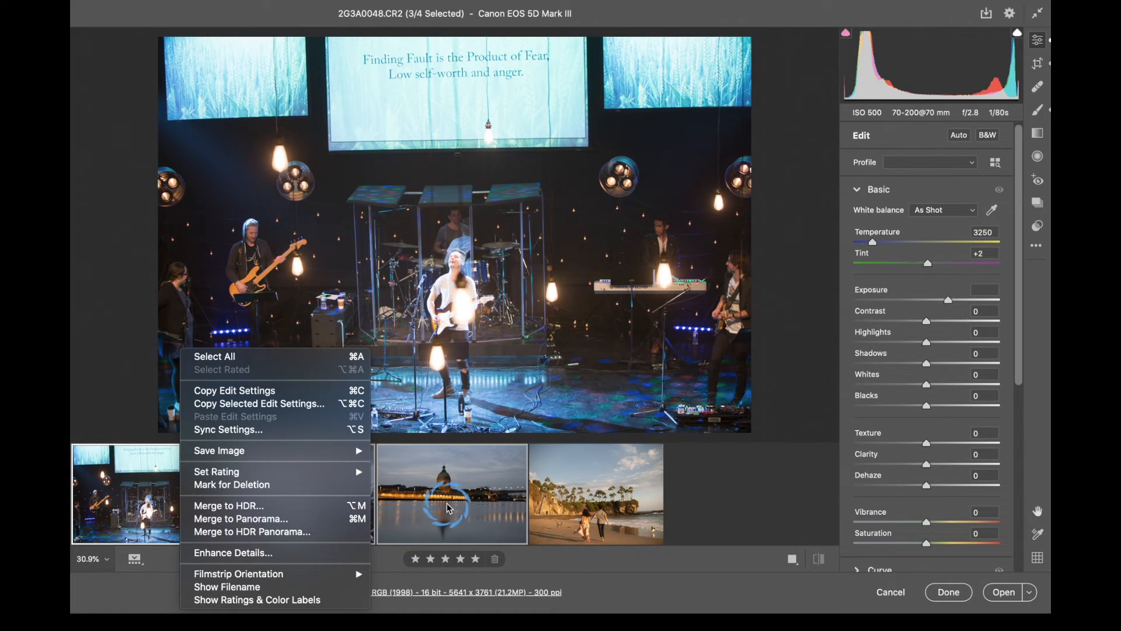
left_click(596, 492)
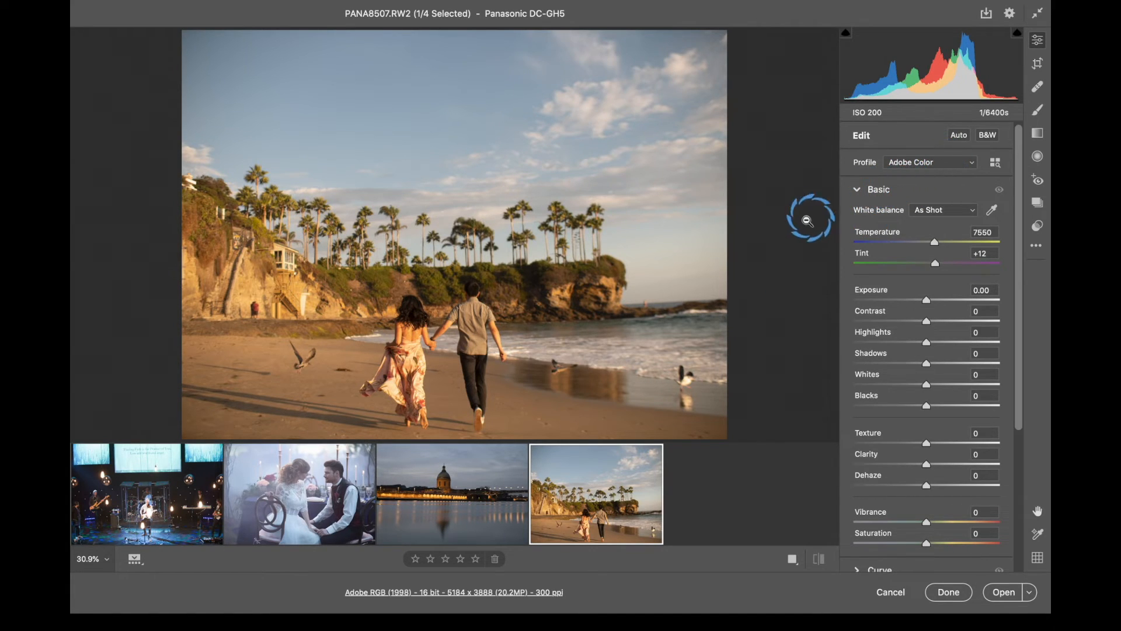
- Expand the beach photo's Detail section showing sharpening 40, noise reduction 8 and color noise reduction 25
scroll("down", 3)
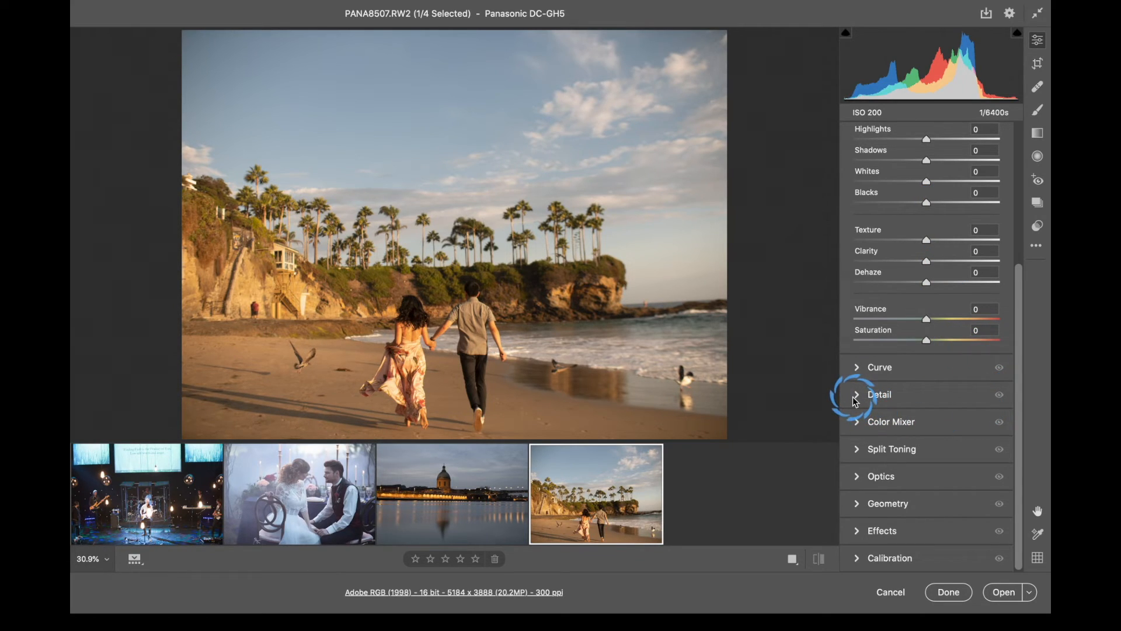
left_click(878, 393)
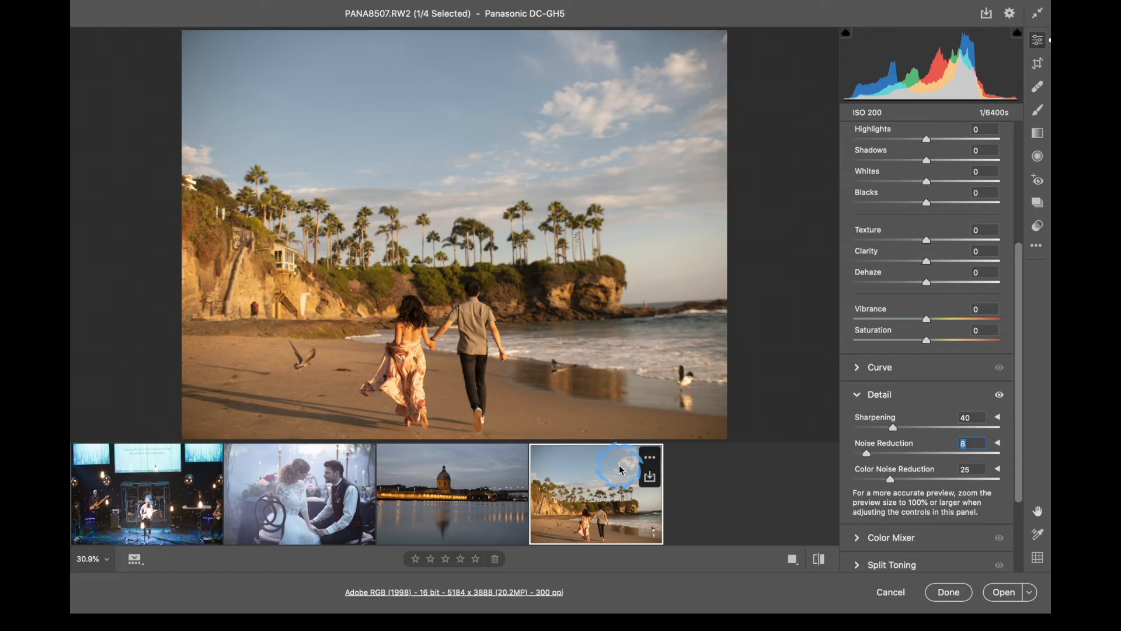
mouse_move(764, 493)
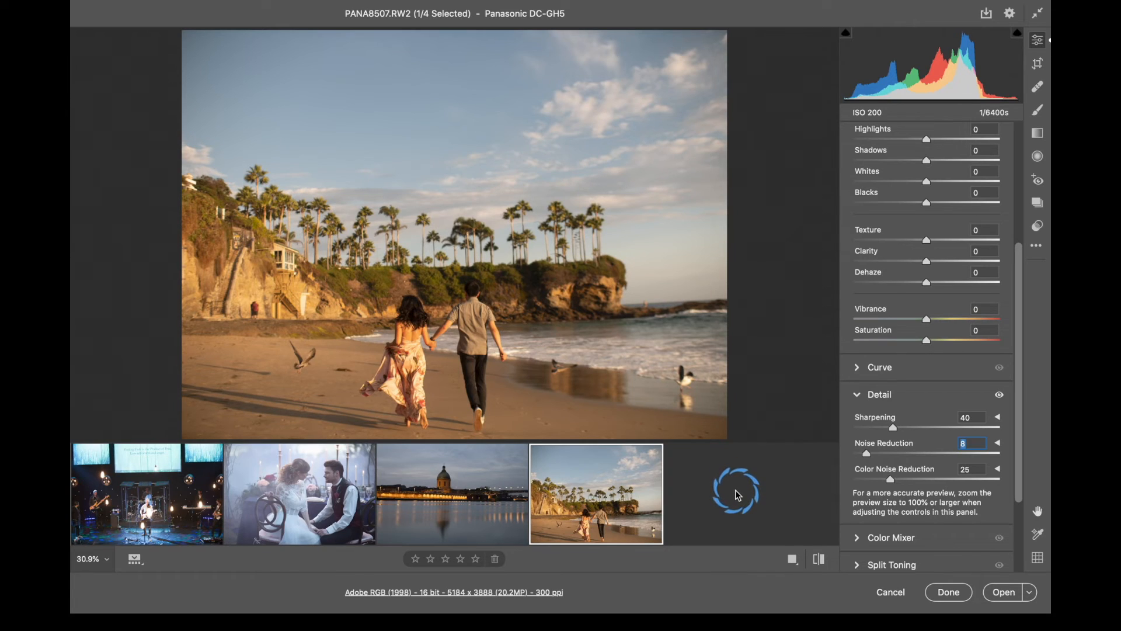
mouse_move(723, 461)
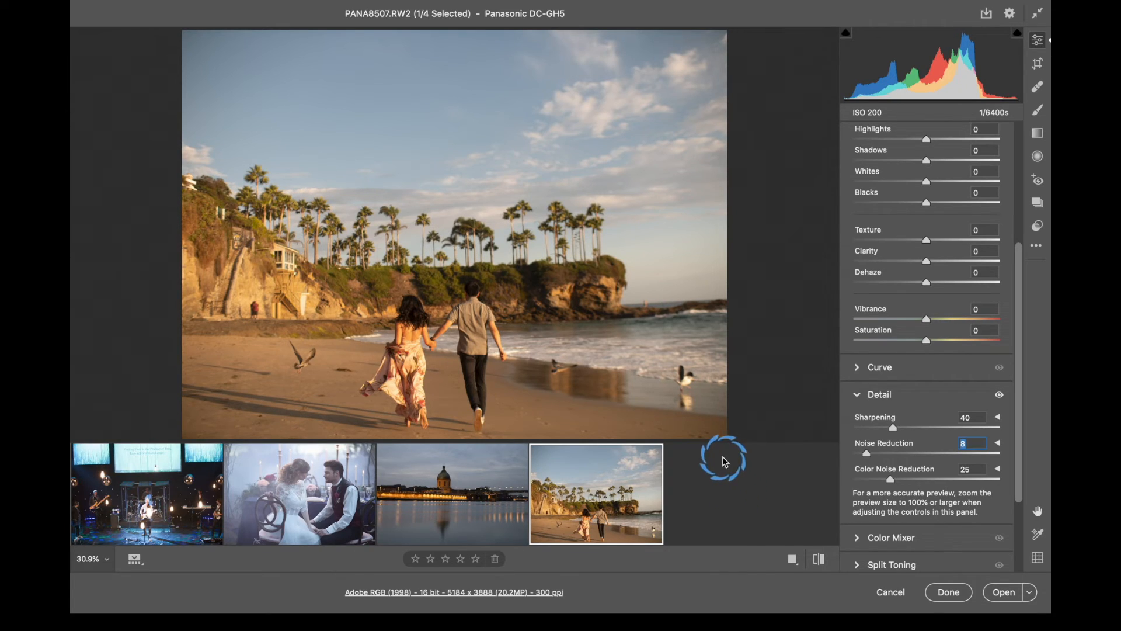
mouse_move(794, 501)
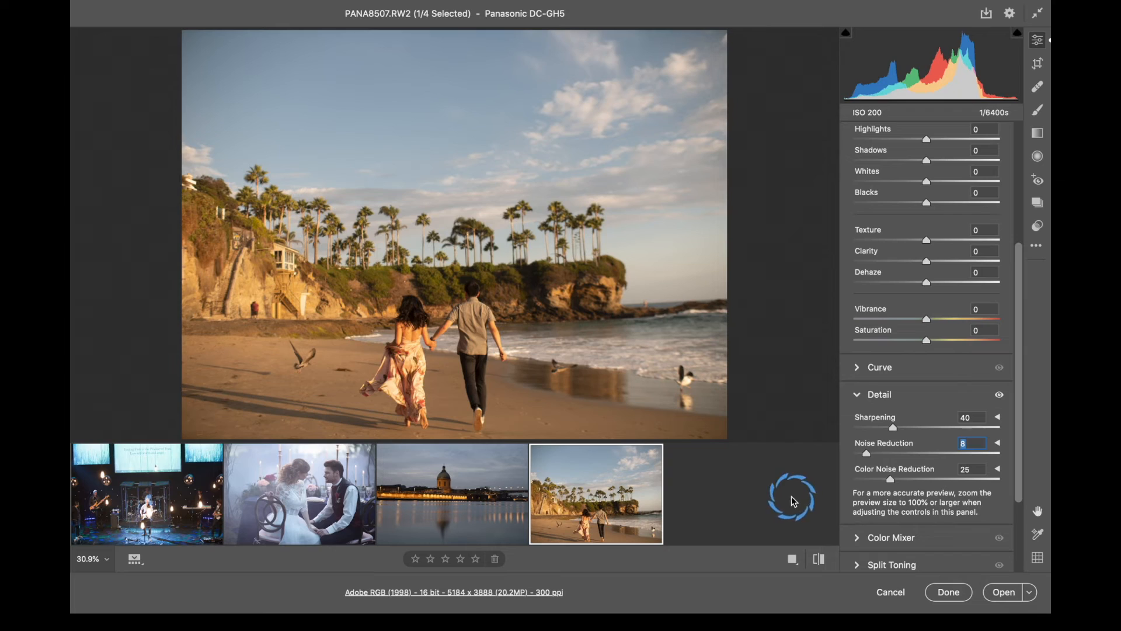